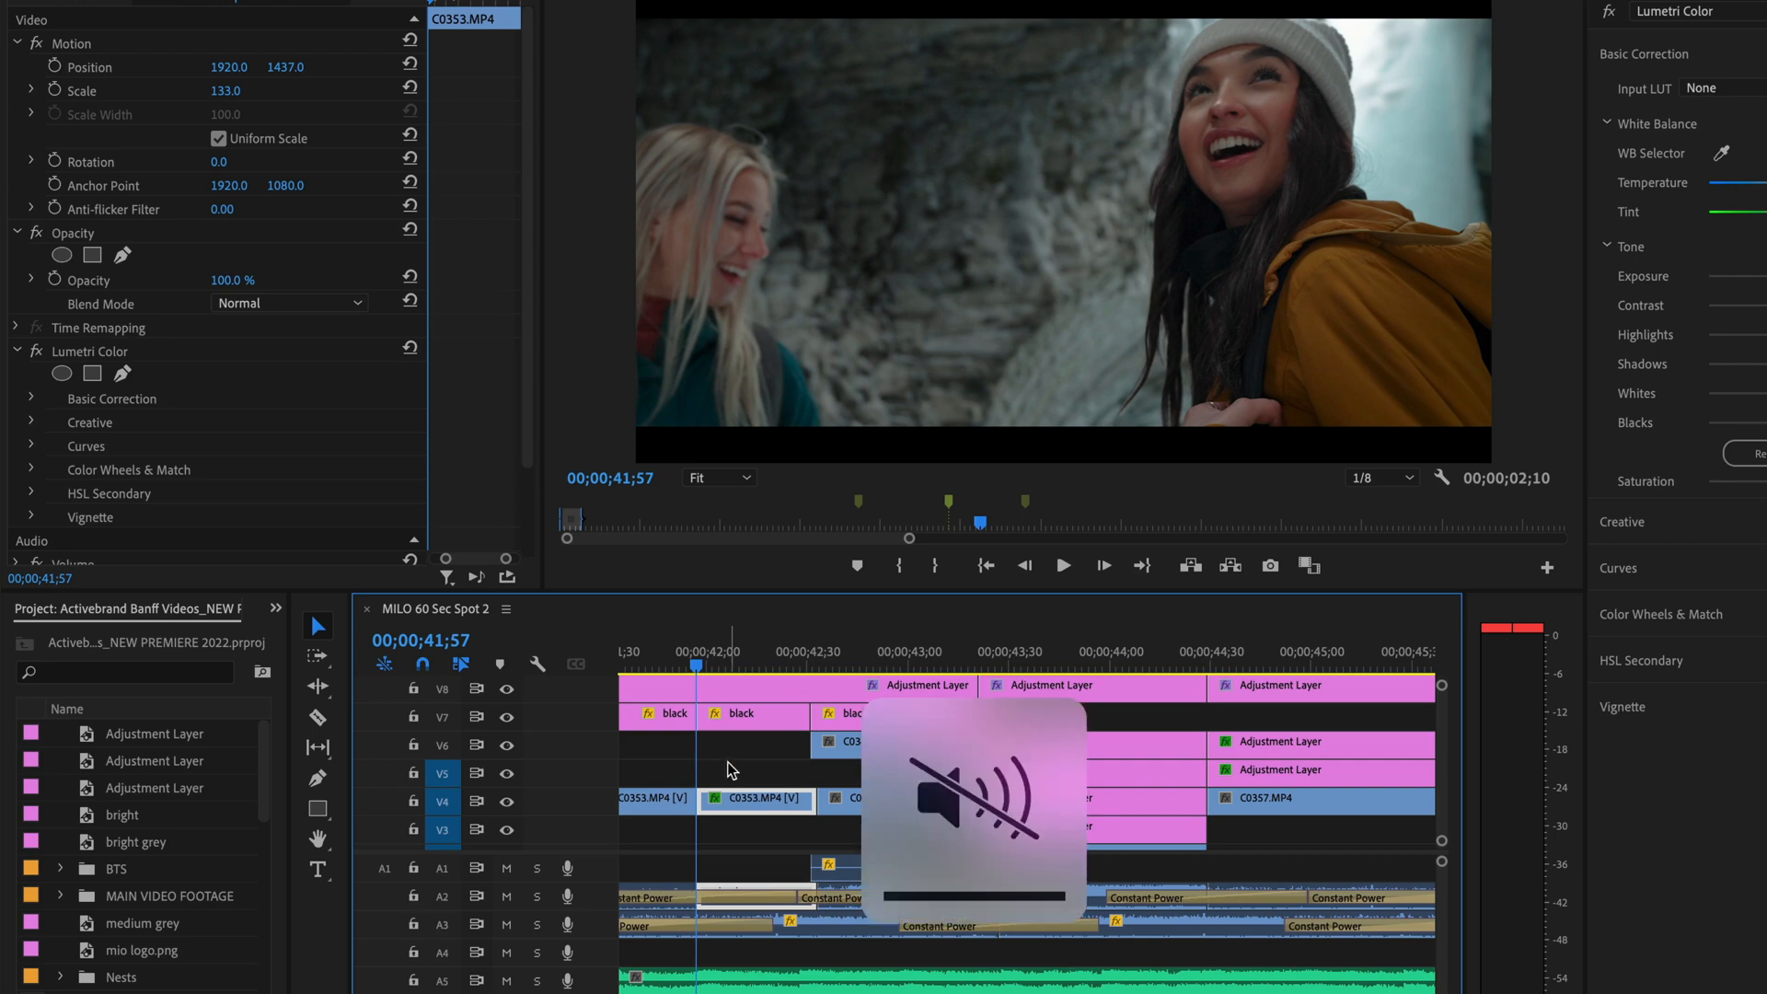
# - Preview clip C0353, then clear its existing Position keyframes
pyautogui.click(1060, 565)
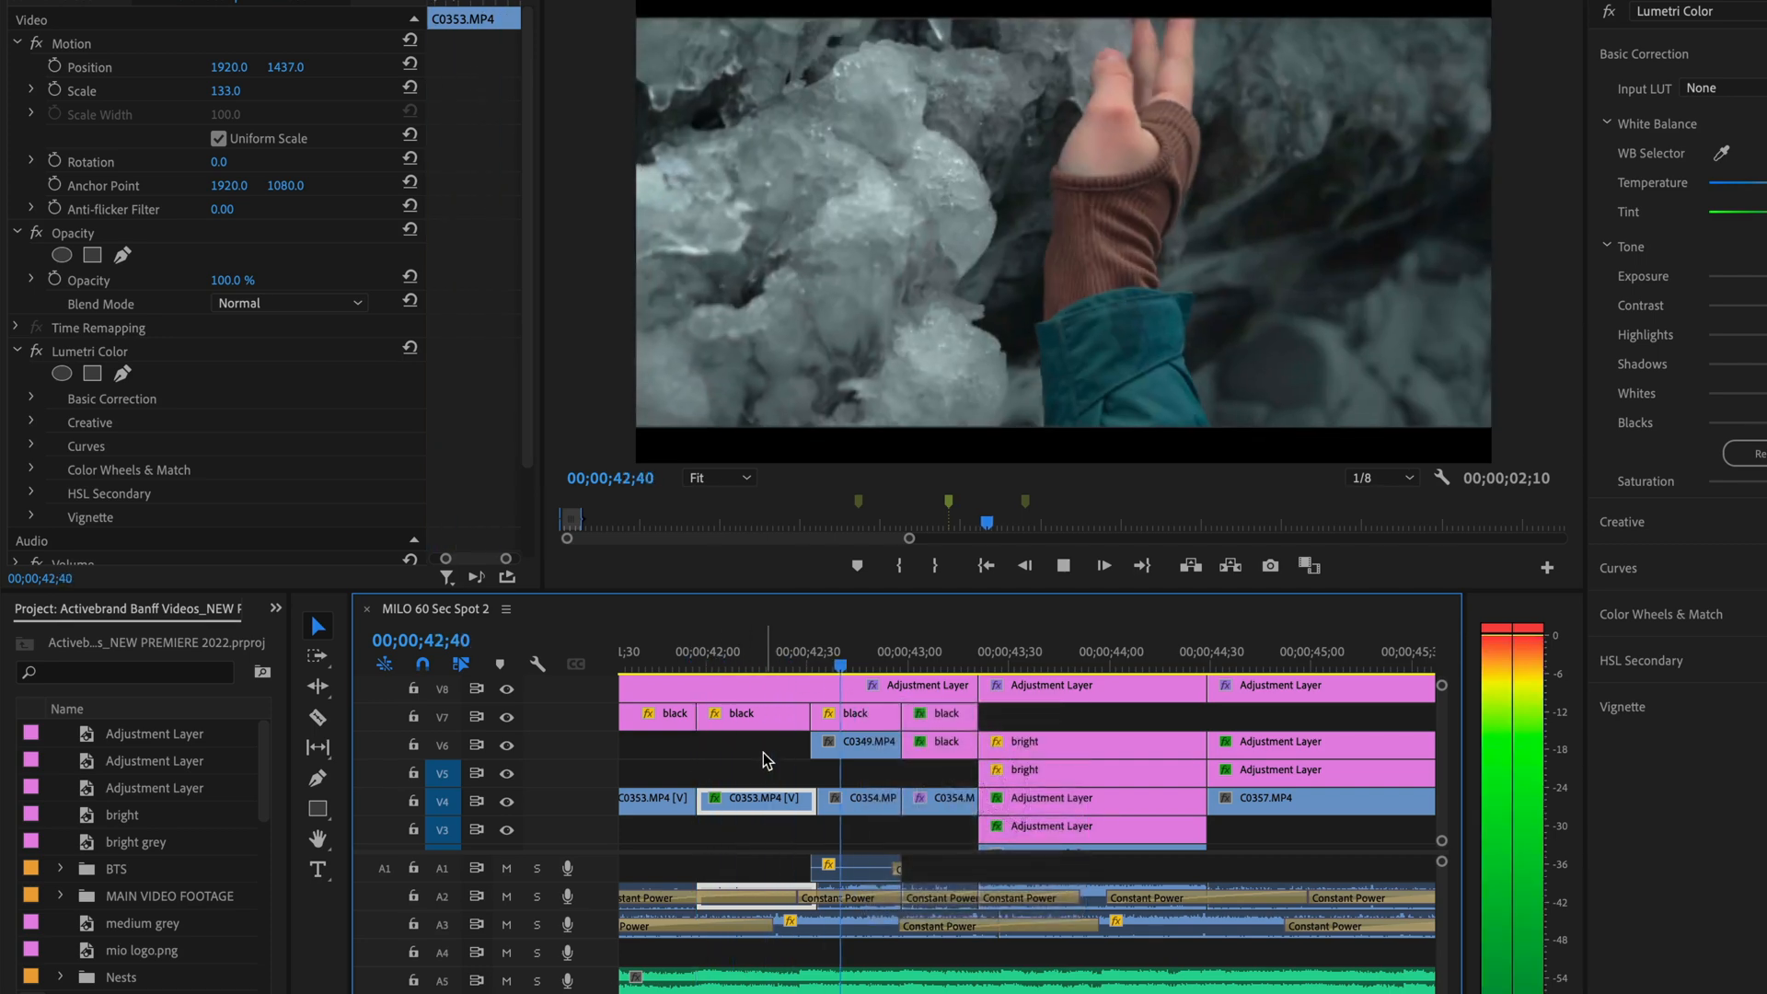
pyautogui.click(1023, 770)
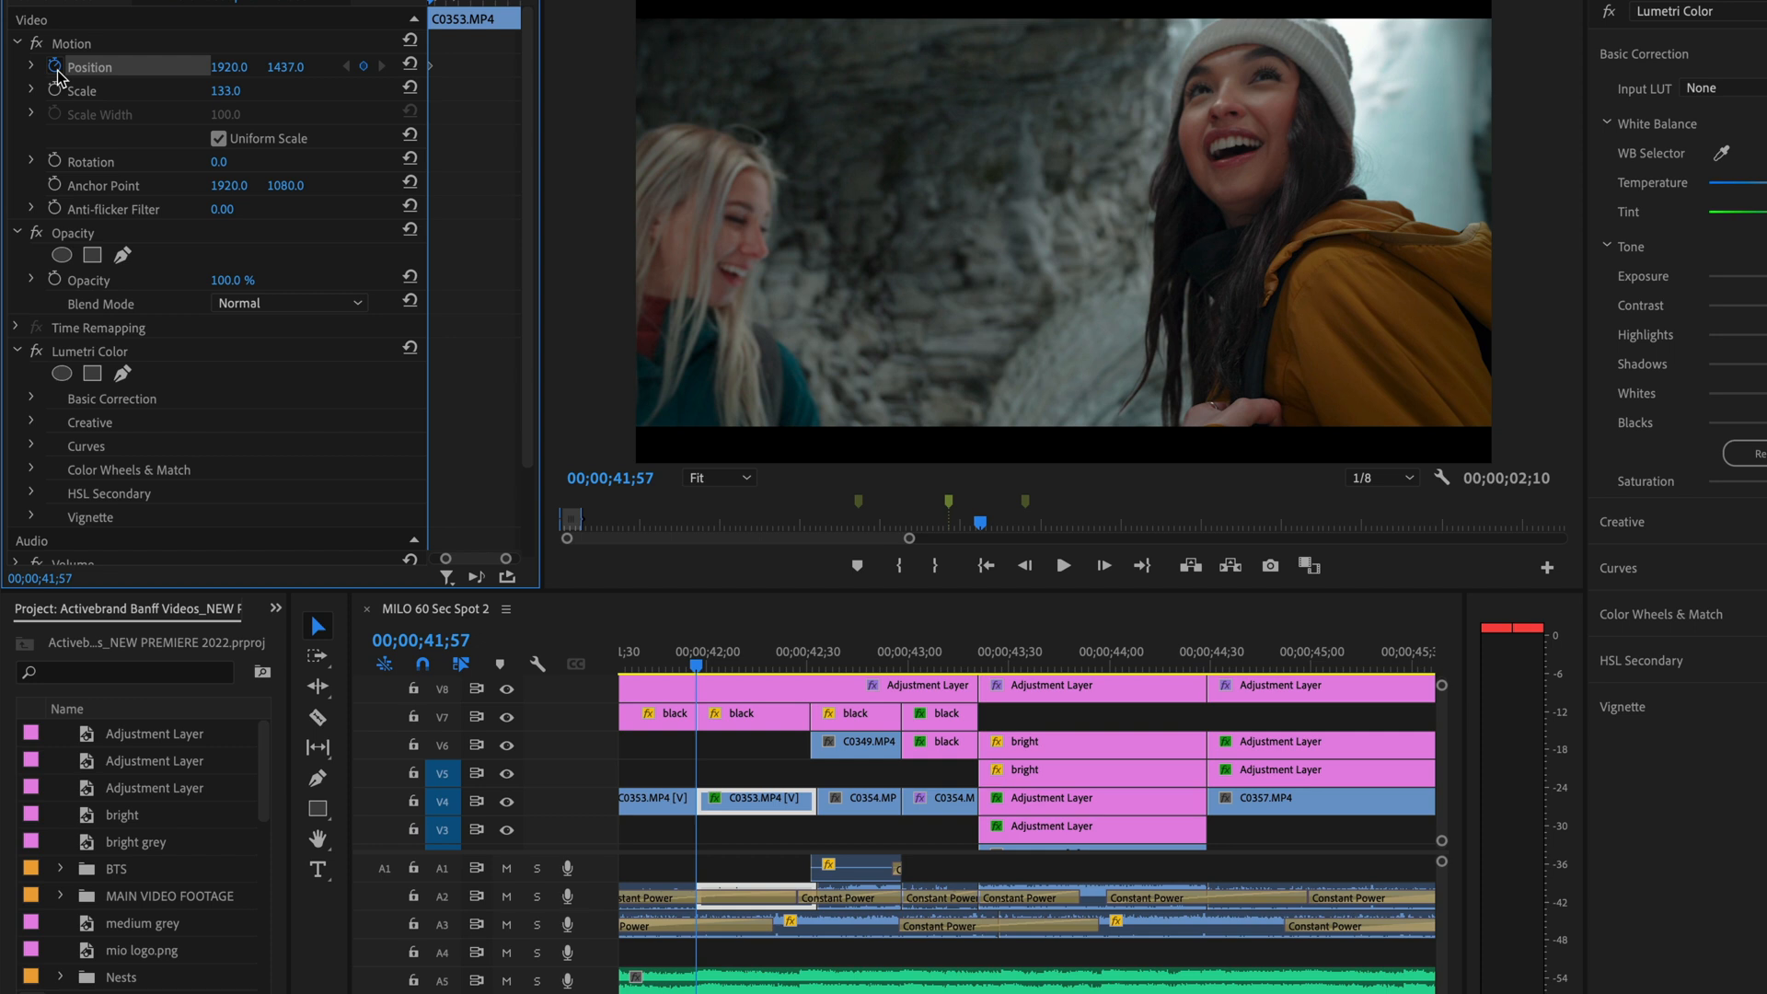
pyautogui.moveTo(410, 88)
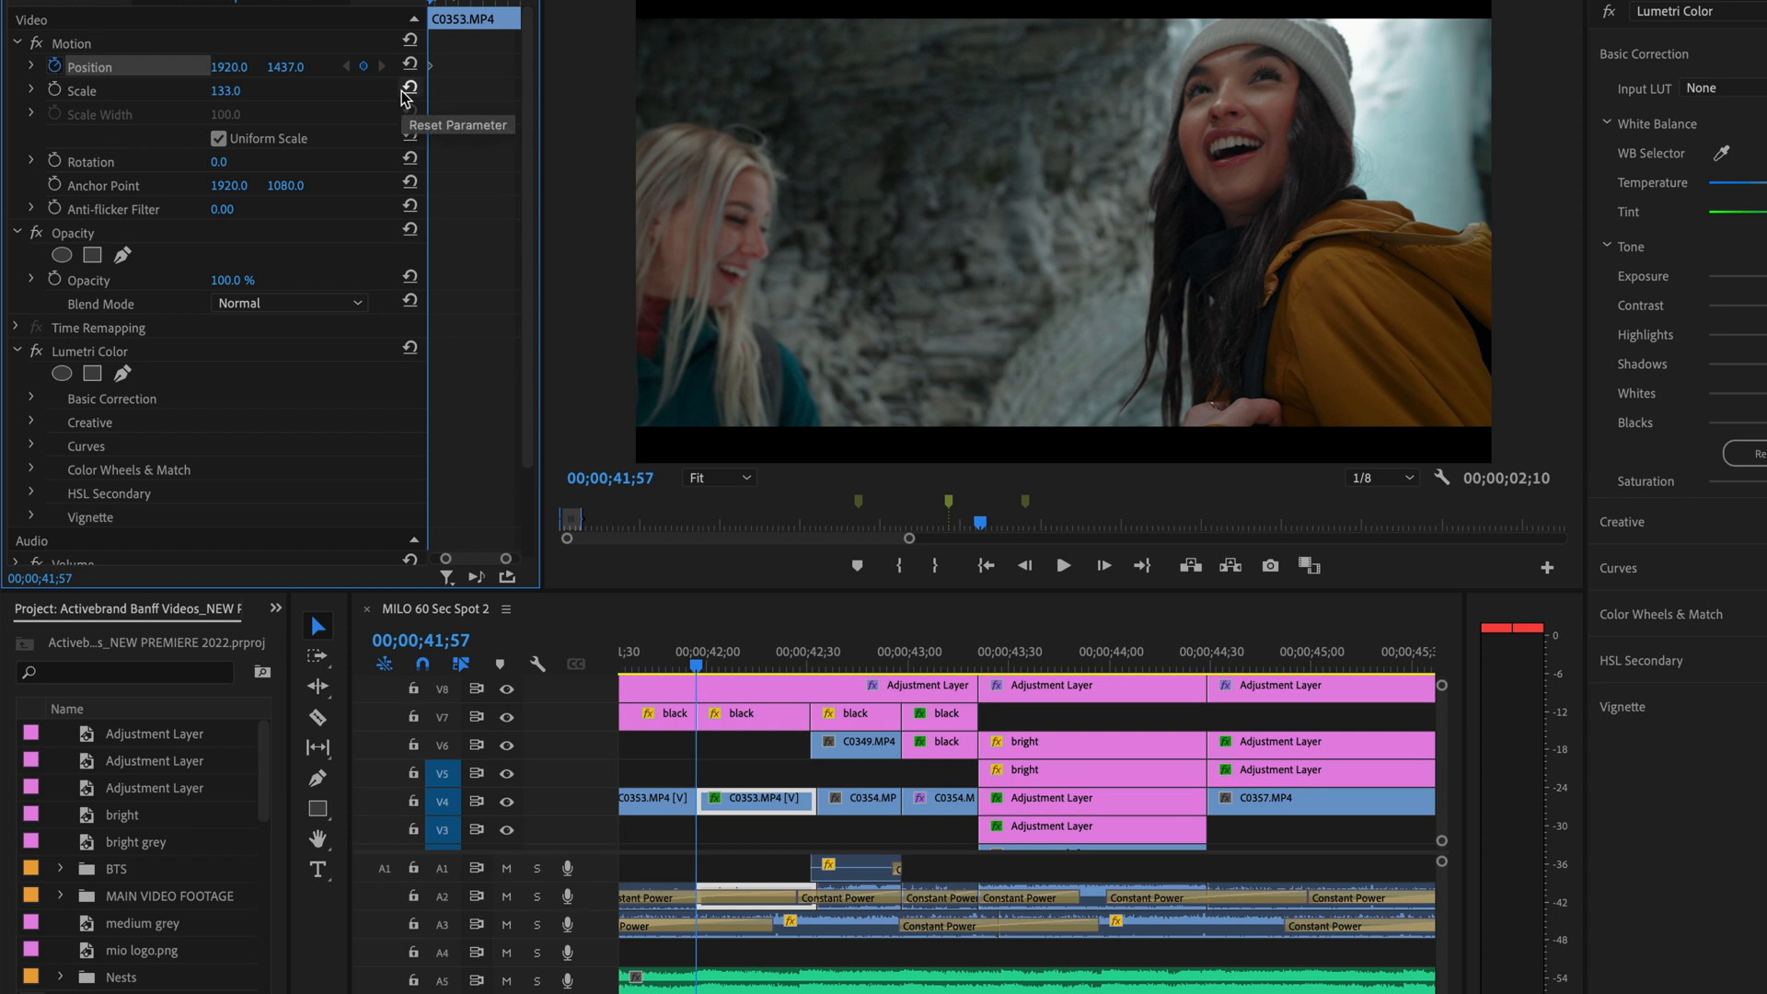
pyautogui.click(410, 90)
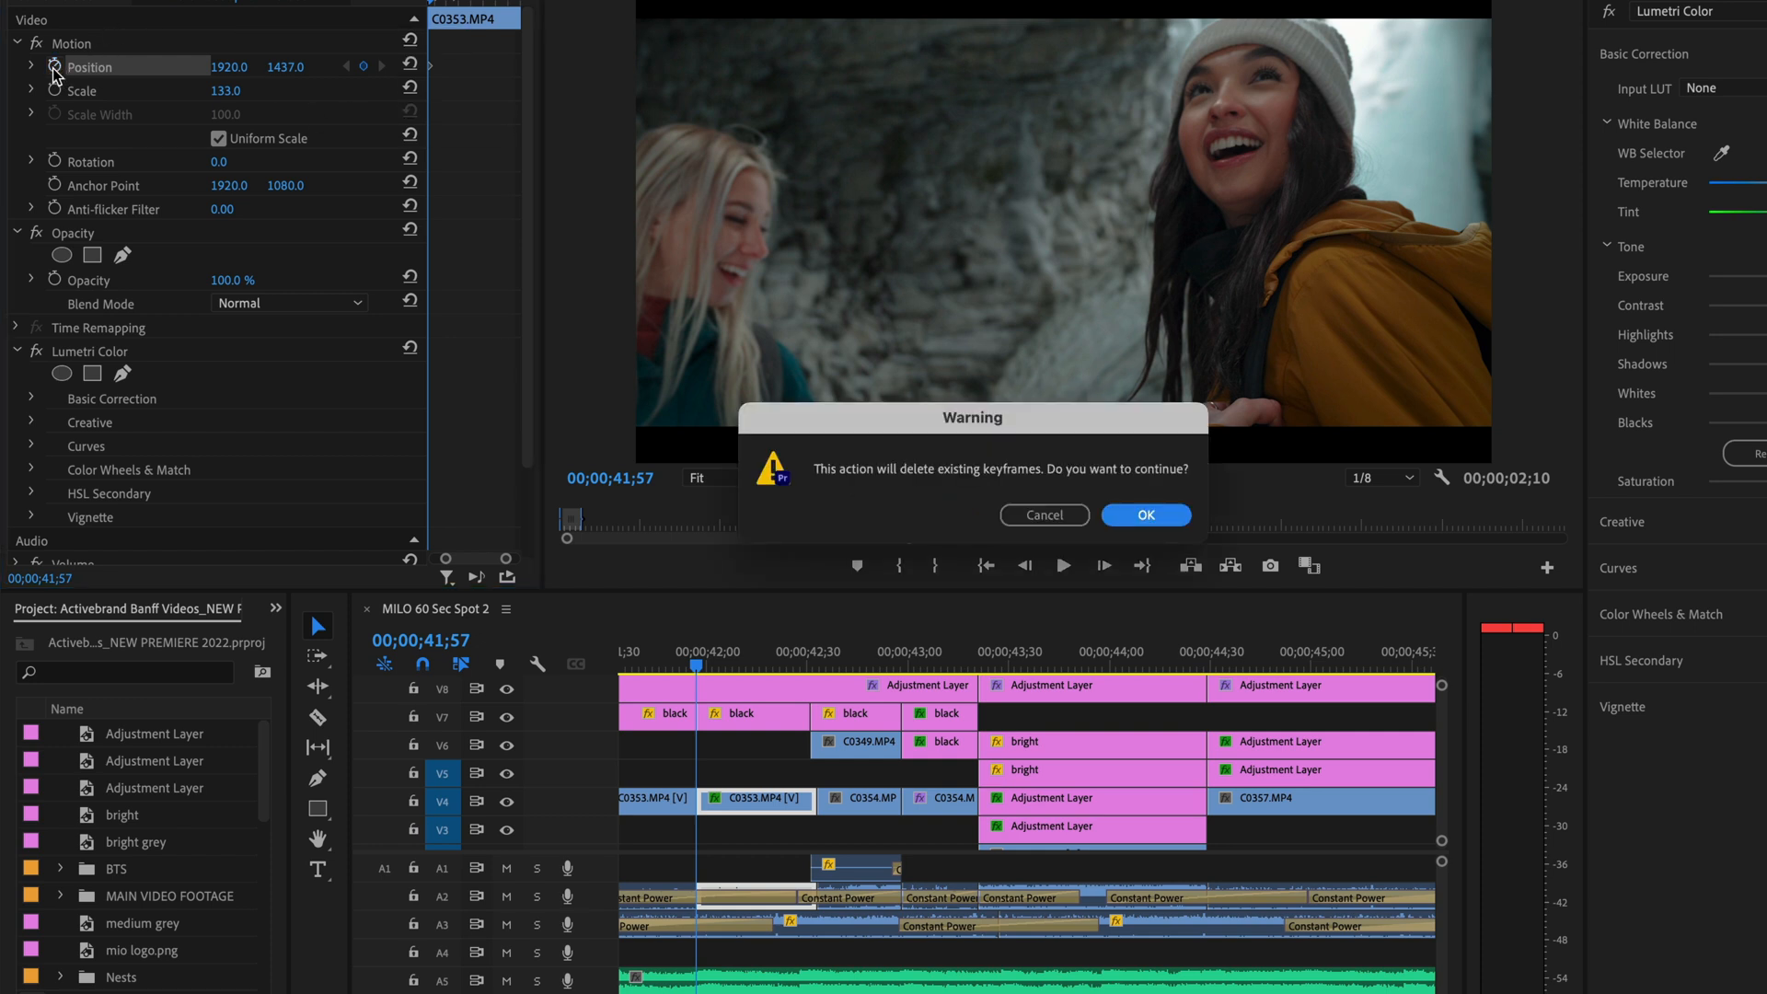
pyautogui.click(1144, 516)
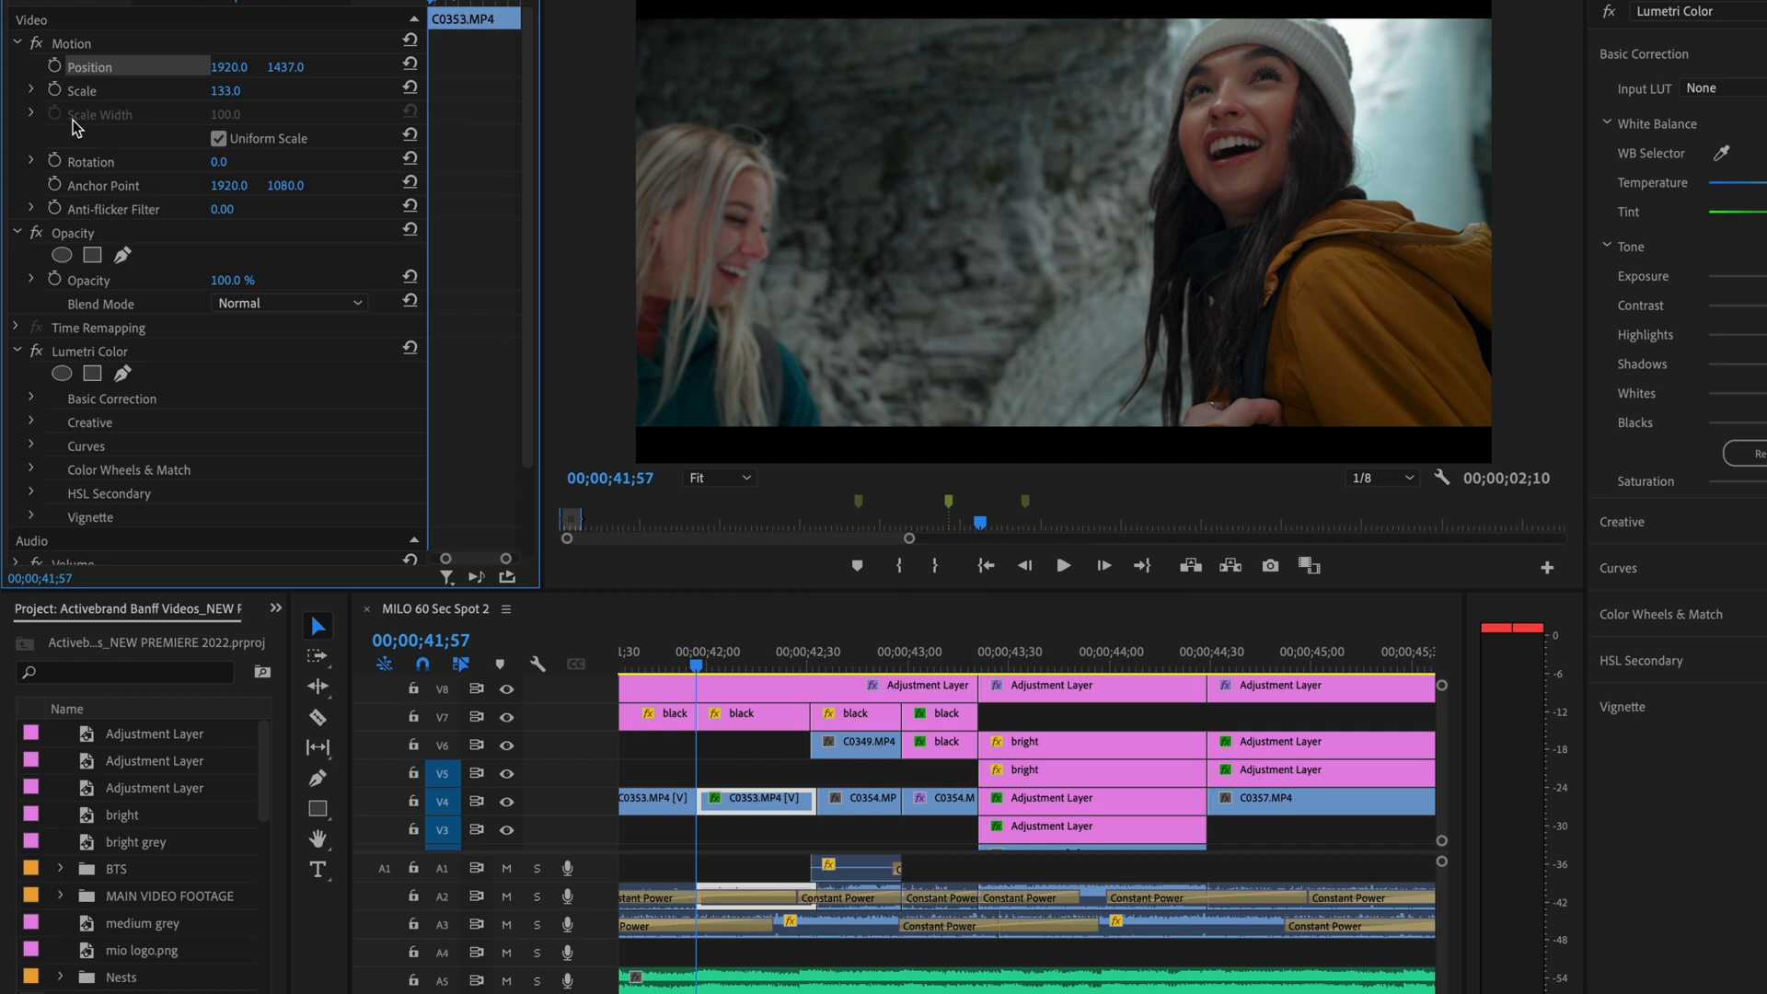
pyautogui.moveTo(53, 66)
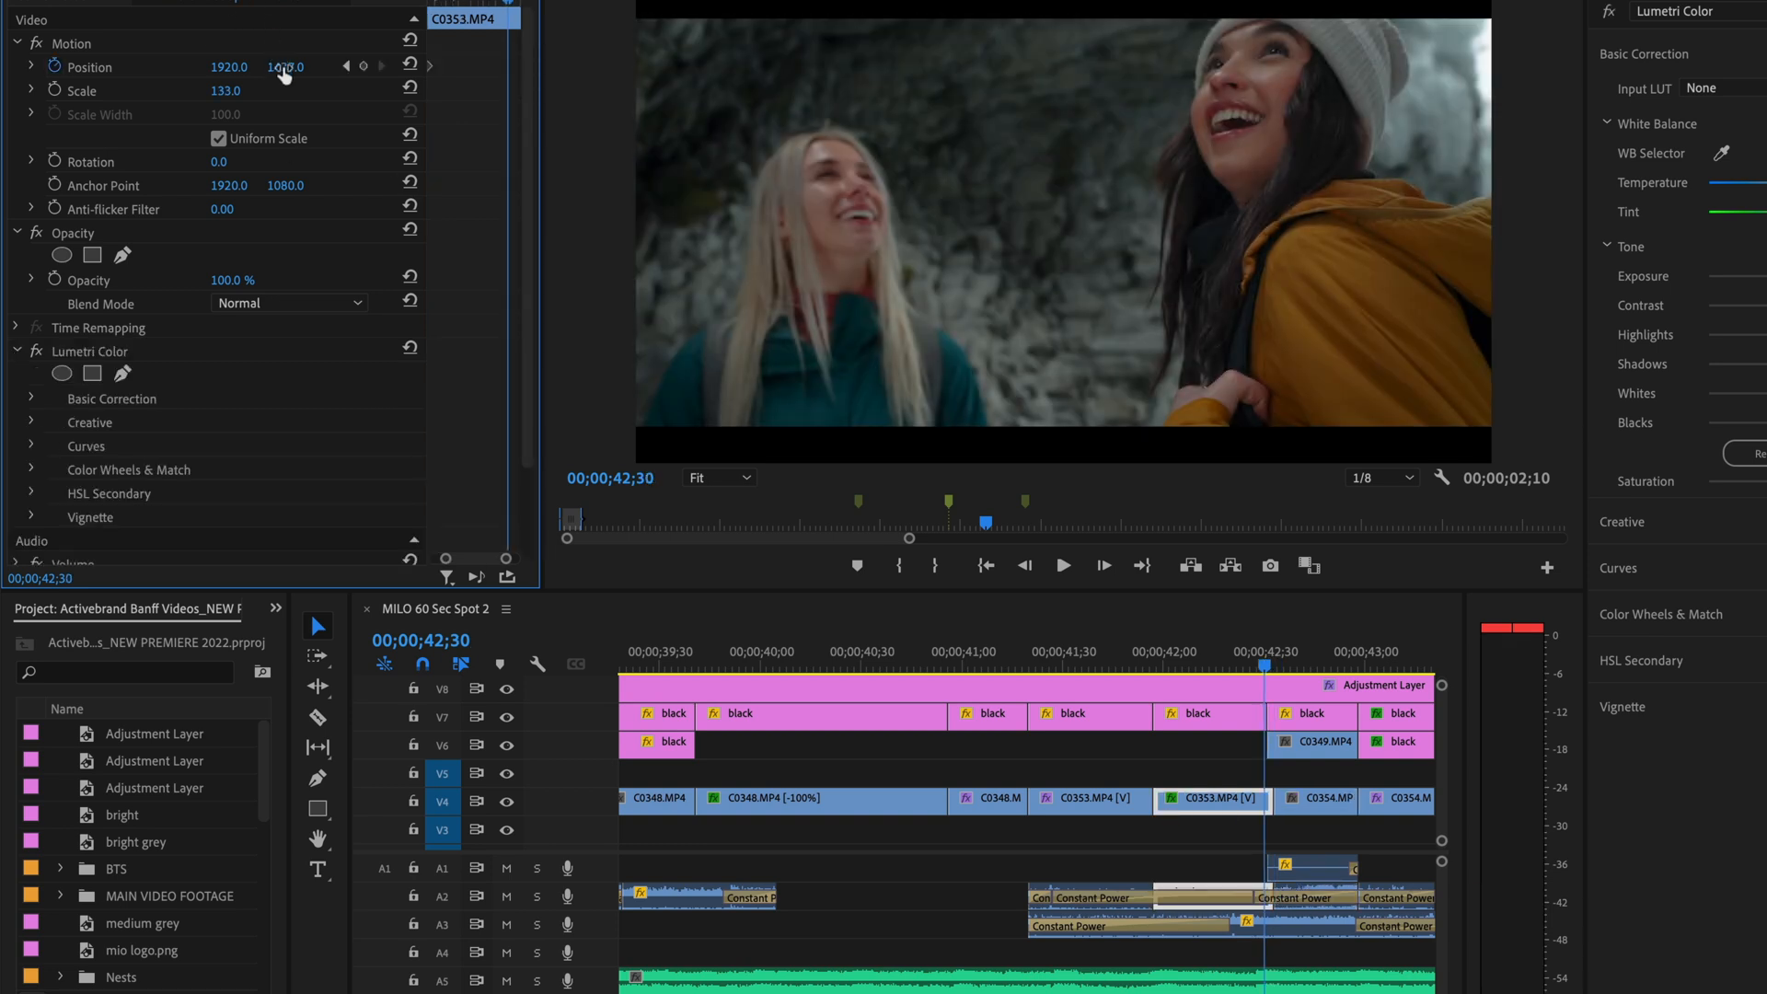
# - Keyframe C0353's vertical position anew, reaching Y 1556.0
pyautogui.moveTo(285, 67); pyautogui.dragTo(285, 66)
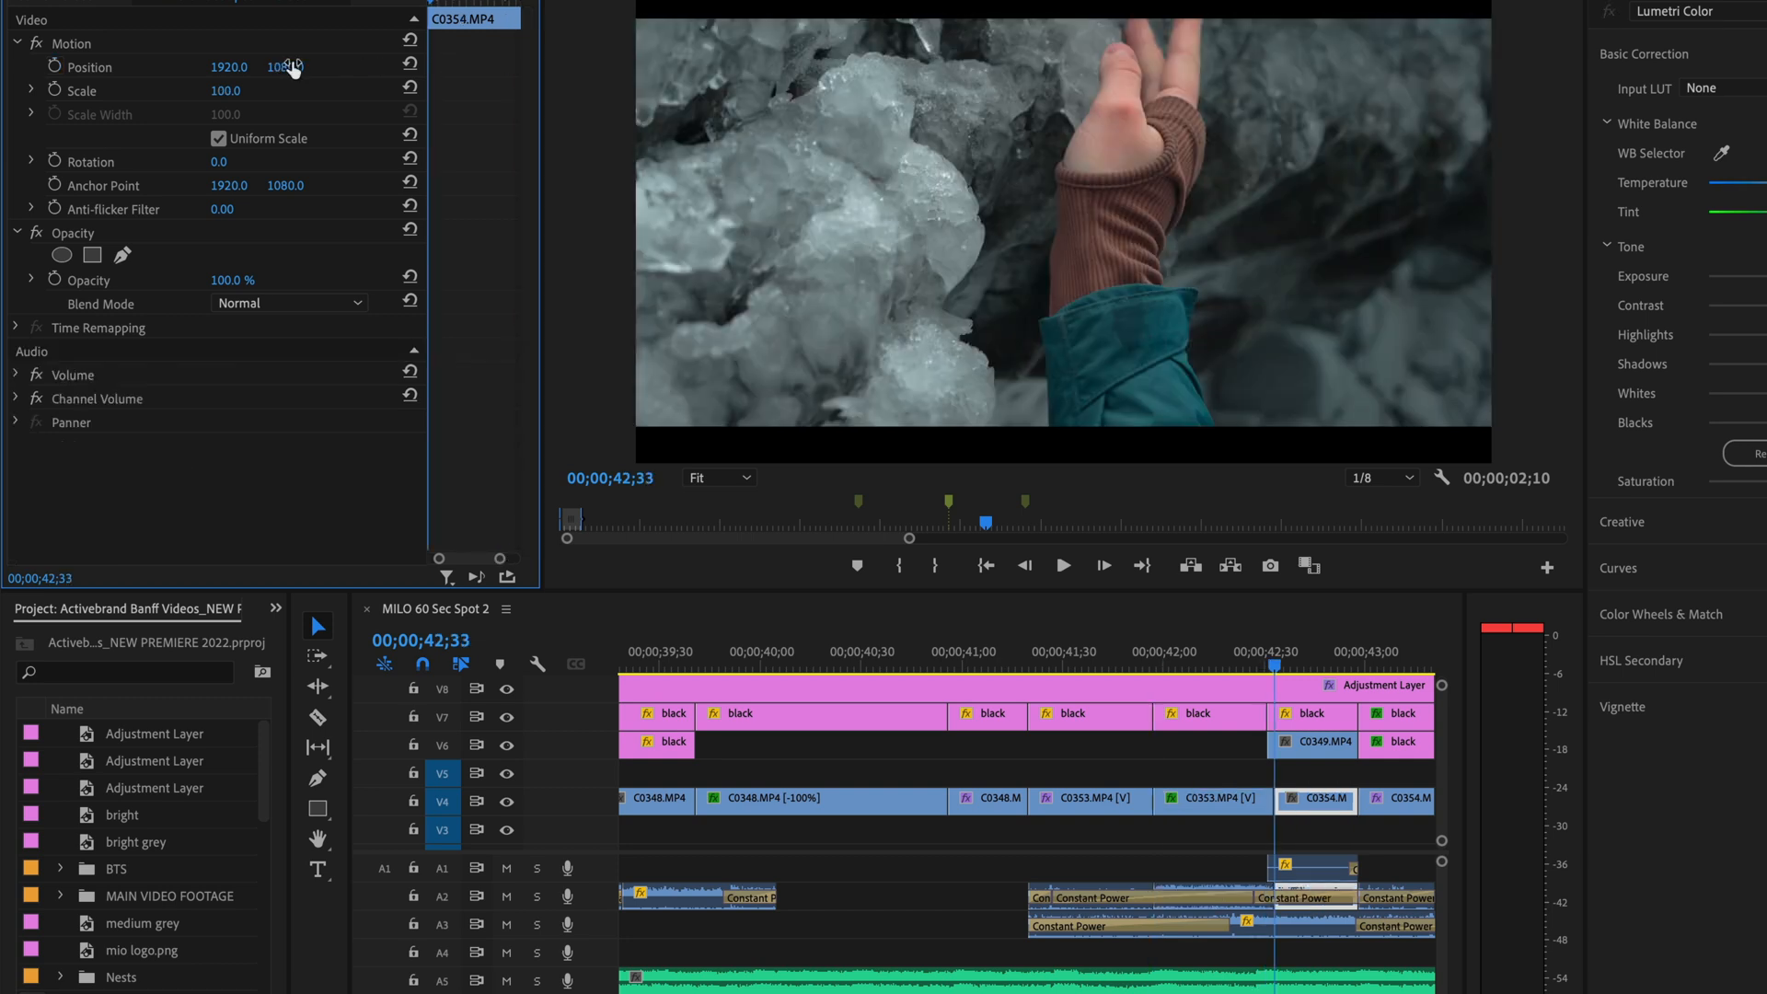
pyautogui.click(1152, 665)
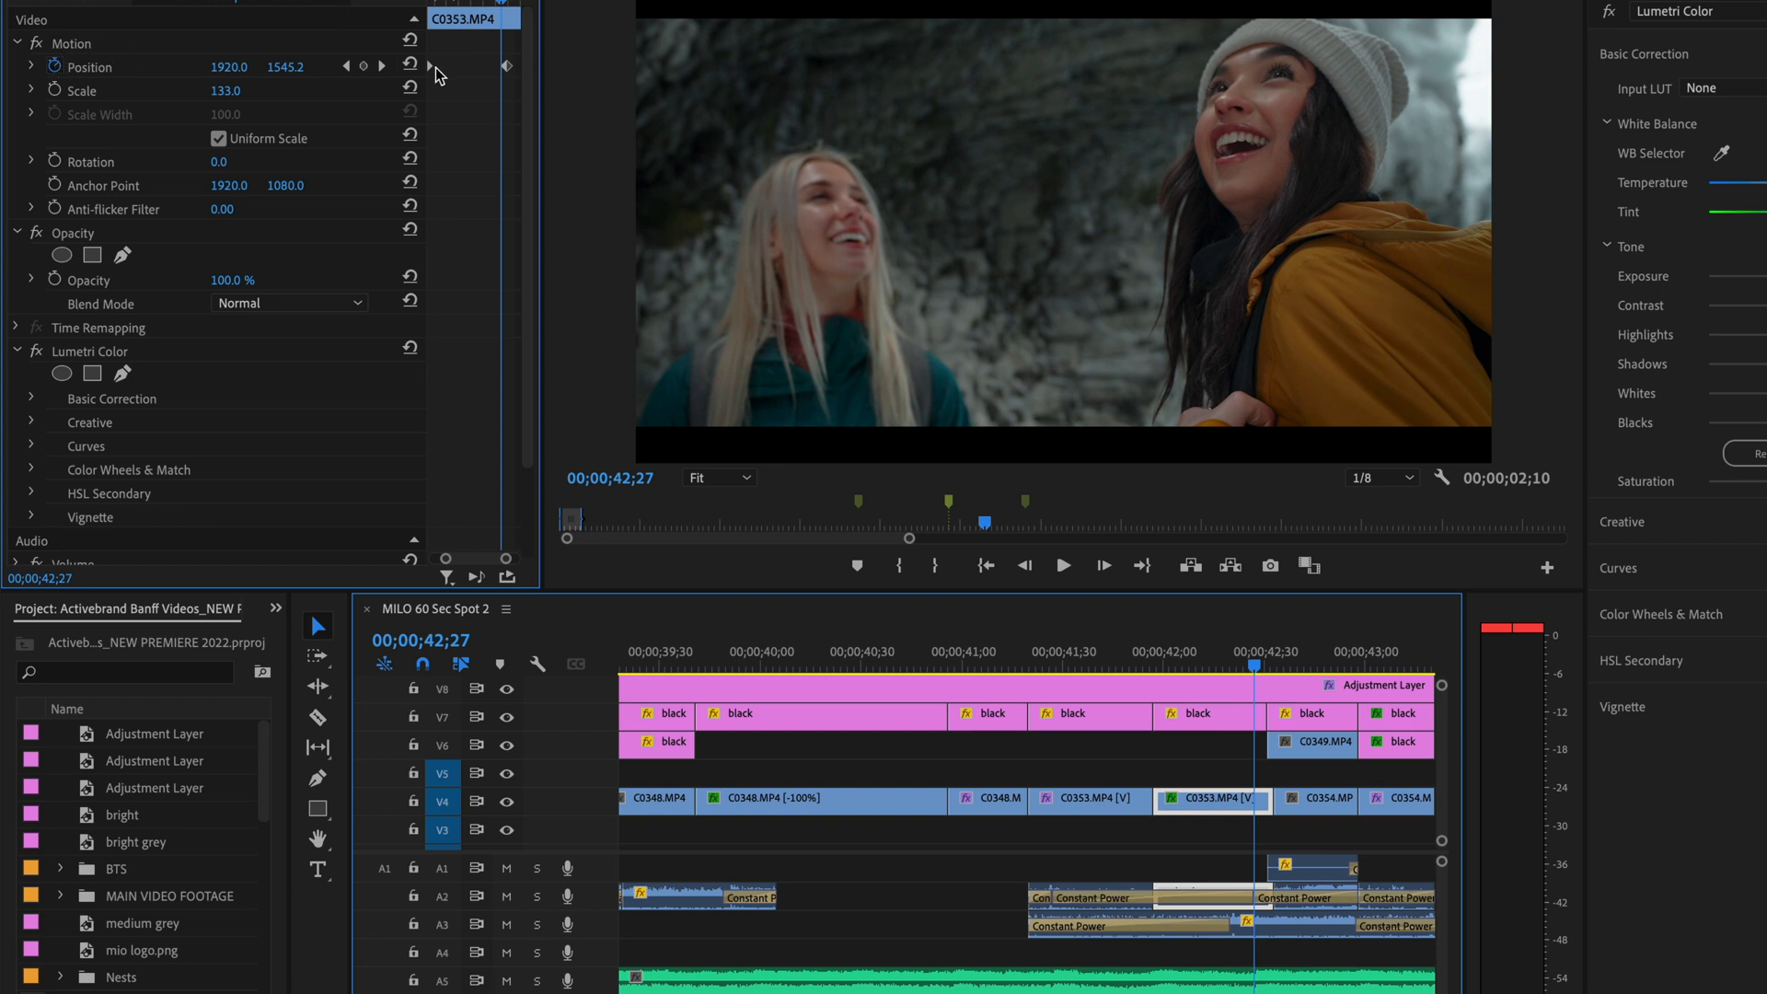
pyautogui.click(410, 66)
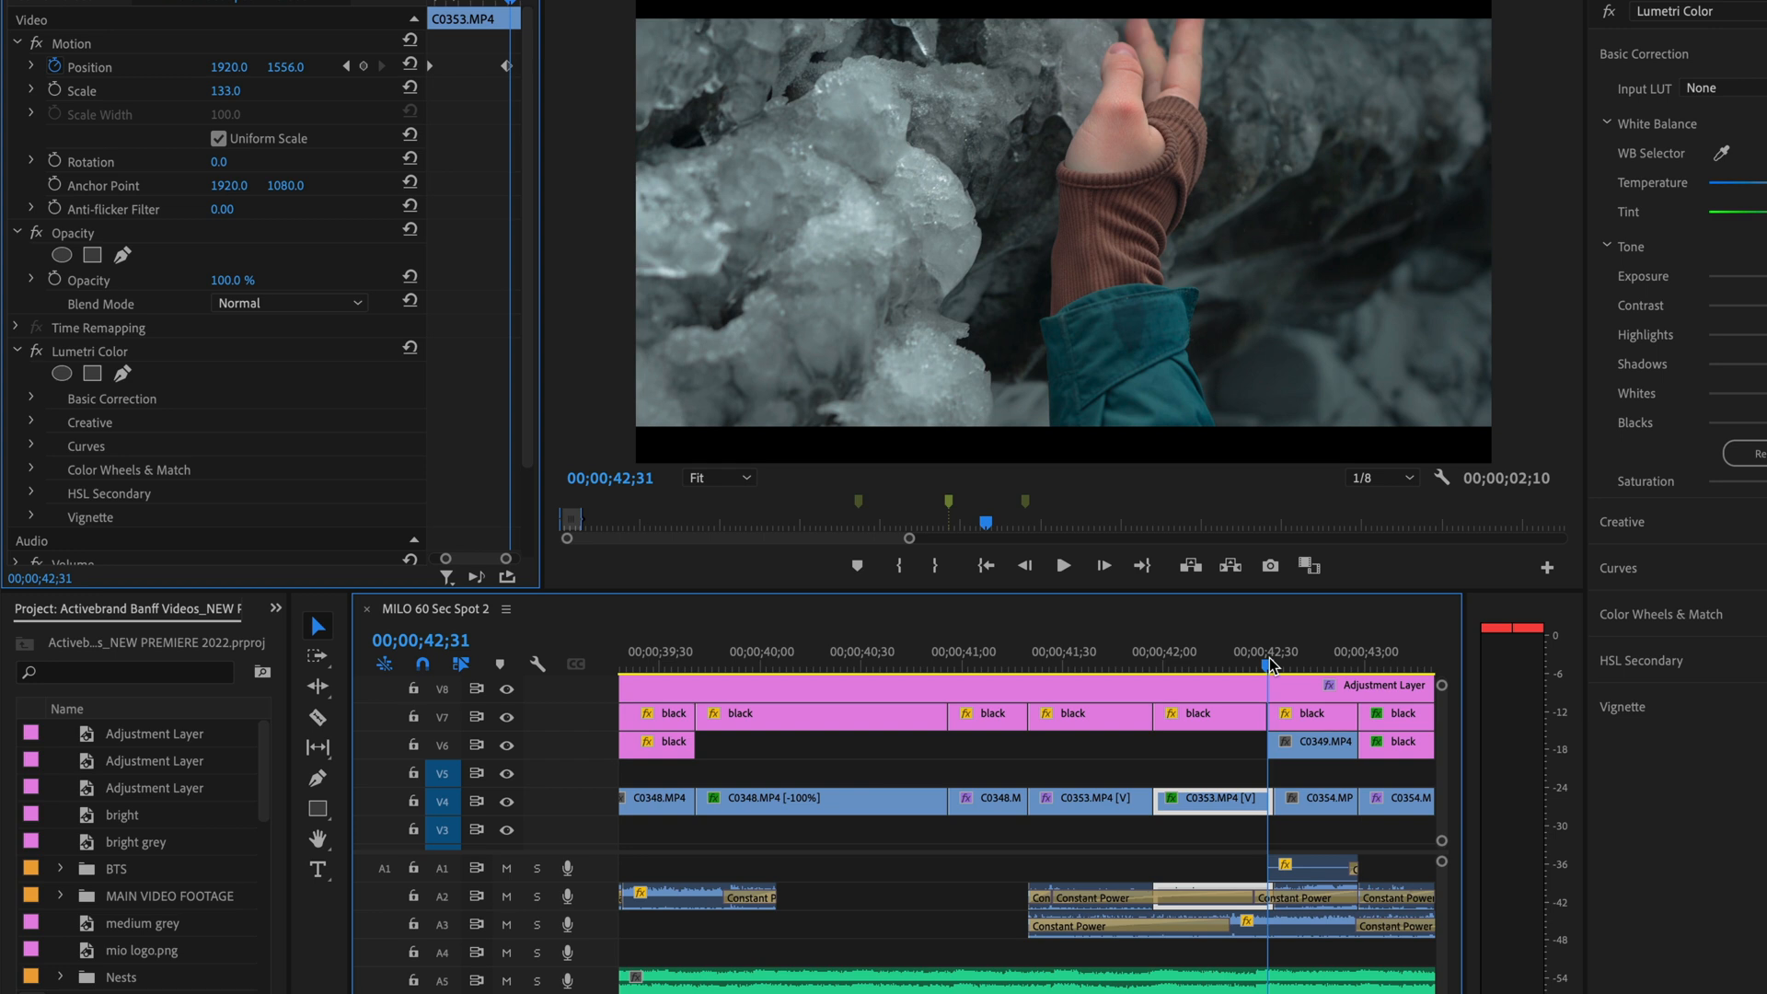
# - Enable Position keyframes on clip C0349 and set a later Y value of 1235.0
pyautogui.click(1060, 565)
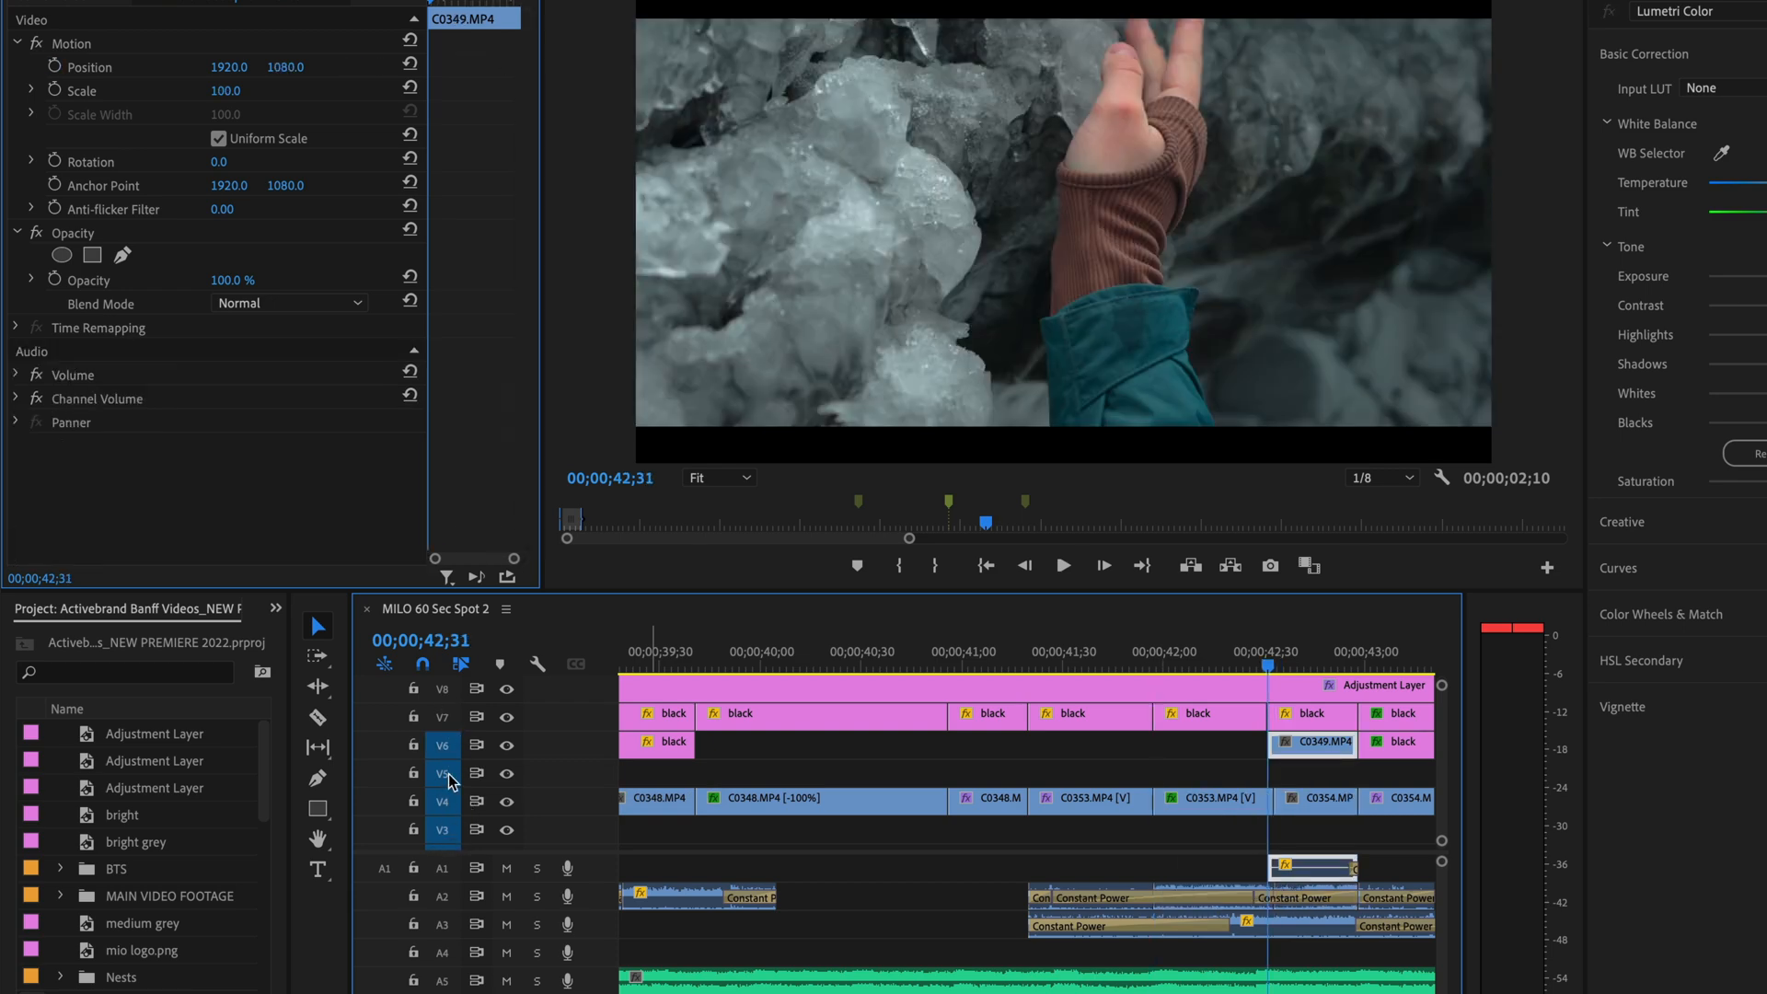
pyautogui.moveTo(471, 867)
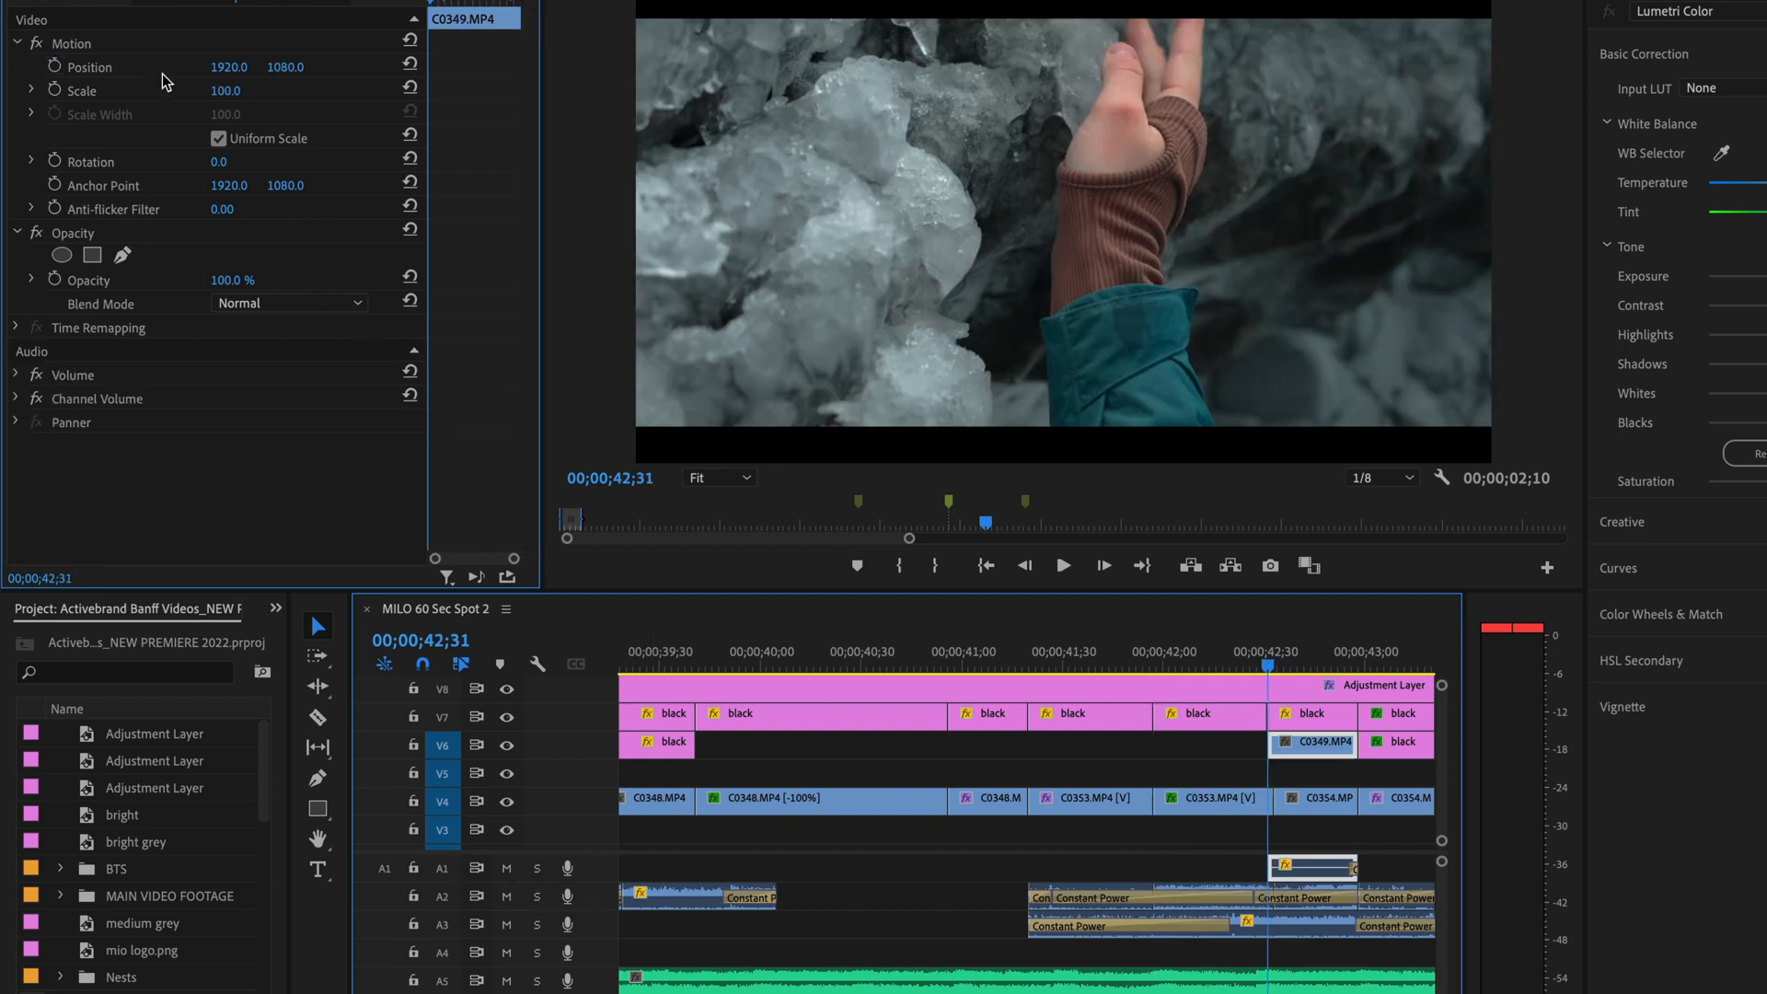
pyautogui.click(89, 66)
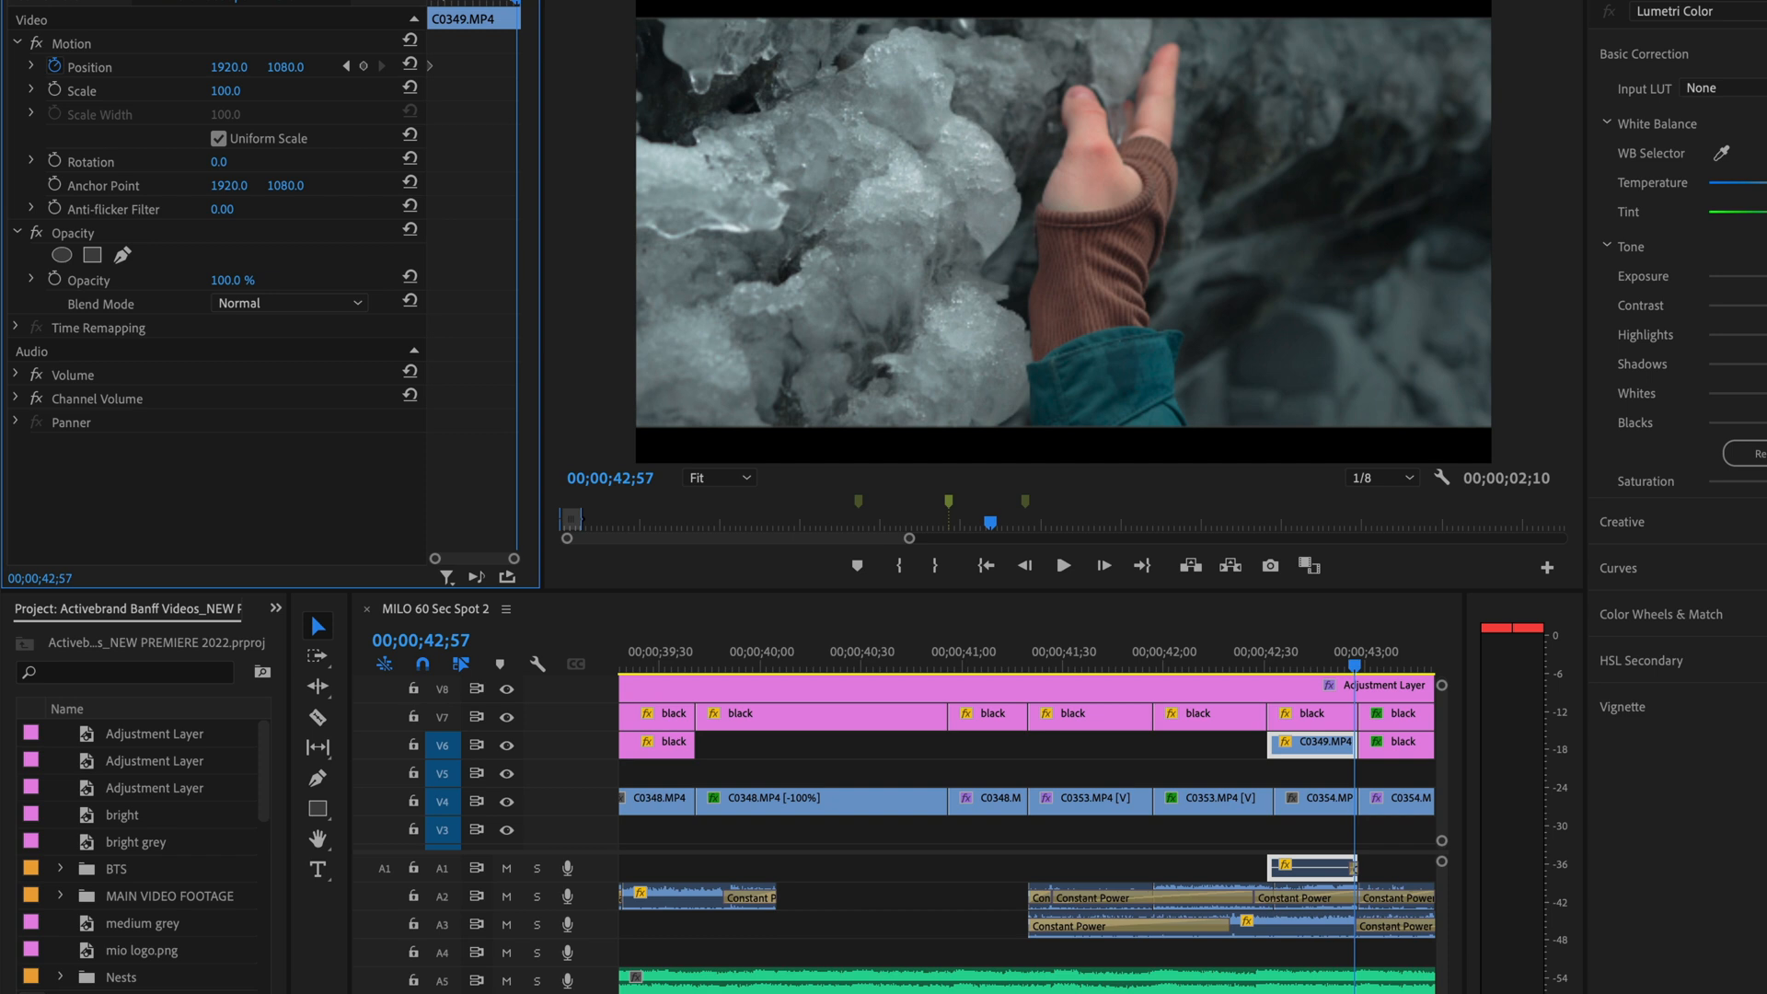
pyautogui.write('1235.0')
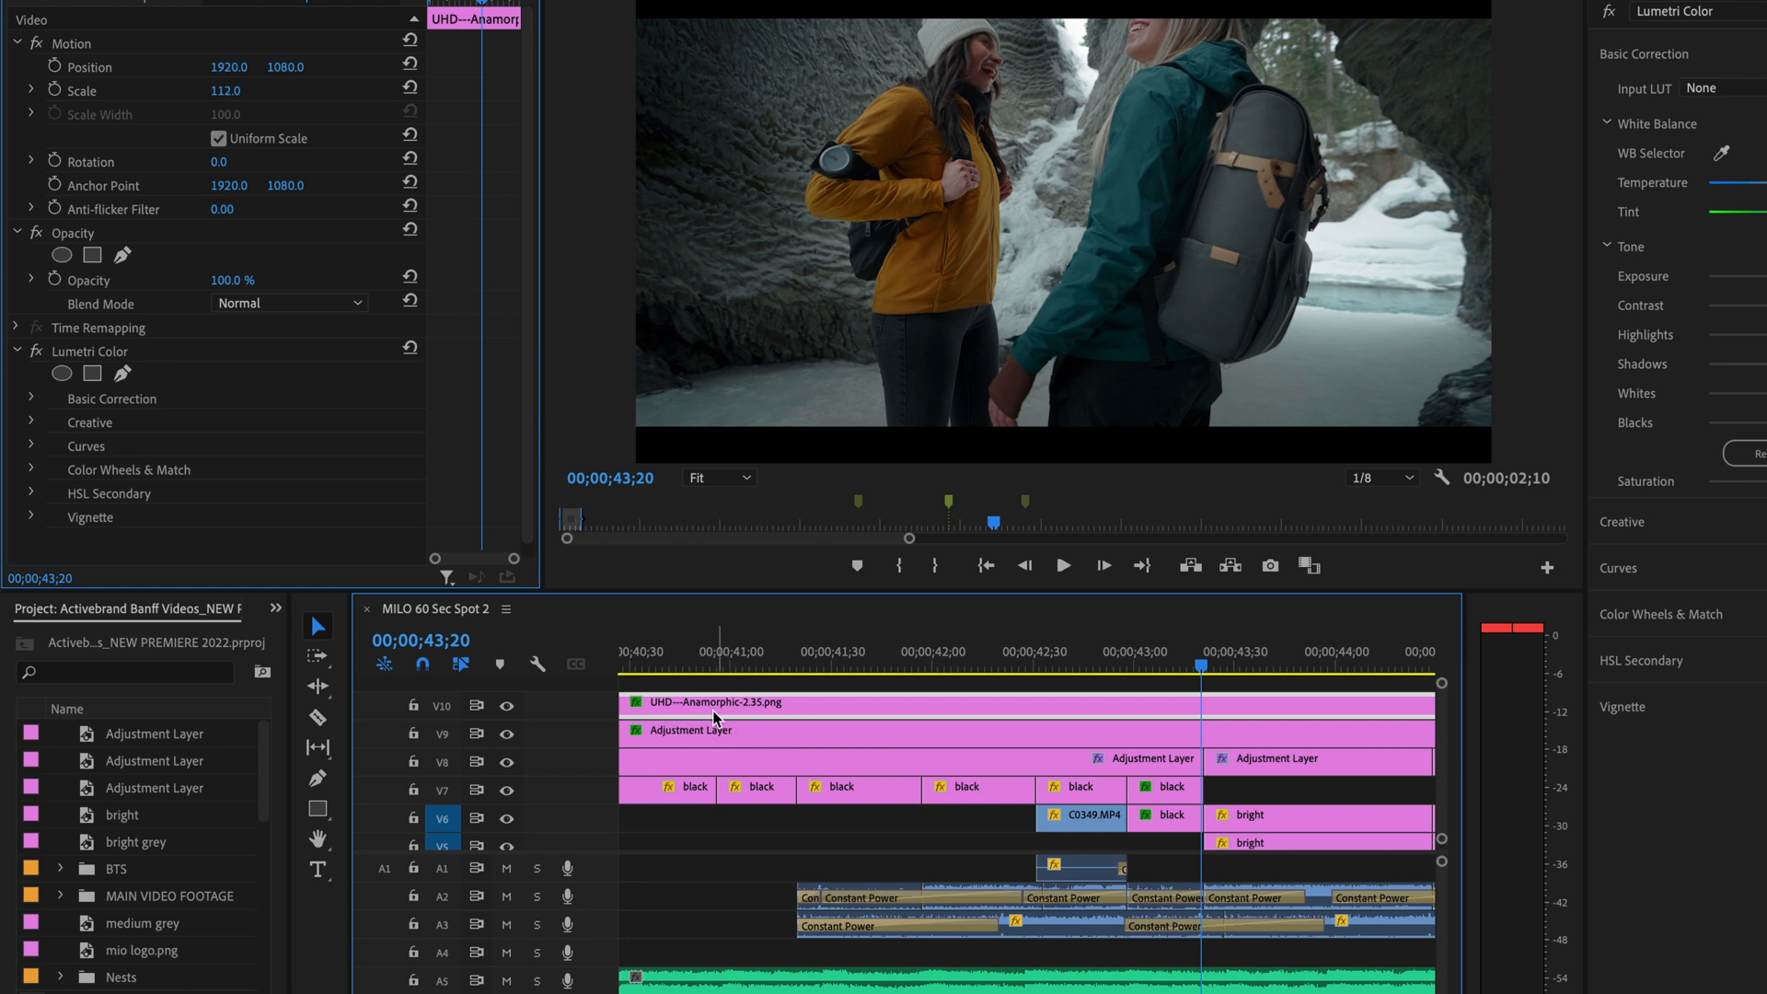
pyautogui.moveTo(730, 714)
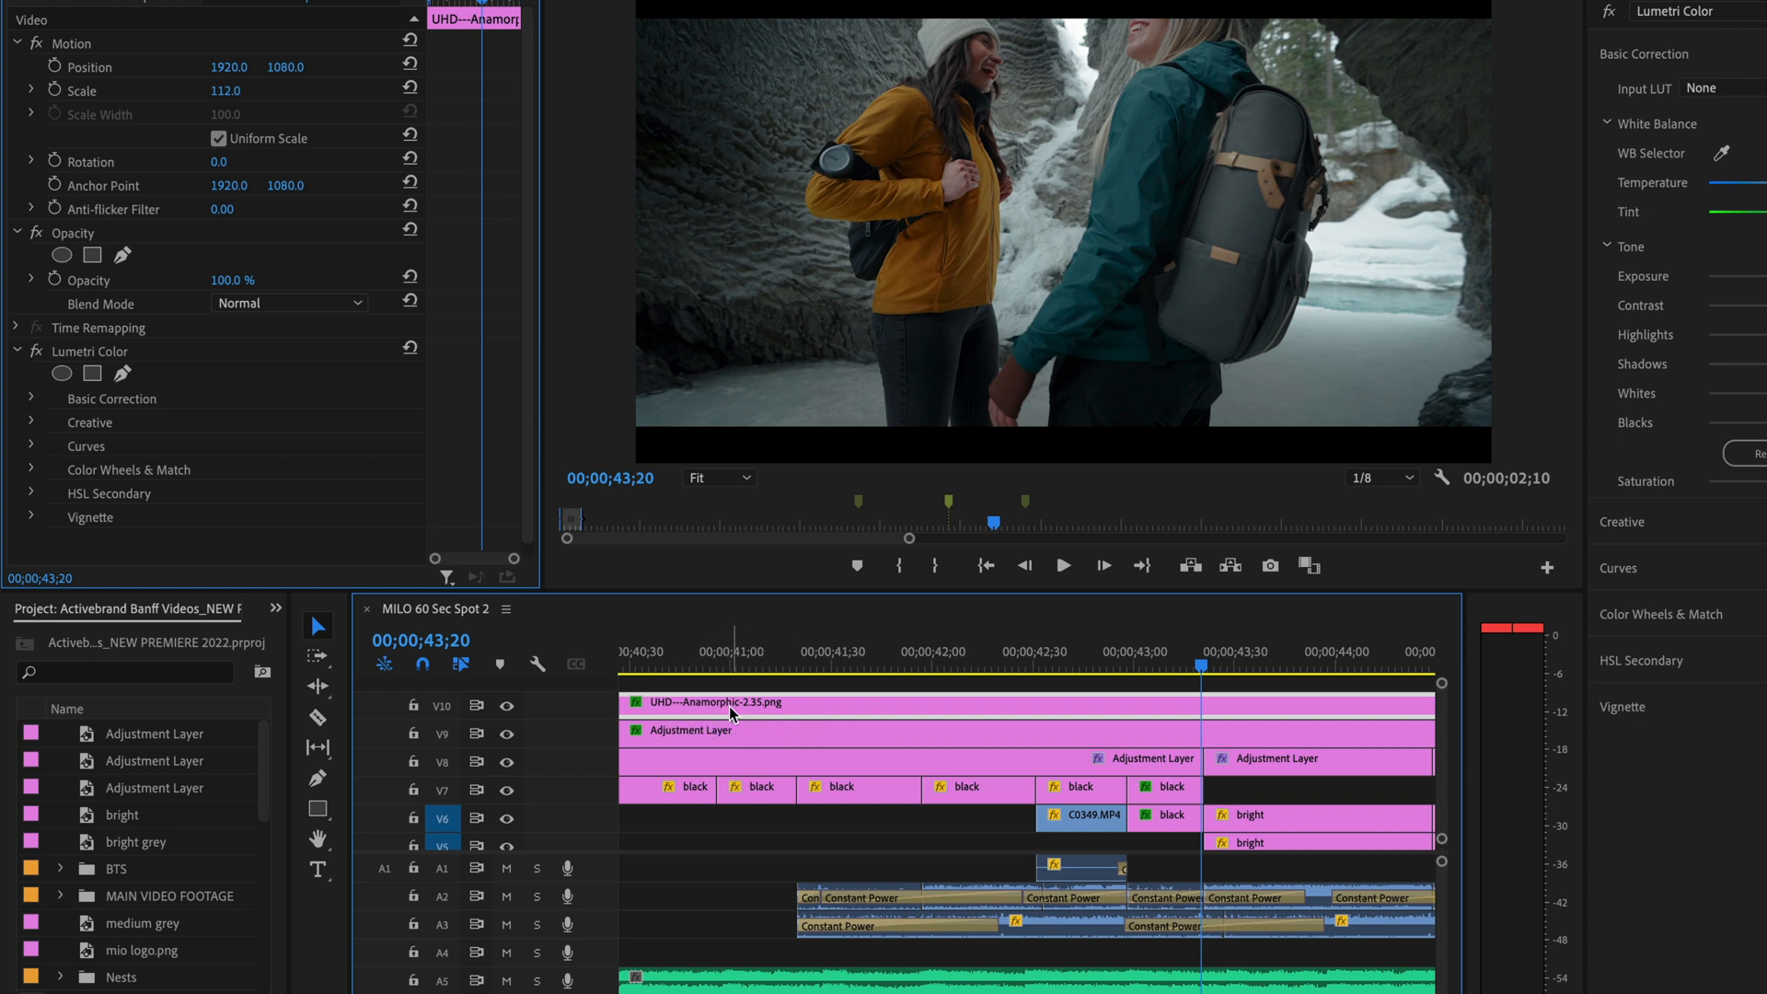
# - Use the Project panel menu to widen the panel, then select the black clip on V6
pyautogui.click(276, 611)
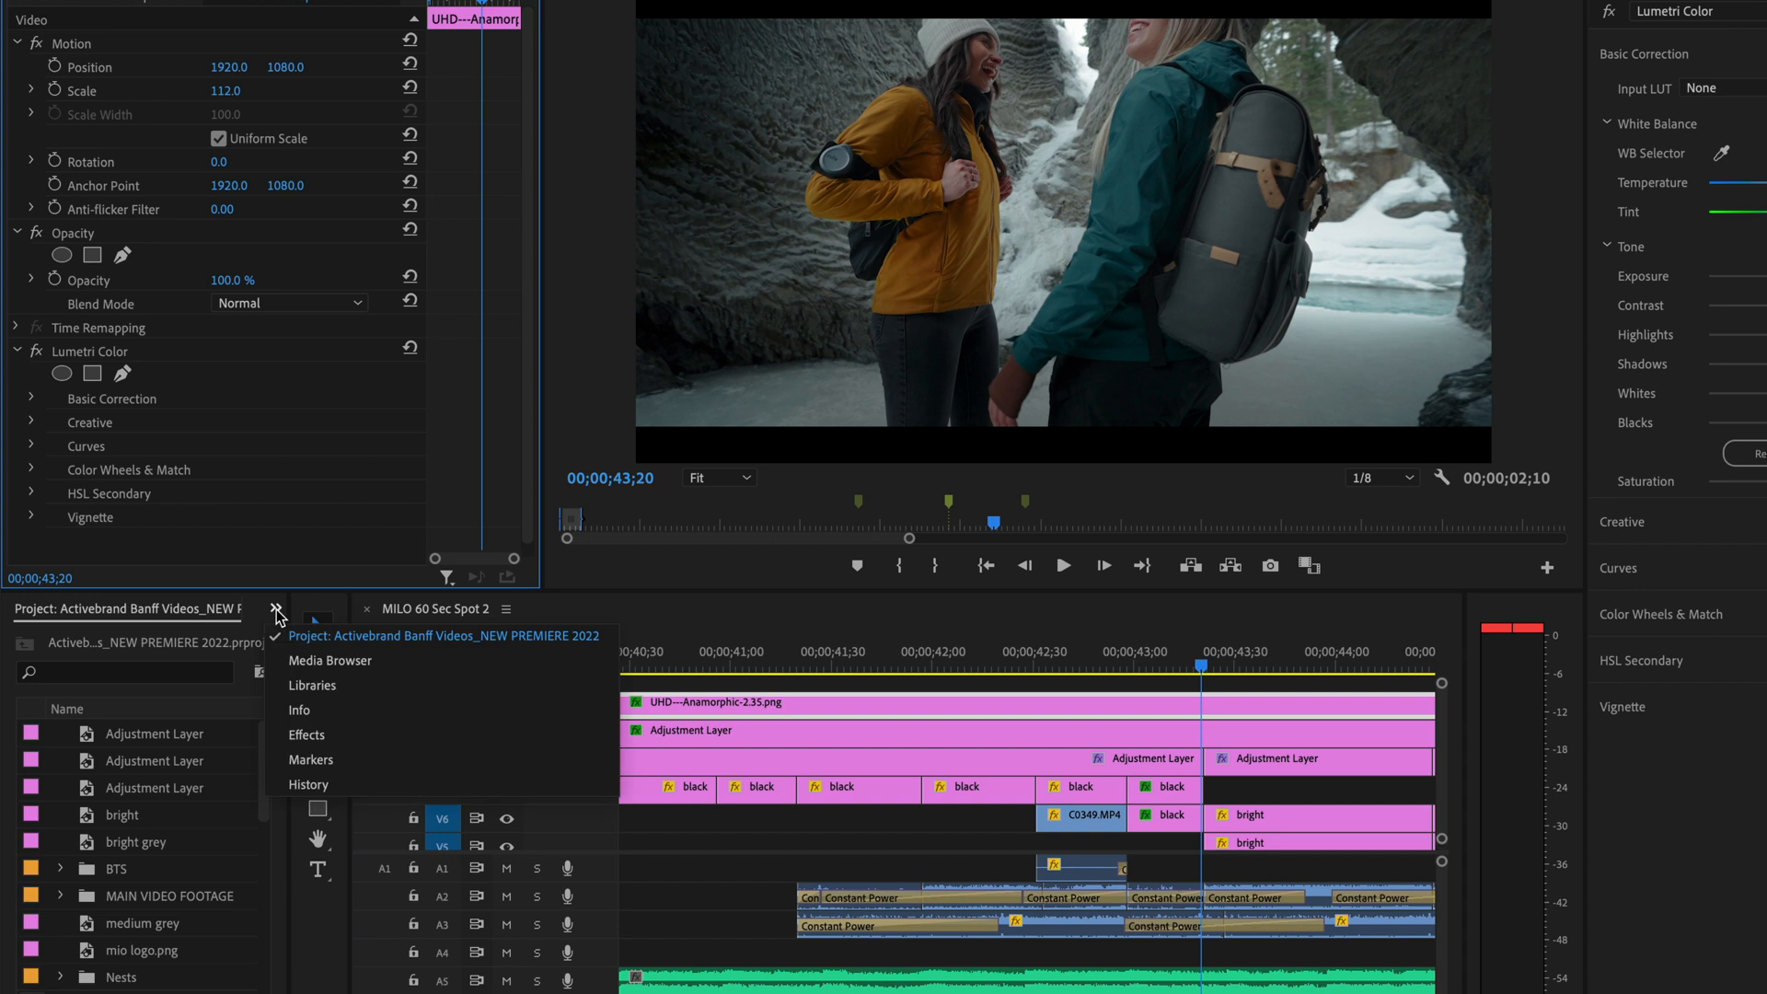
pyautogui.click(278, 609)
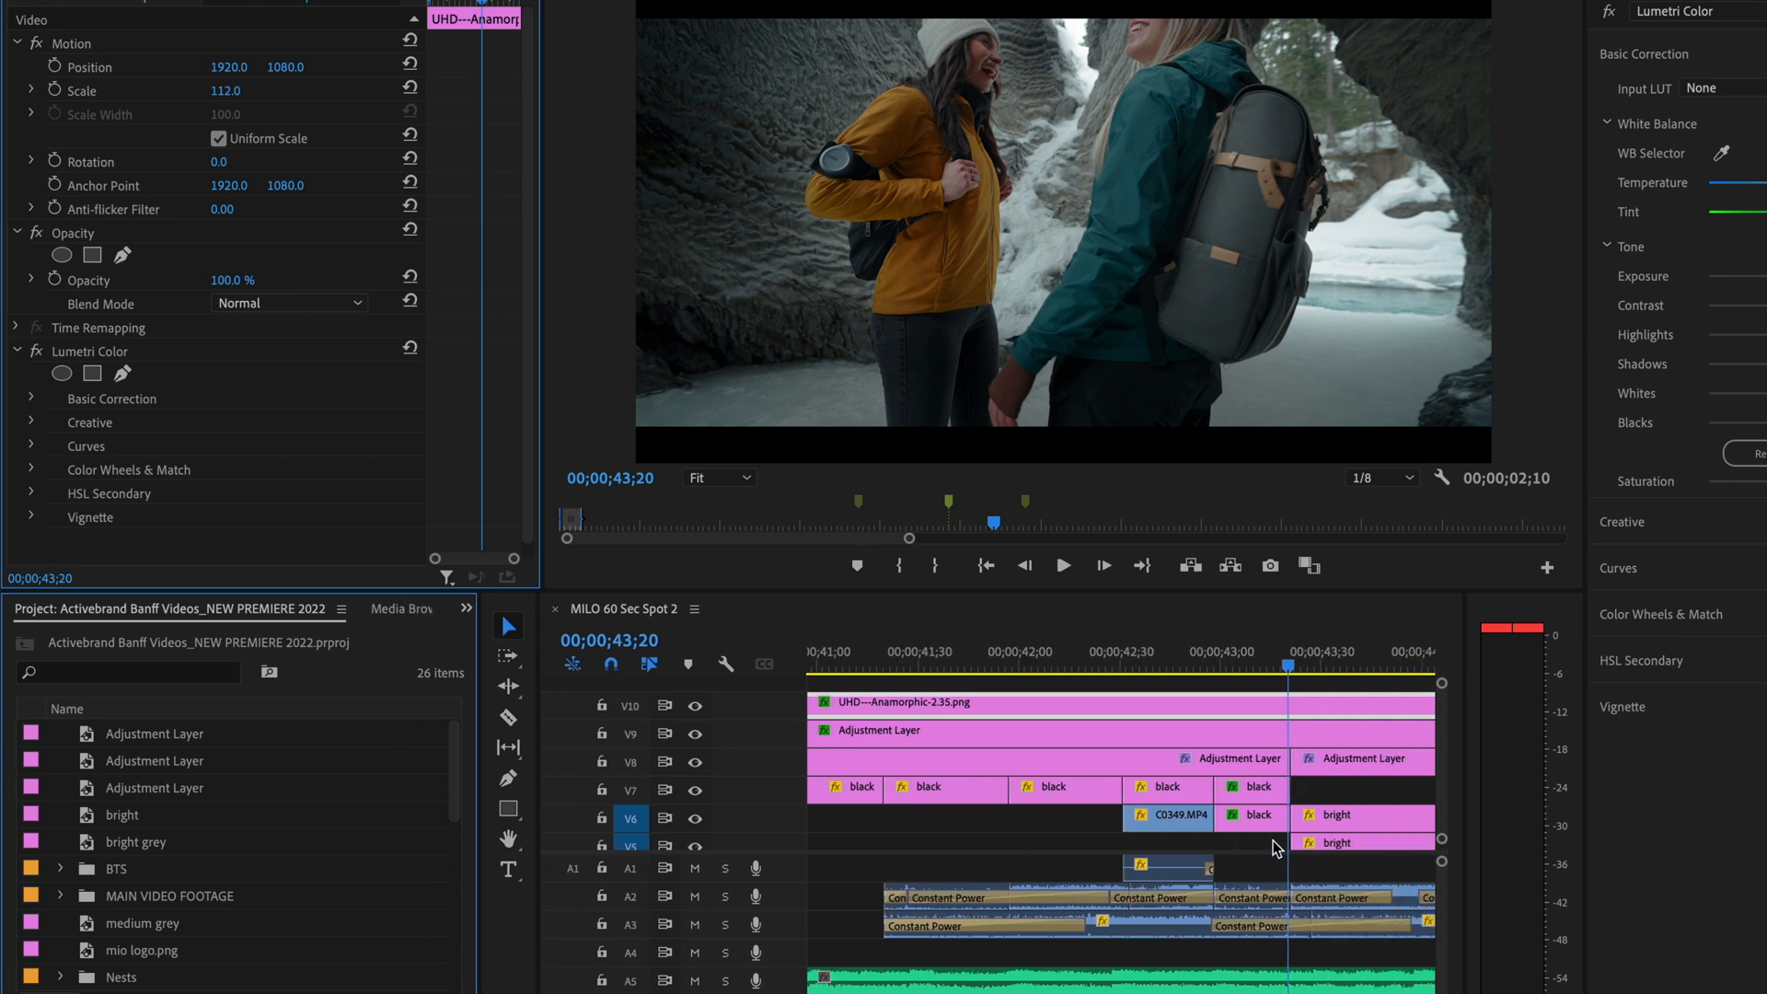
pyautogui.click(153, 732)
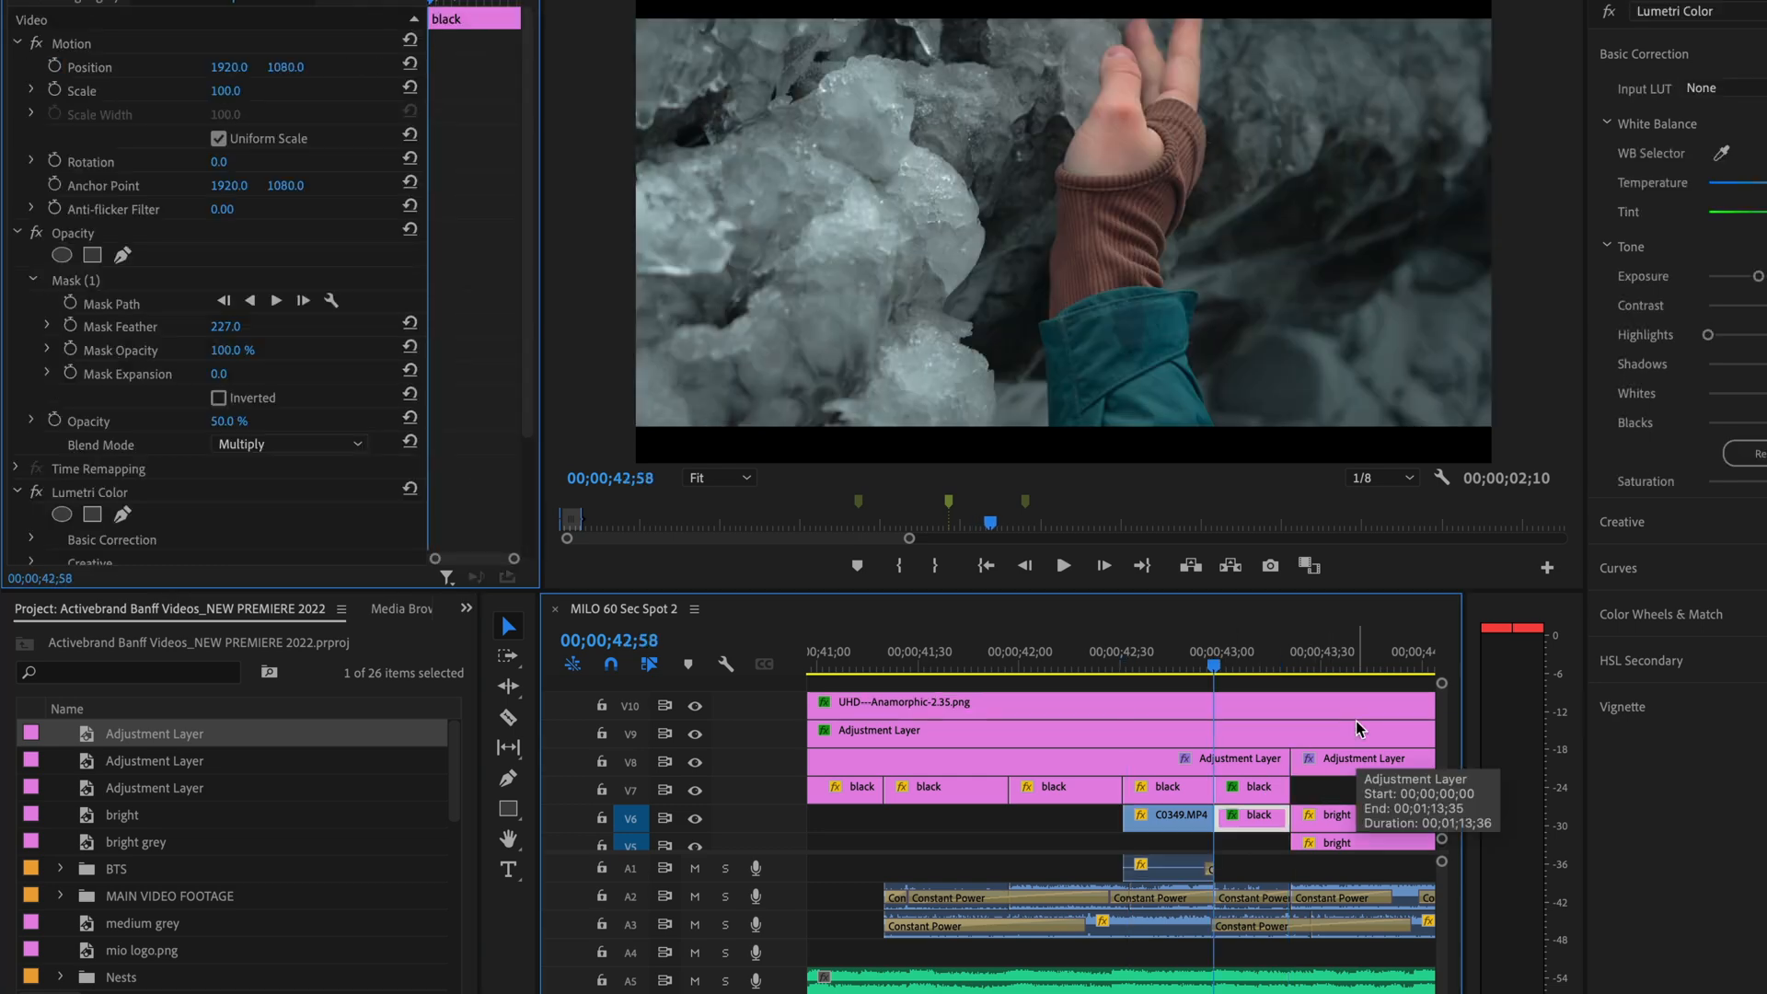
# - Select C0354, clear its old Scale keyframes and enlarge its scale to 105
pyautogui.click(1060, 565)
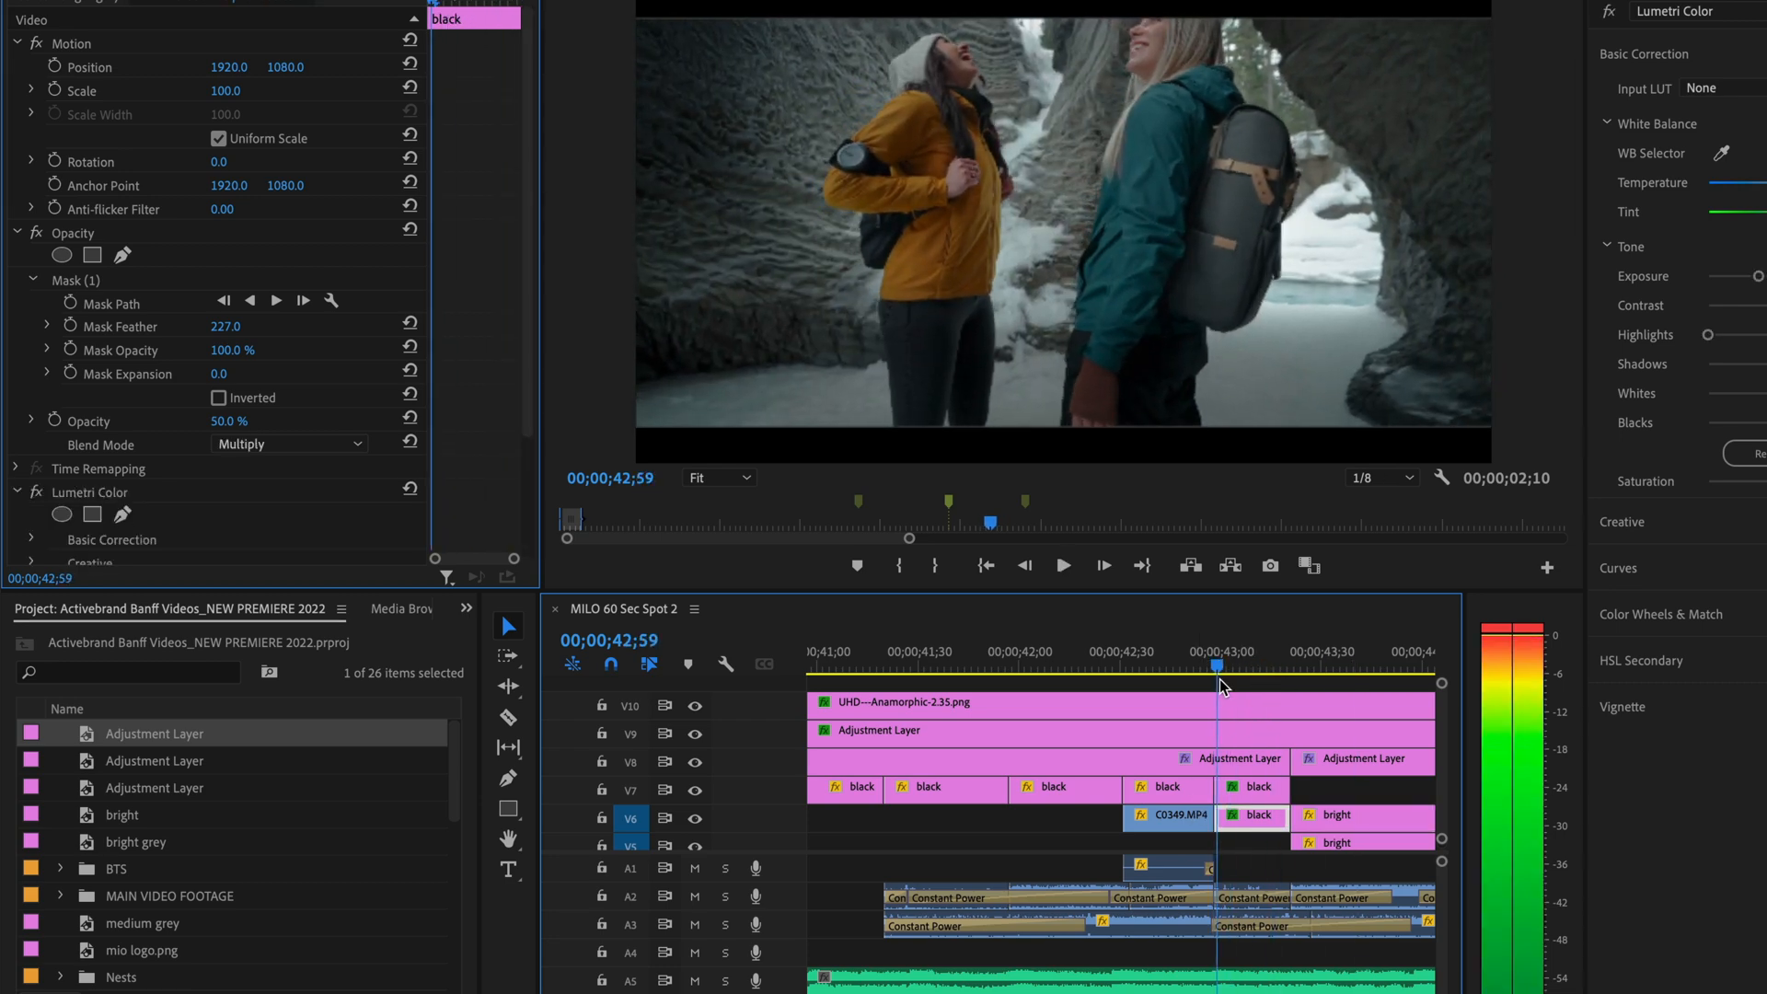
pyautogui.click(1288, 665)
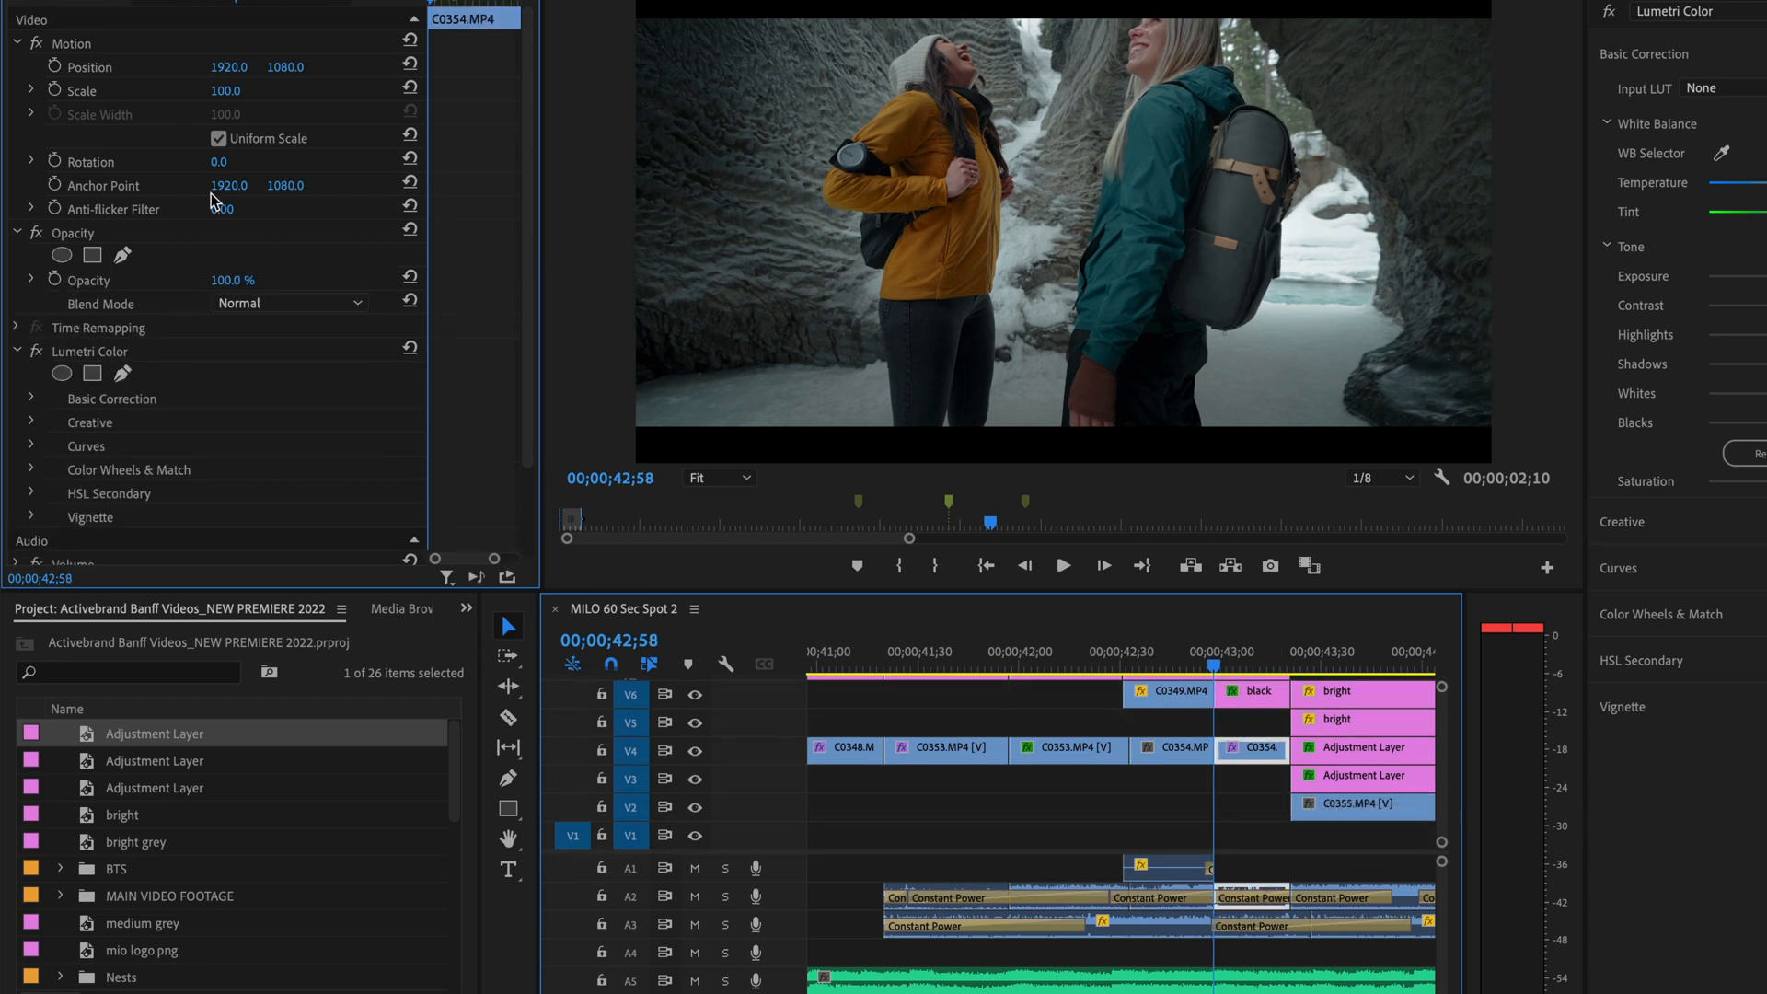
pyautogui.moveTo(57, 92)
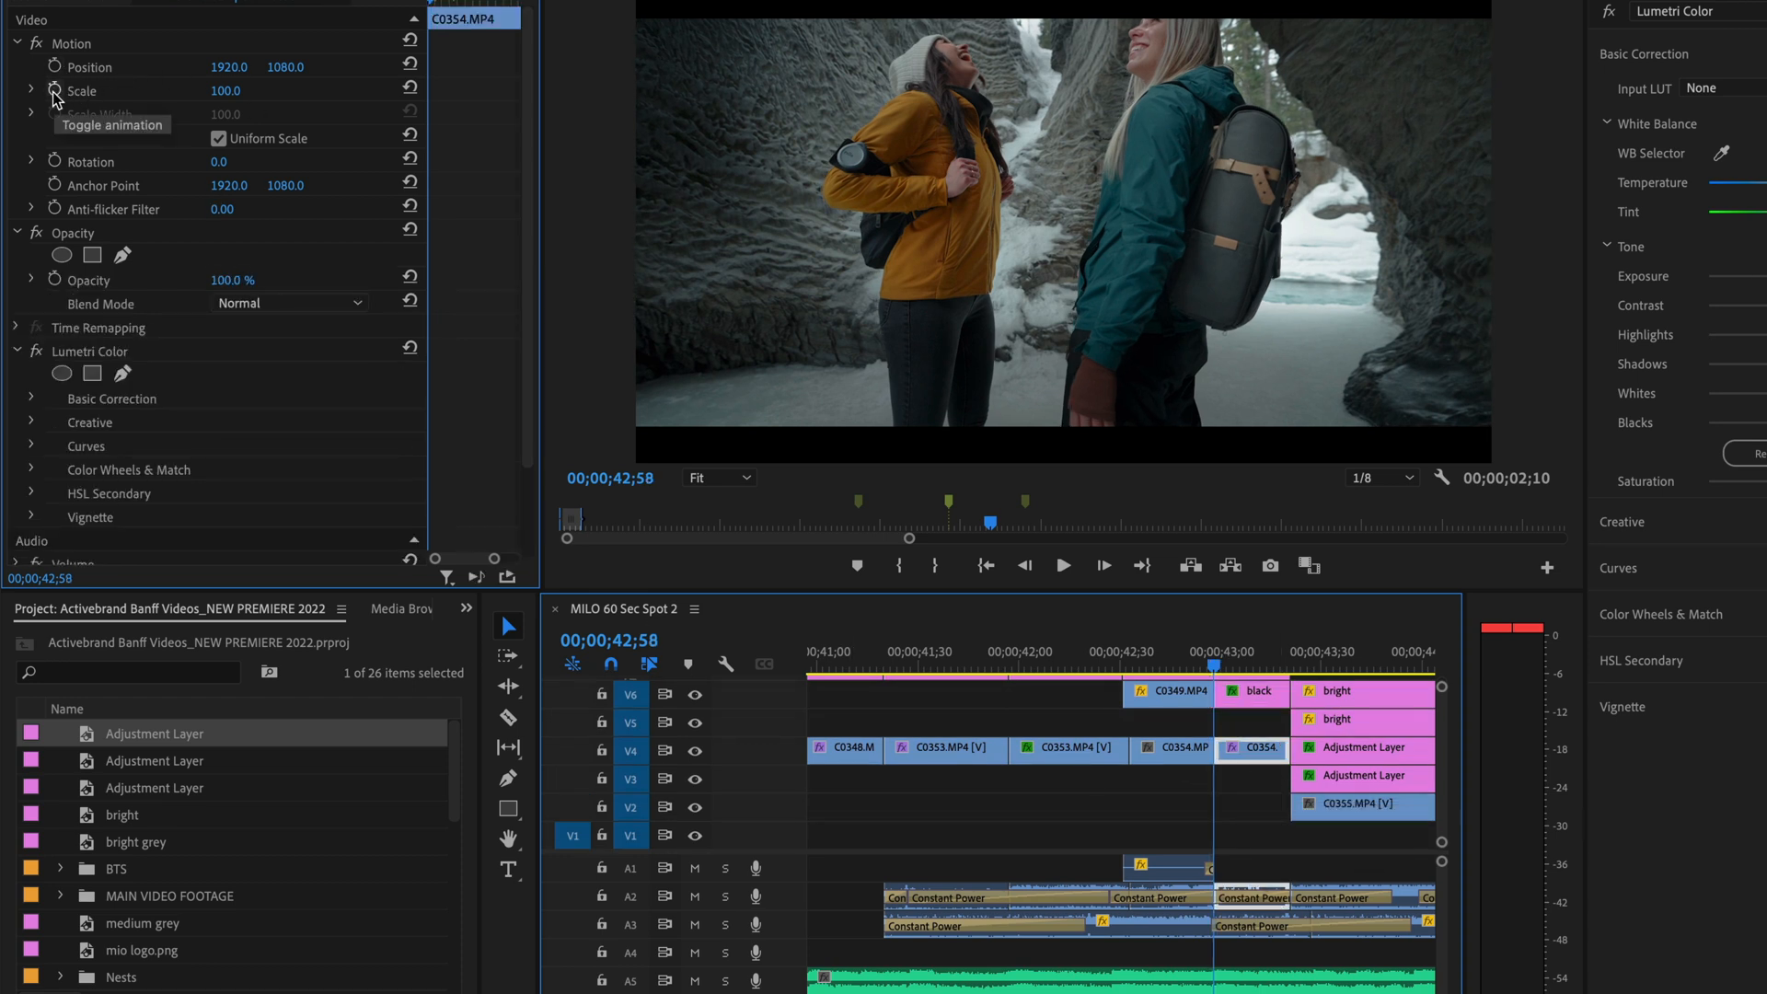
pyautogui.click(57, 90)
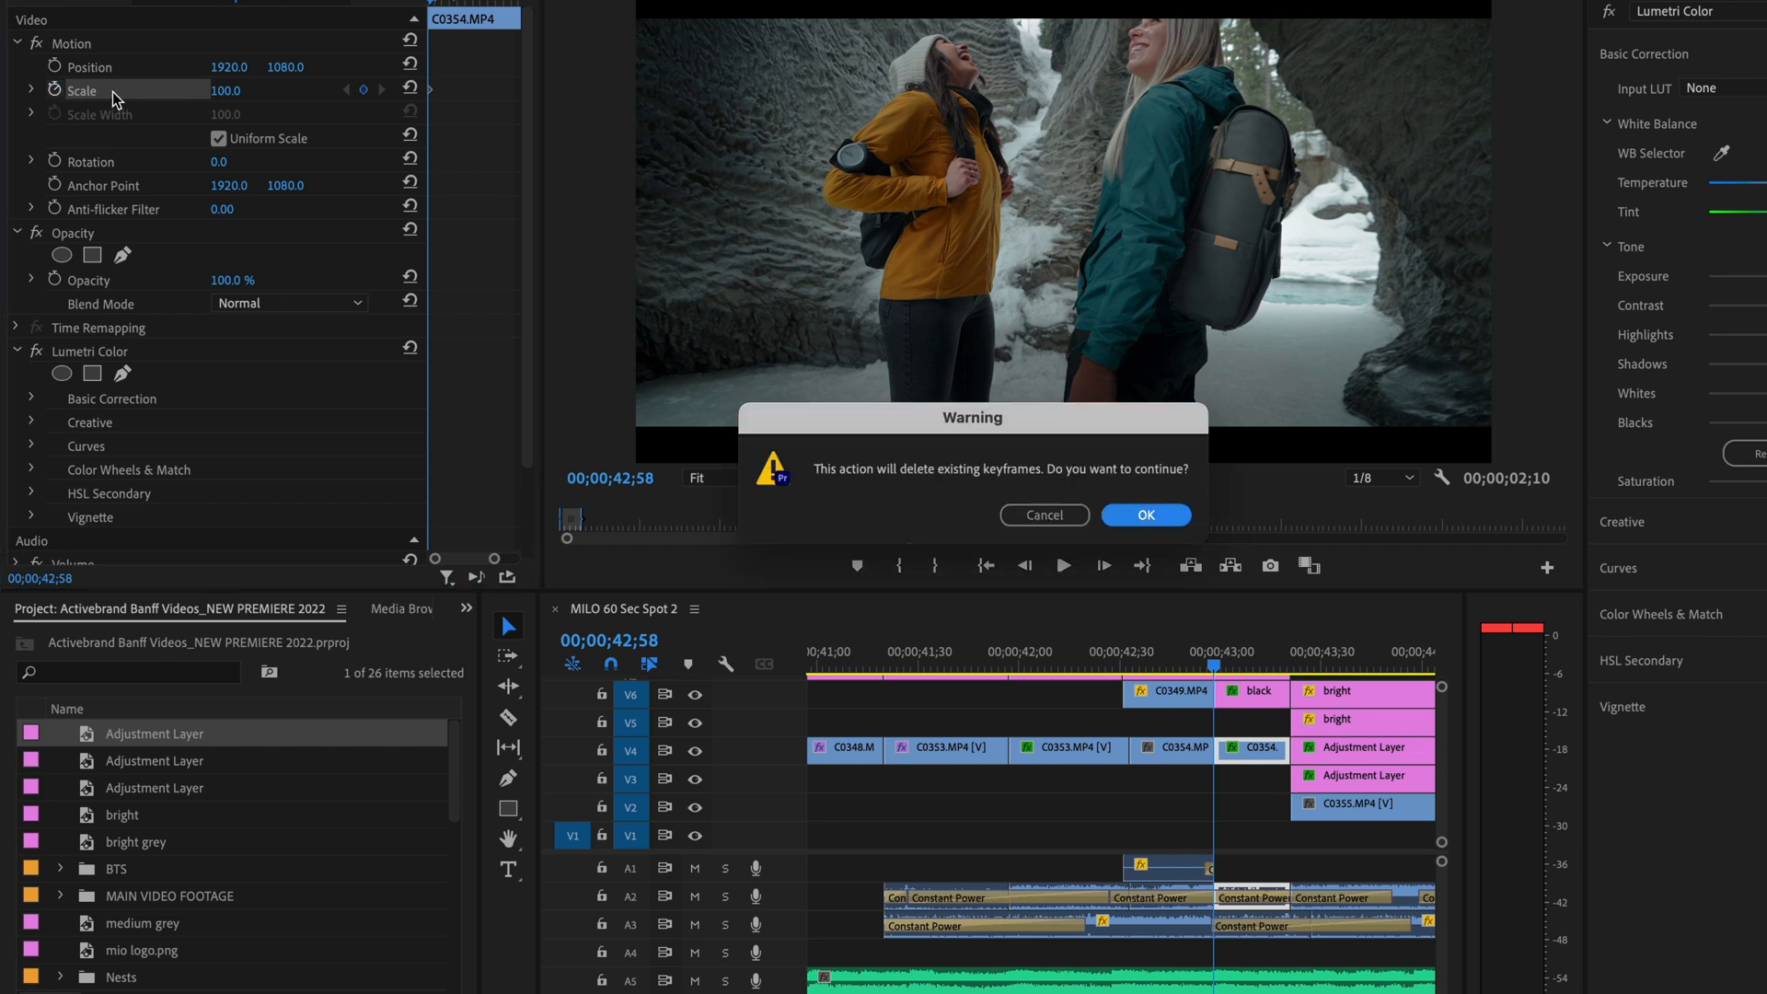
pyautogui.click(1142, 516)
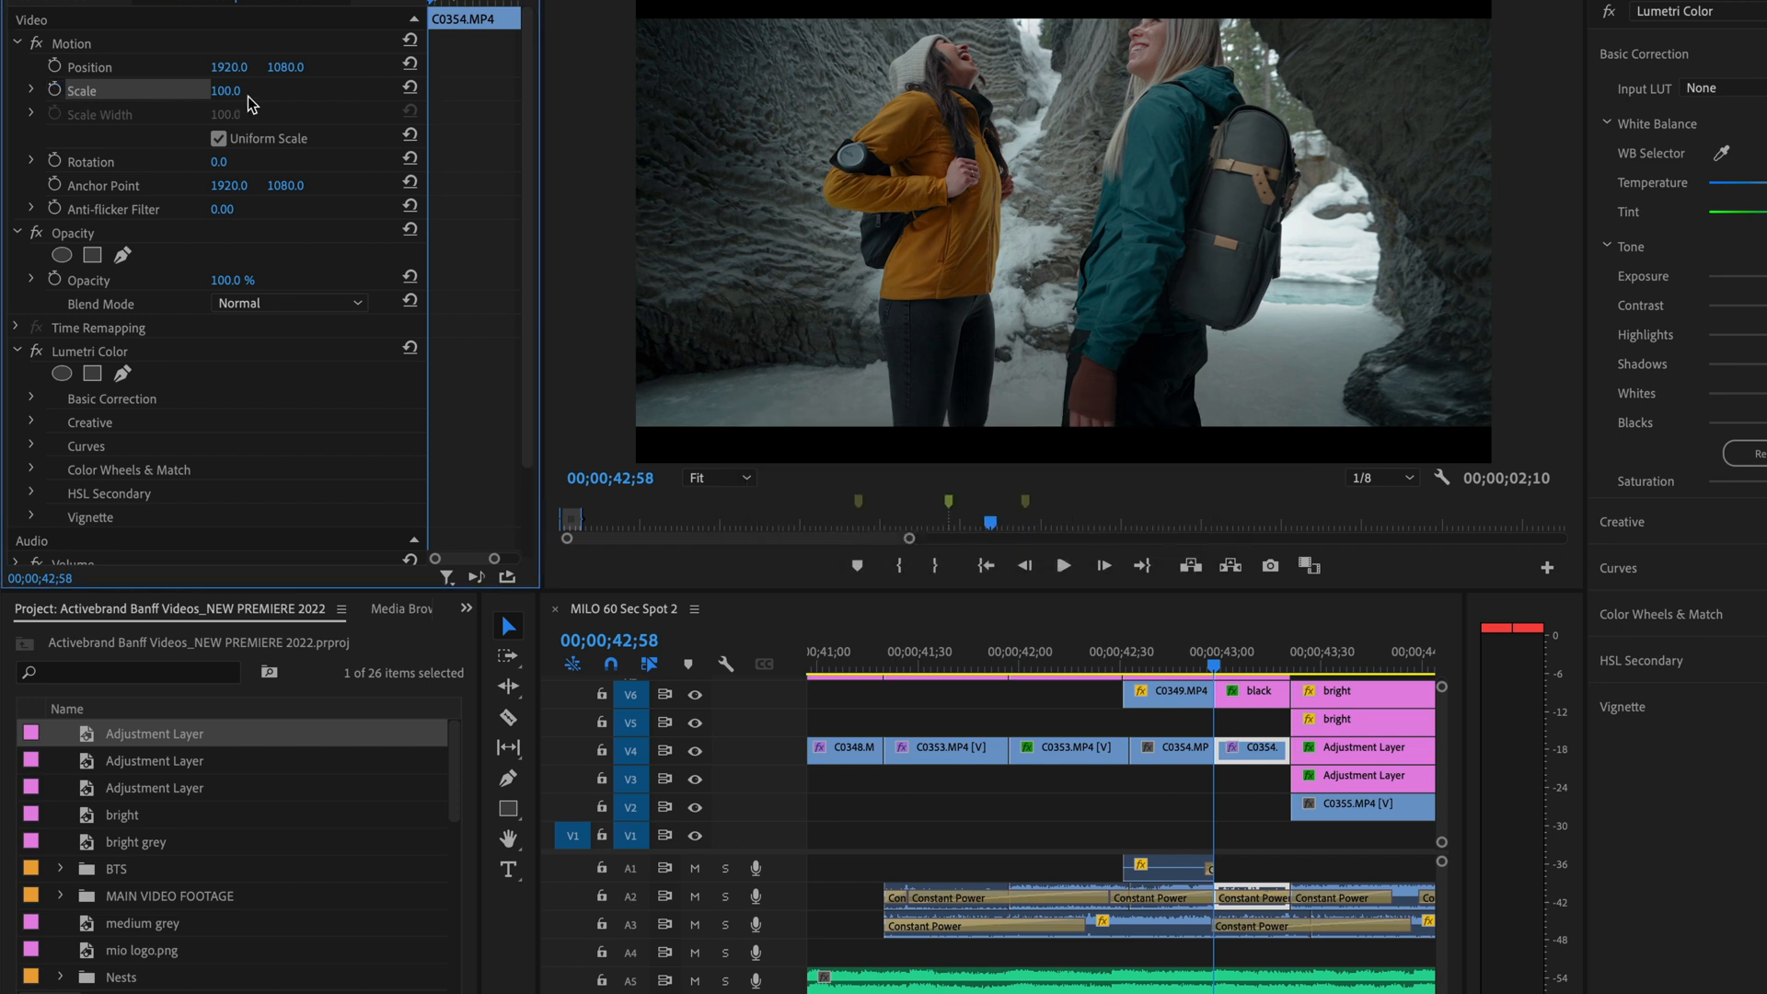
pyautogui.write('105')
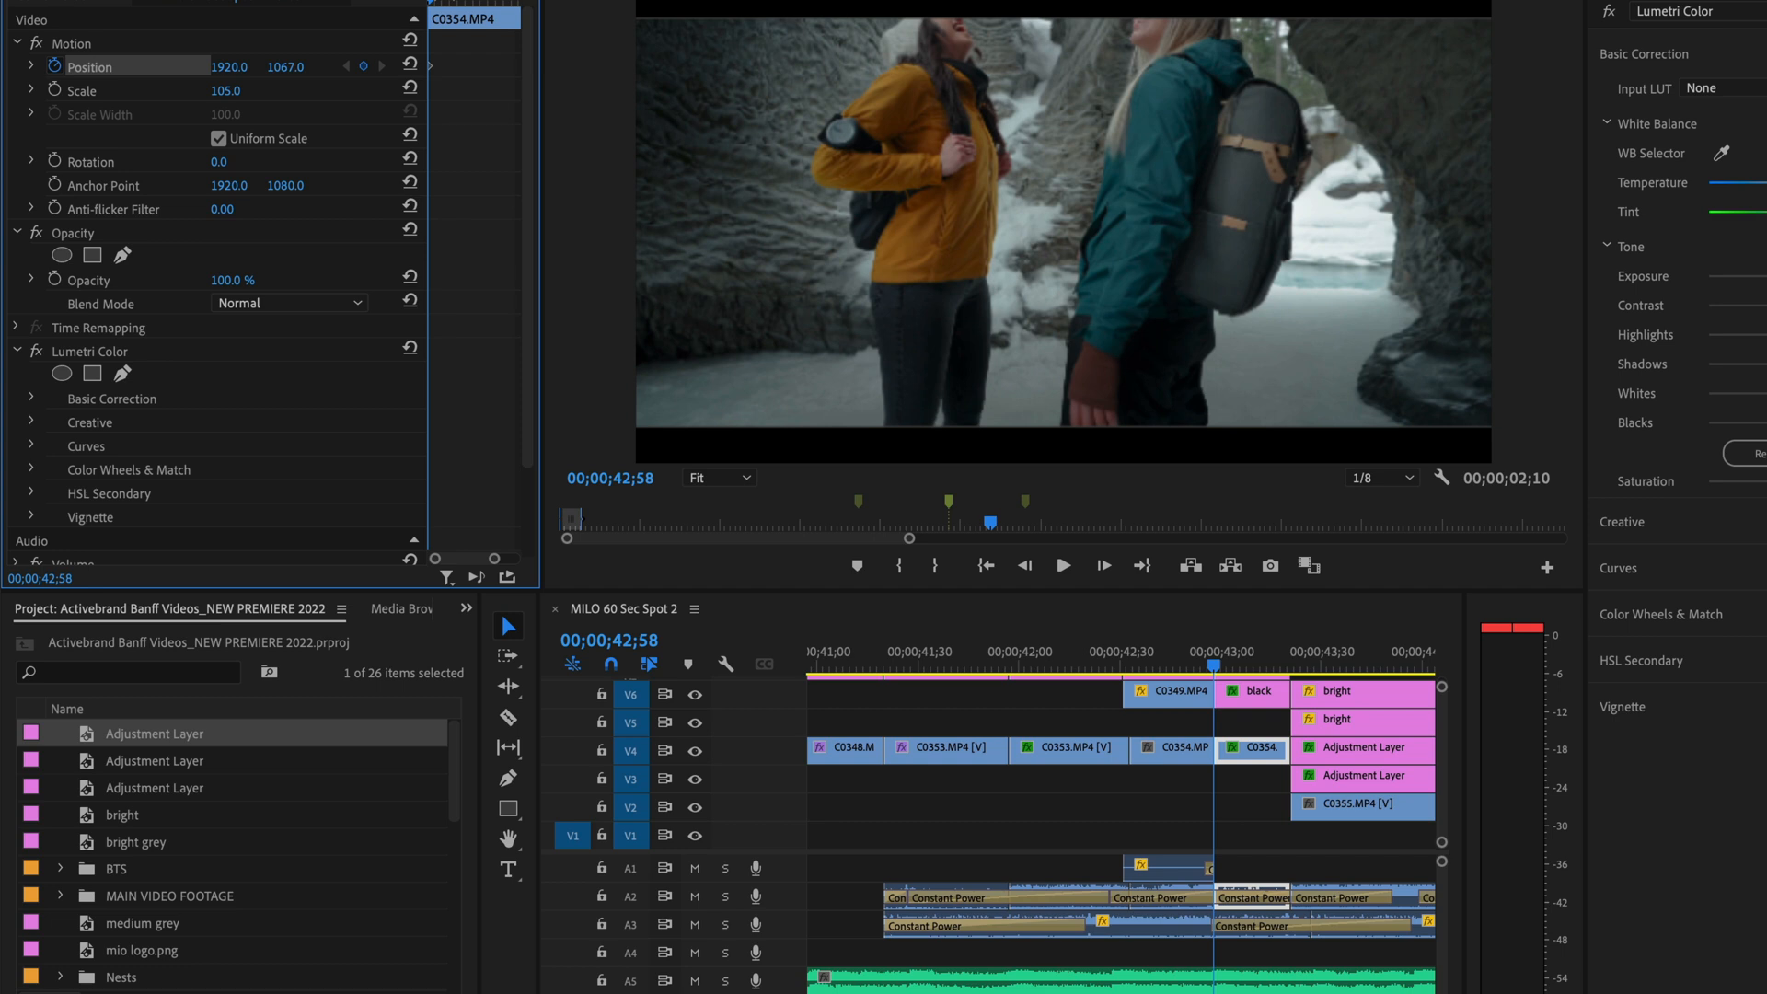
# - Keyframe C0354's position for a slow drift toward 2044, 1283
pyautogui.write('1283.0')
pyautogui.write('2044')
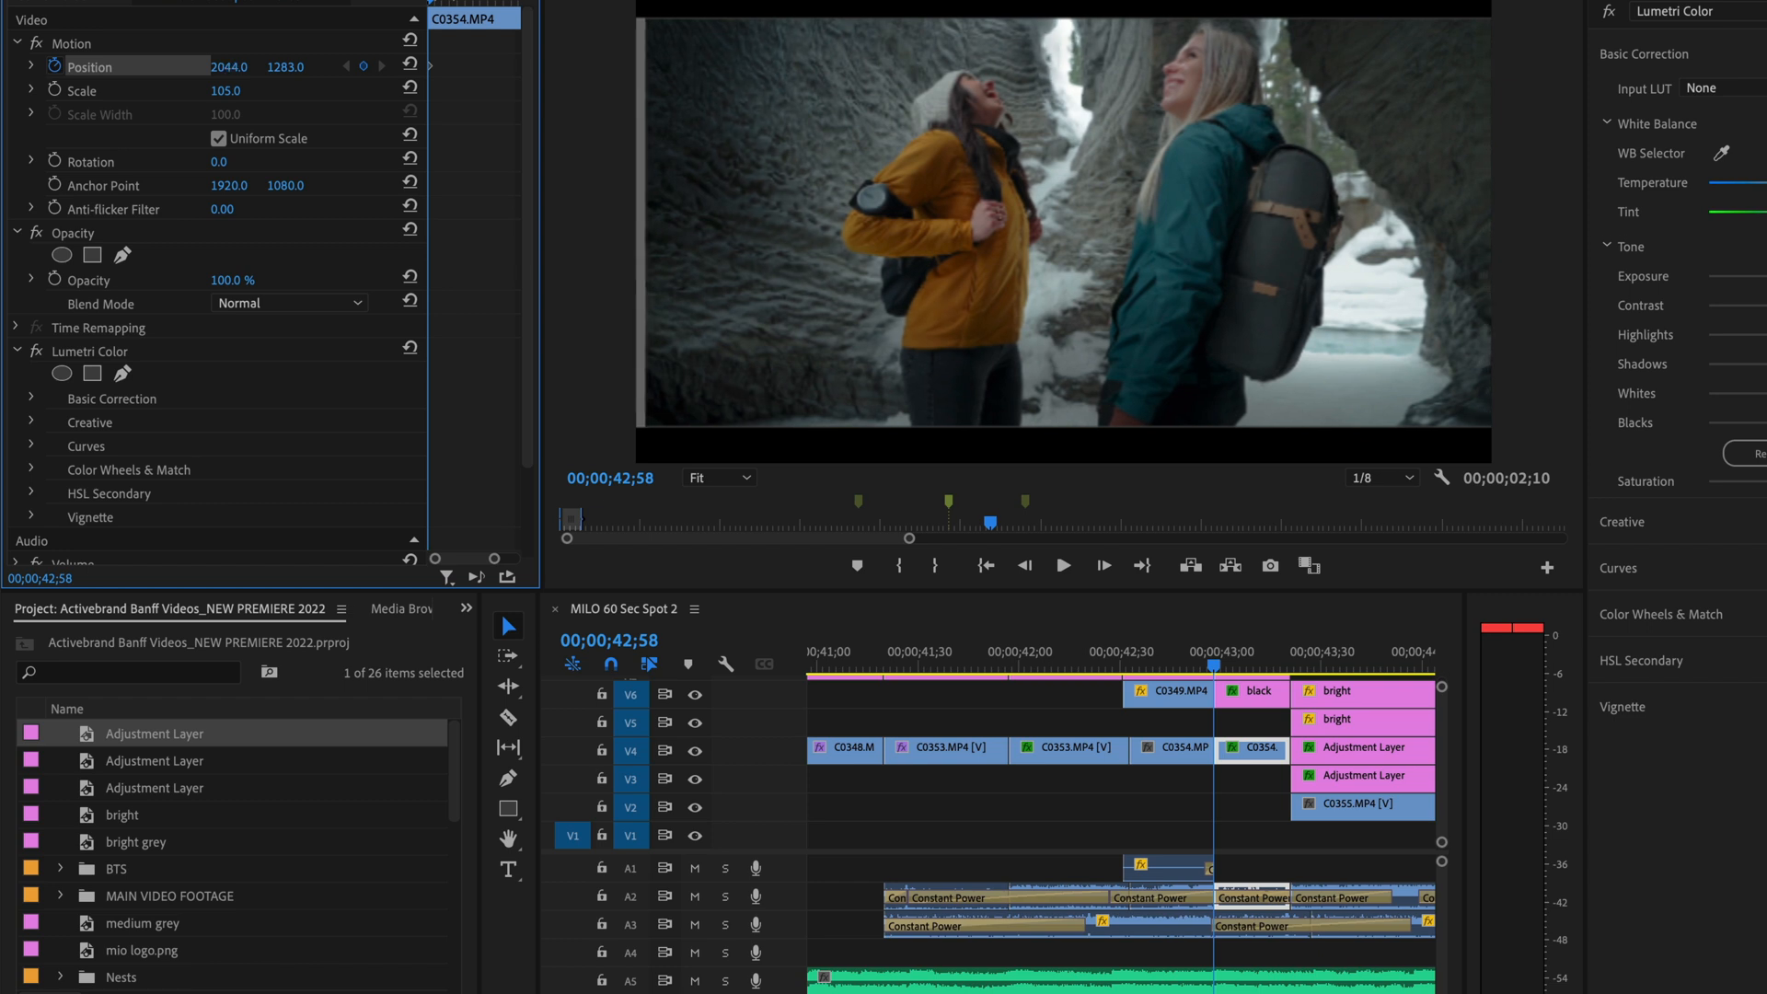
pyautogui.moveTo(238, 66); pyautogui.dragTo(224, 66)
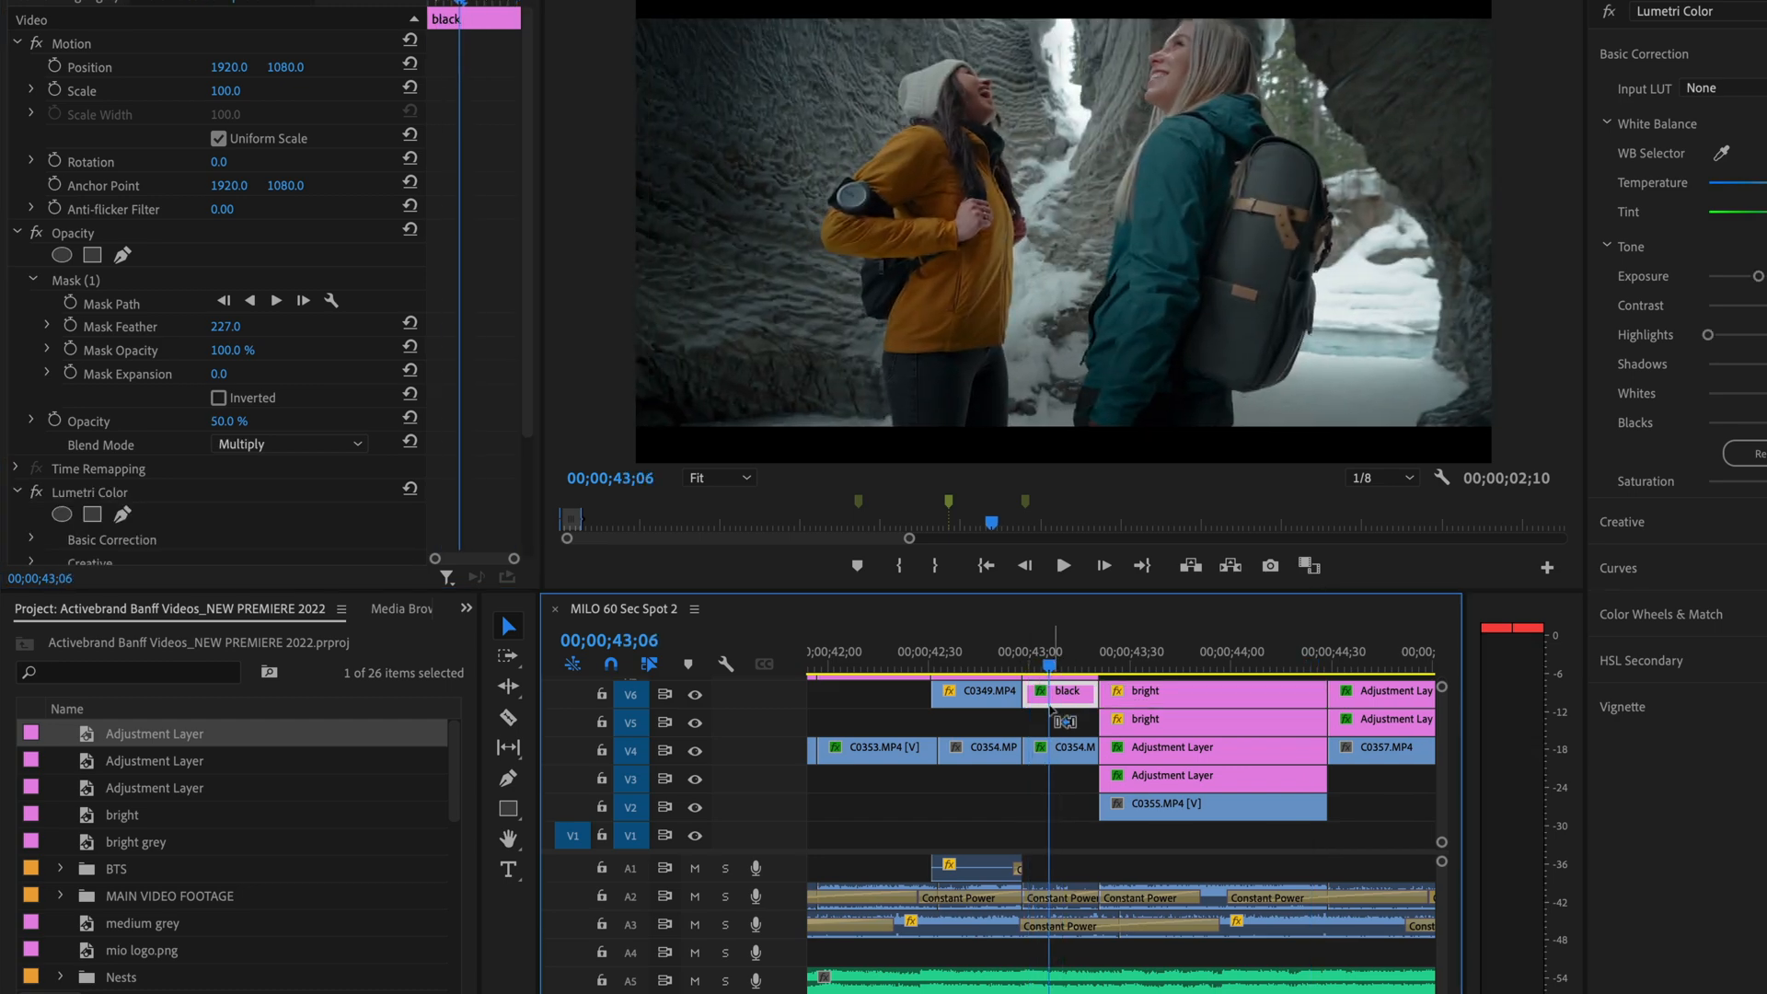
pyautogui.click(1060, 749)
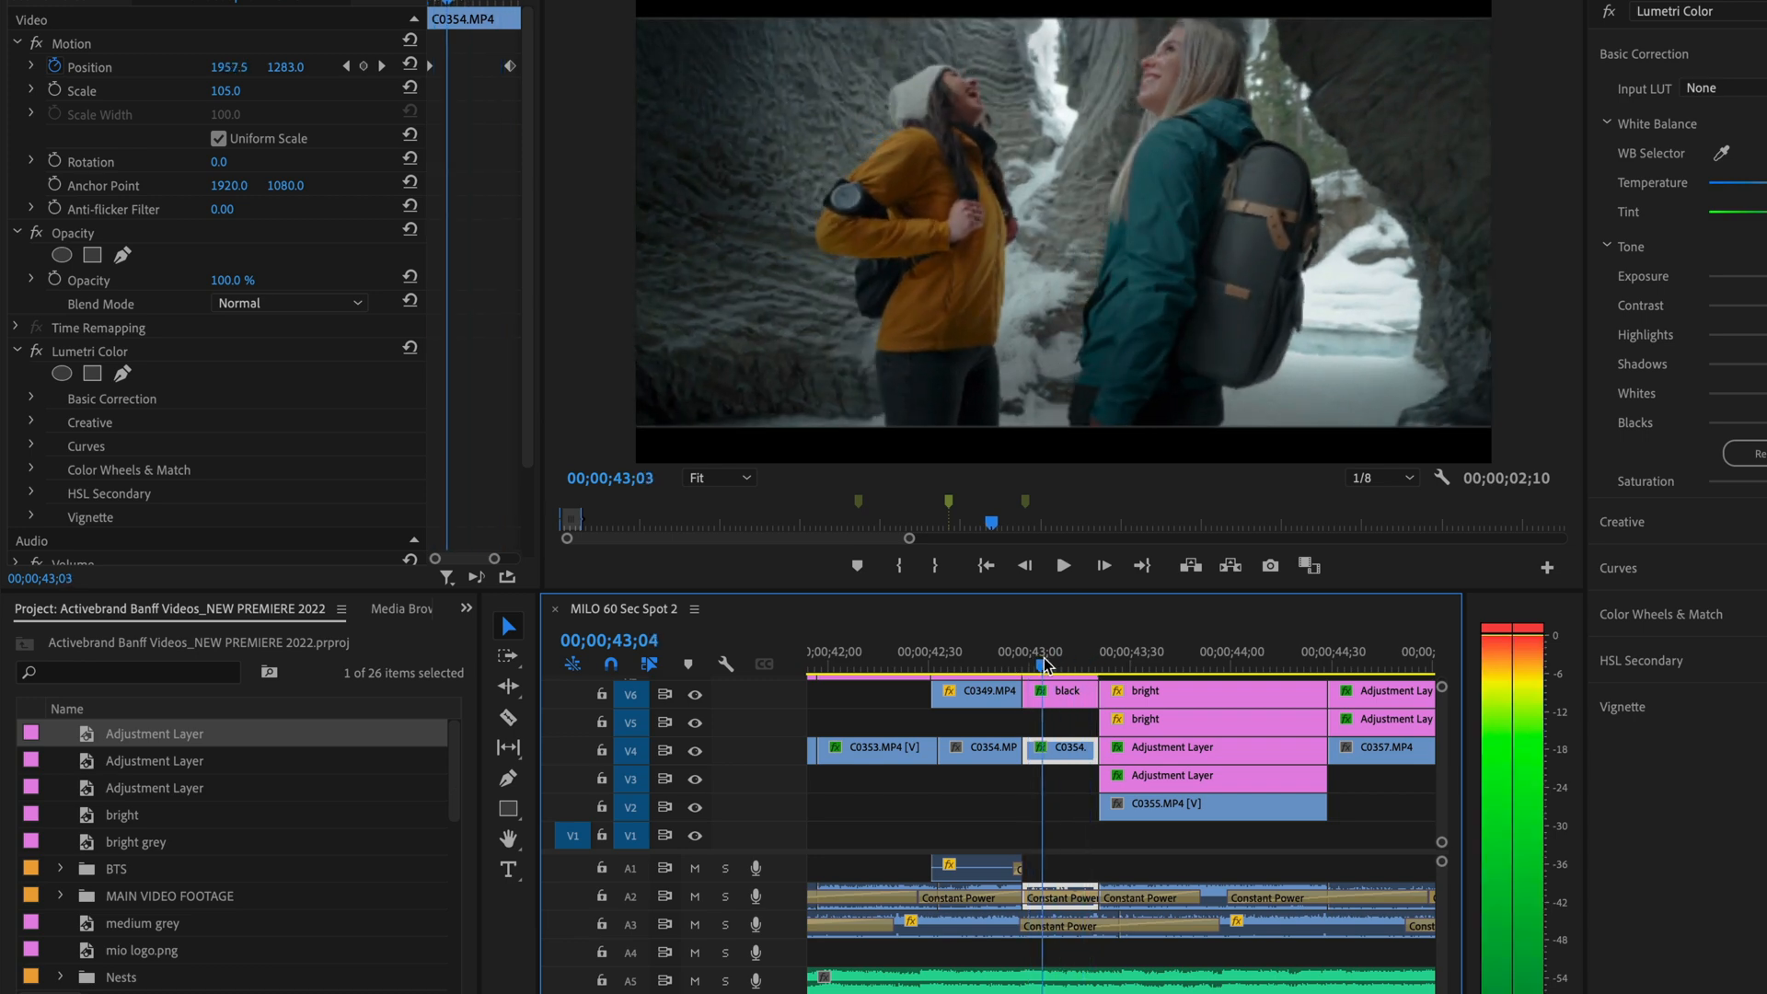
pyautogui.click(1060, 690)
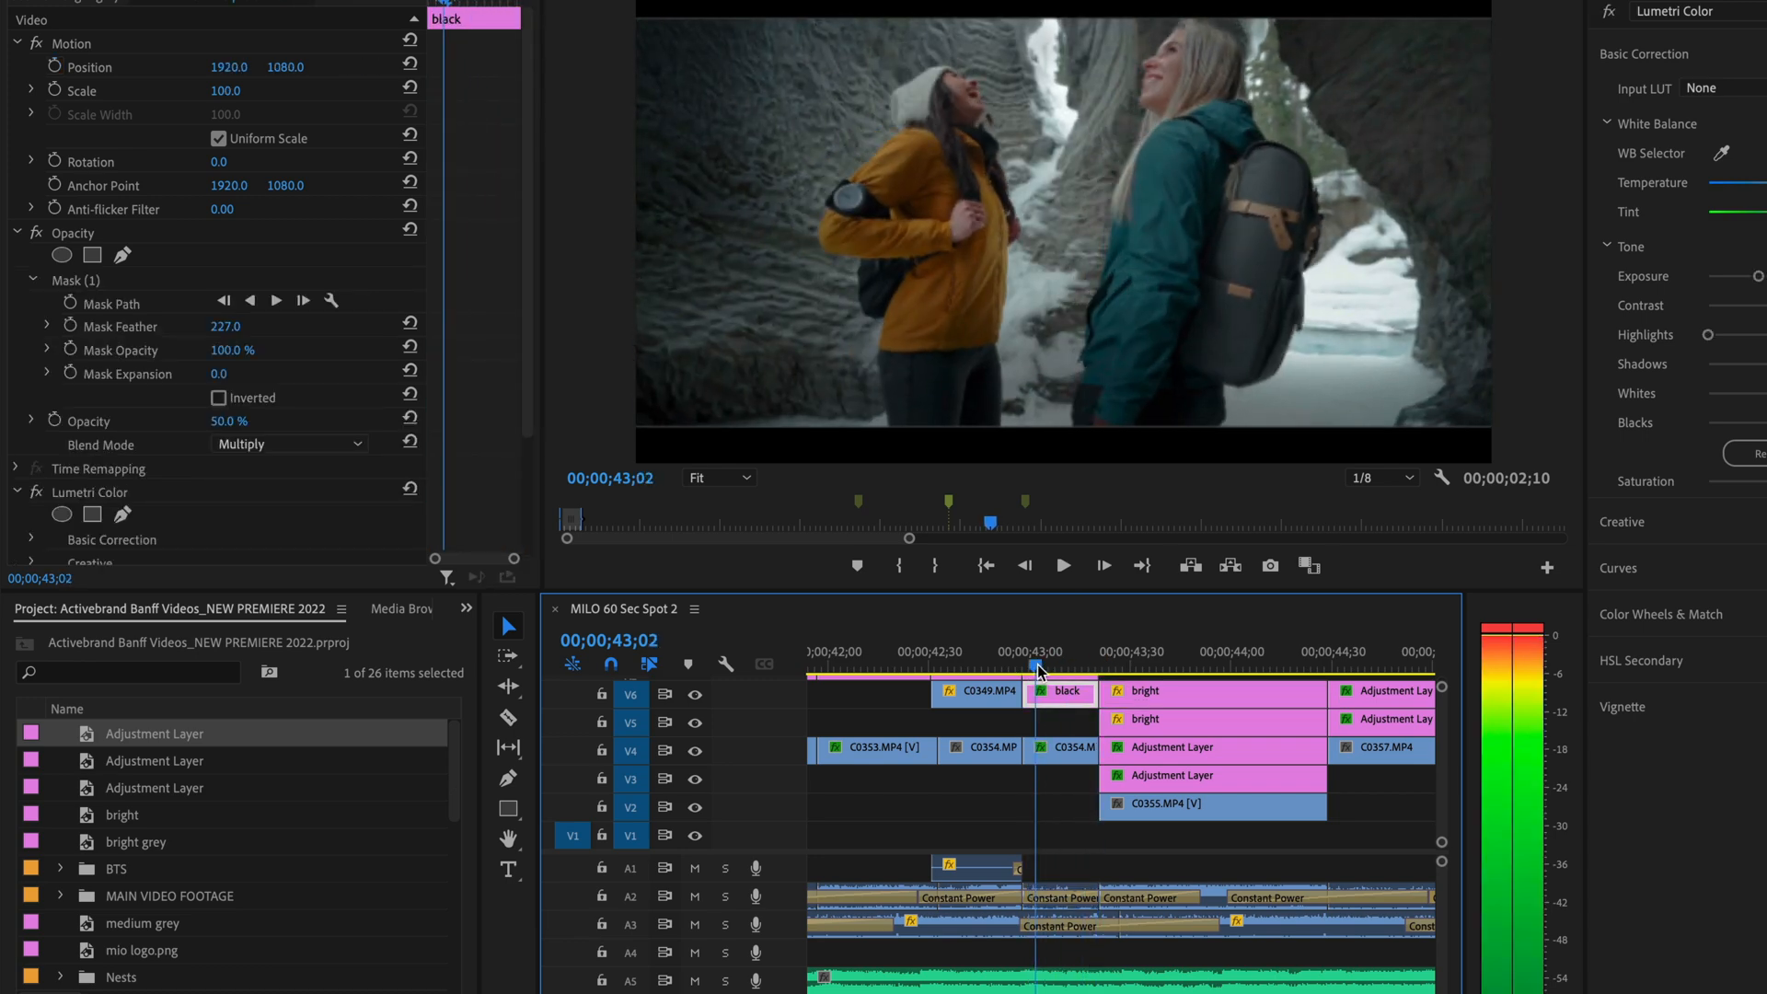
pyautogui.moveTo(1036, 651); pyautogui.dragTo(1071, 652)
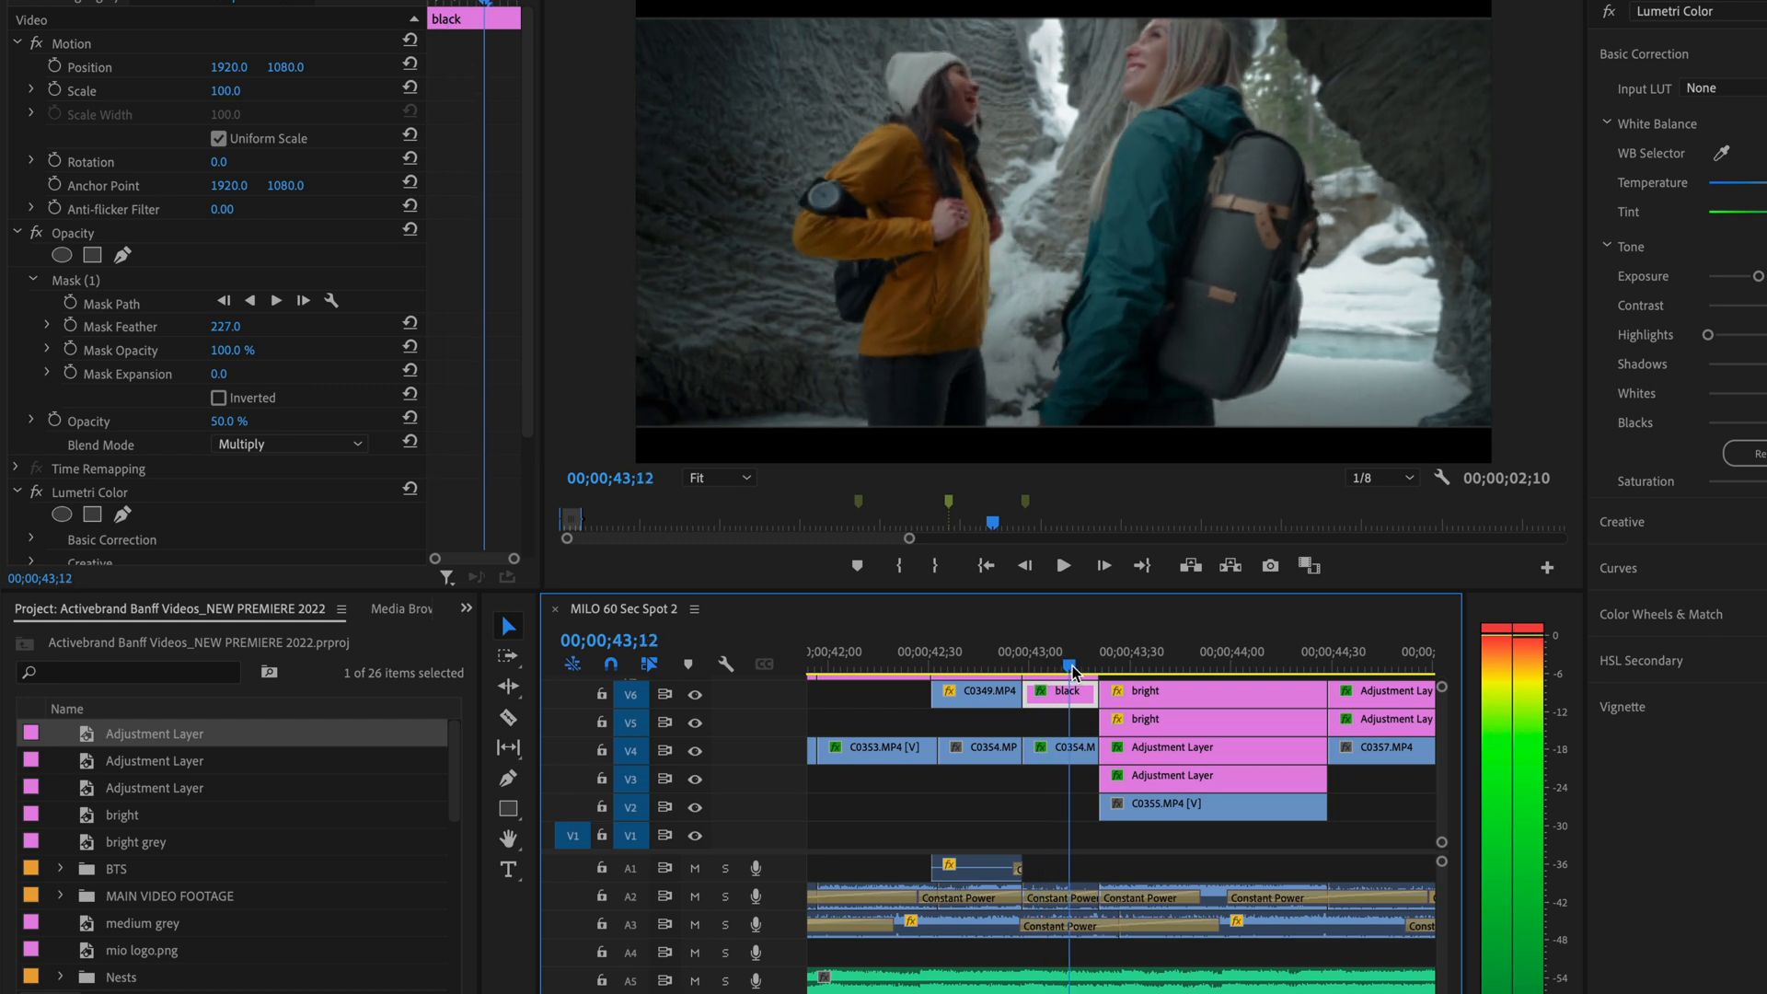
pyautogui.moveTo(53, 66)
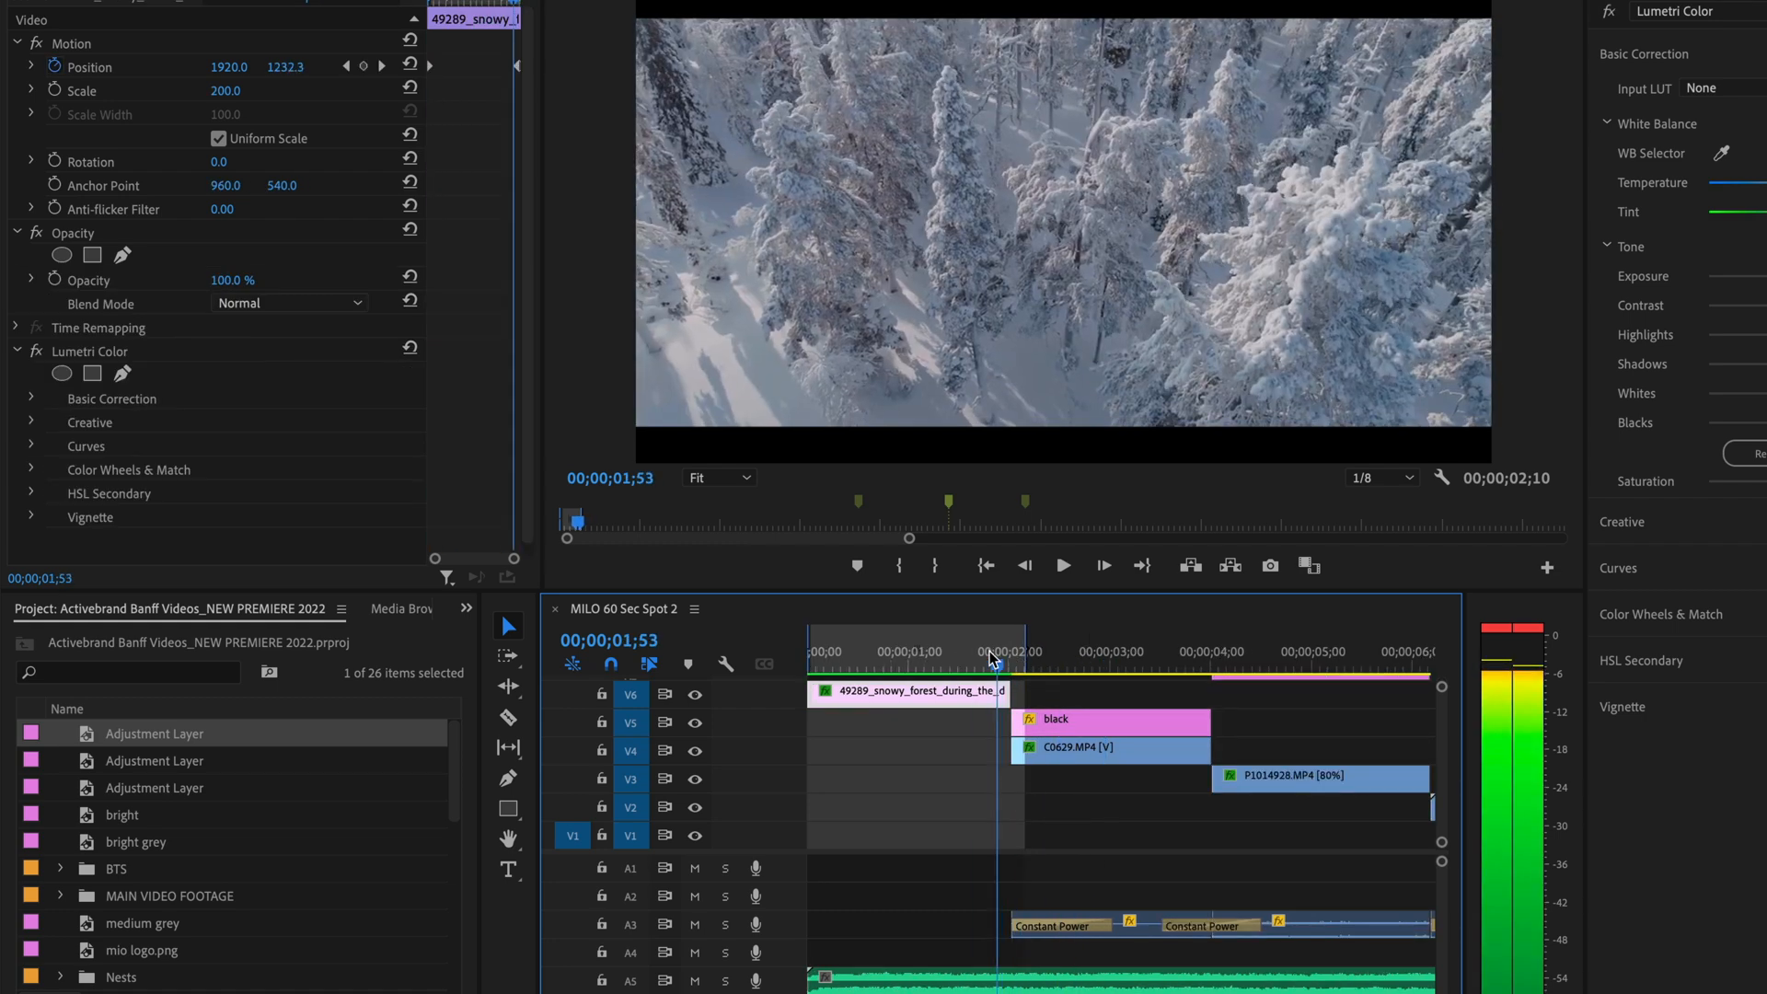
# - Clear C0629's Position keyframes, holding it at 1920, 1045.1, then check the P1014928 and river clips
pyautogui.click(1010, 651)
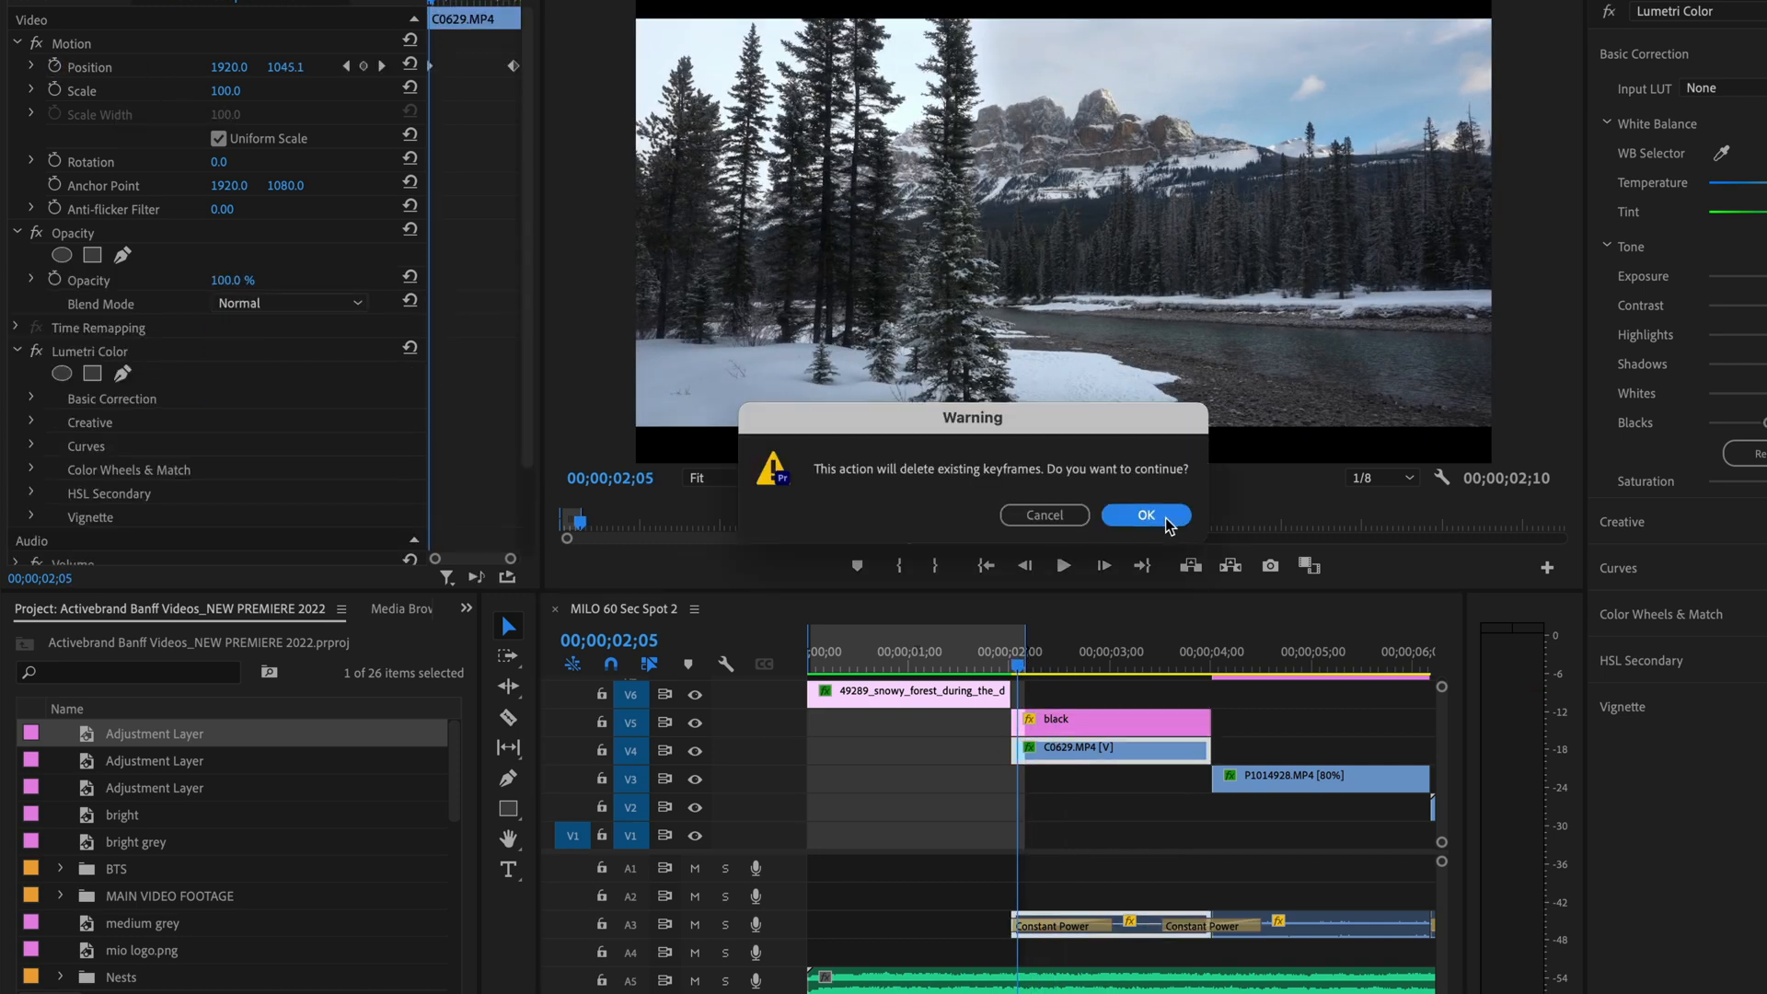
pyautogui.click(1145, 513)
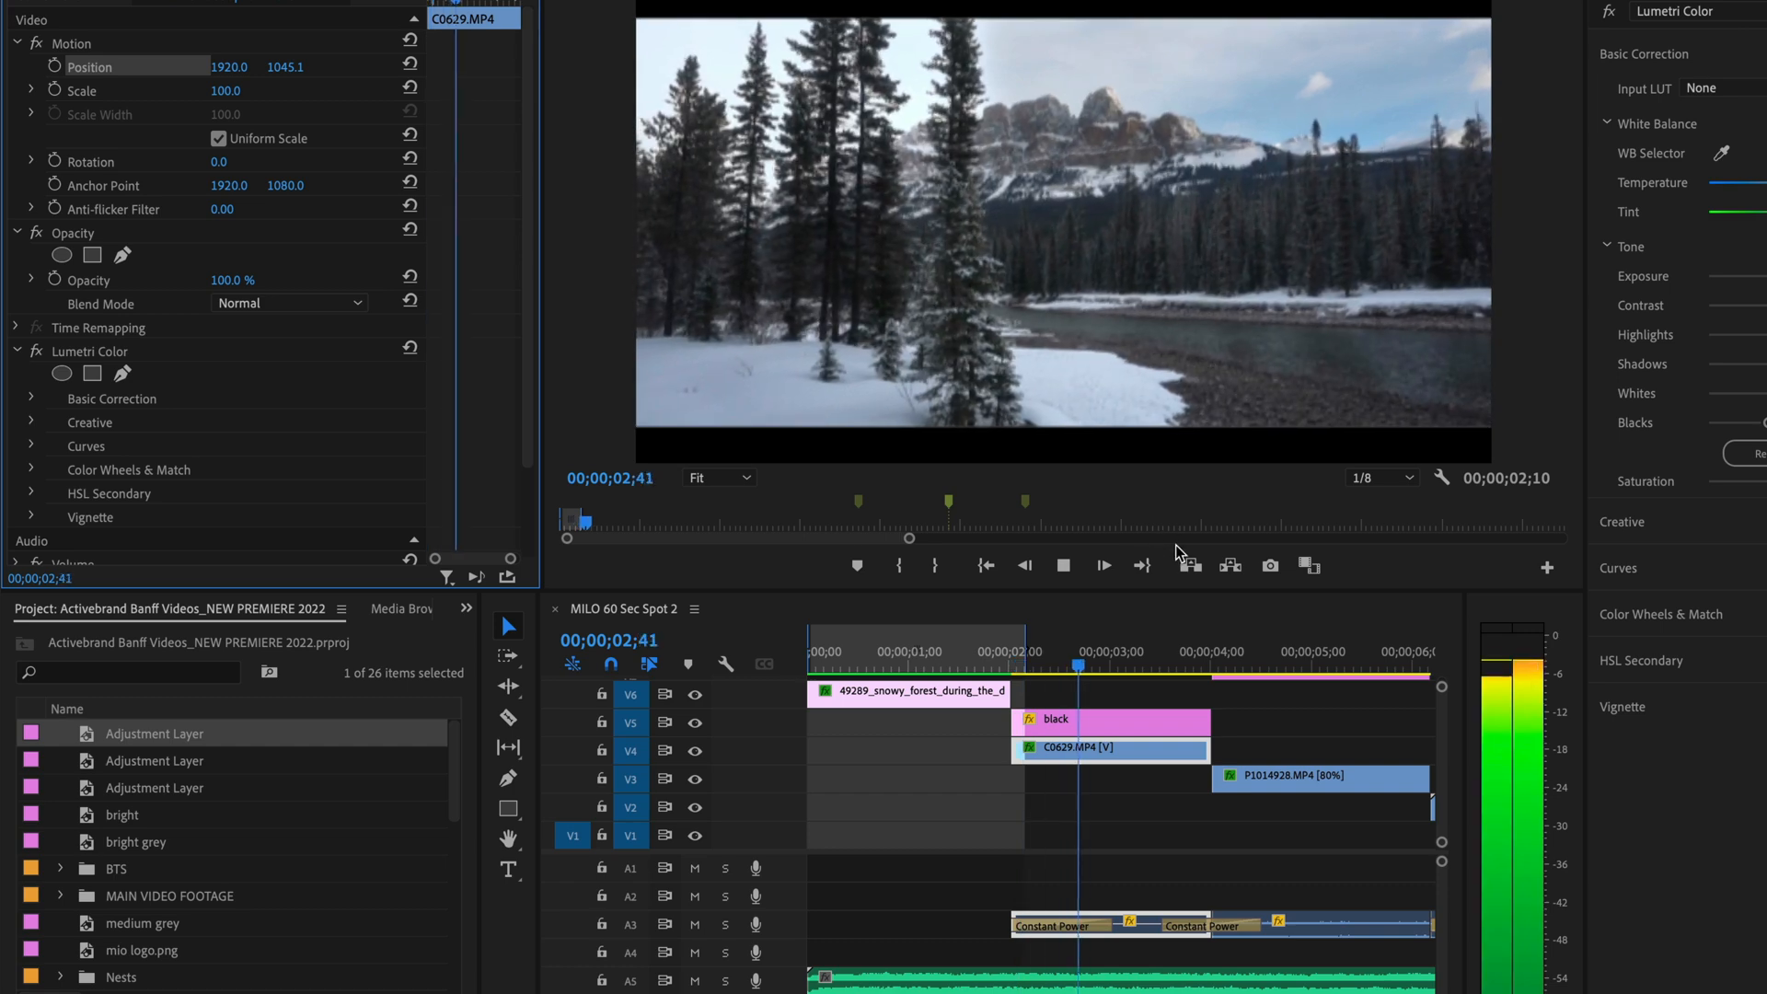
pyautogui.click(1100, 565)
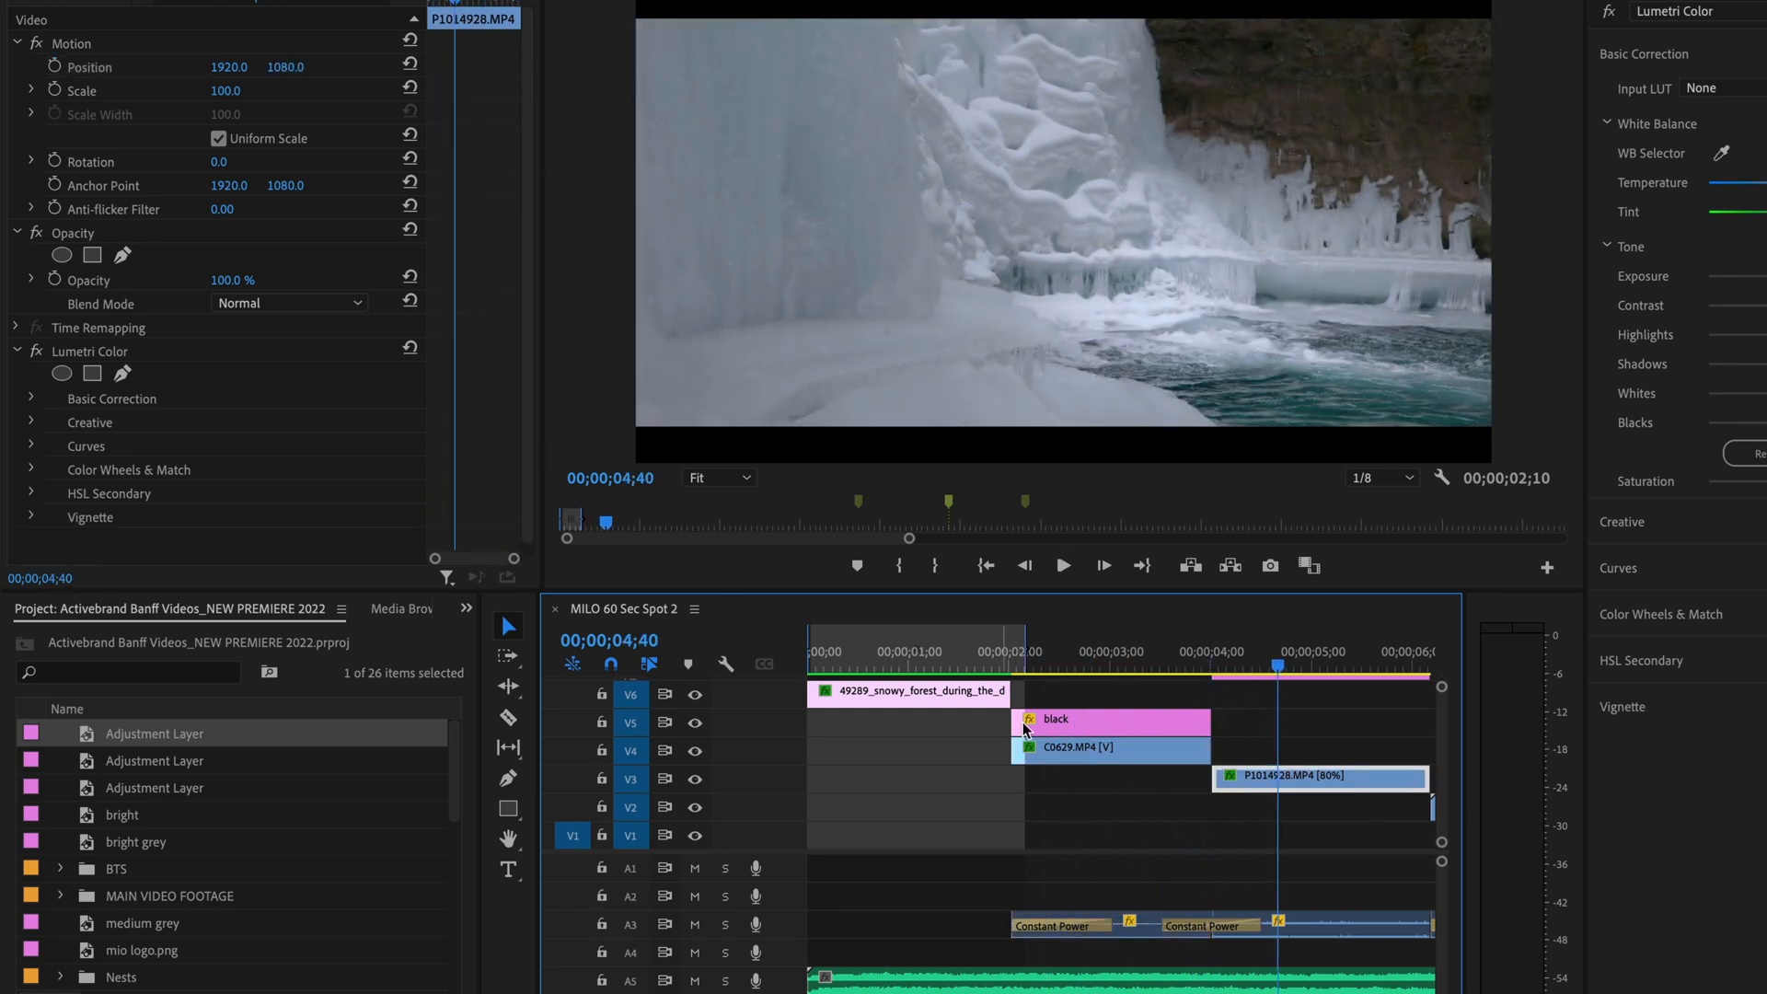
pyautogui.click(1060, 565)
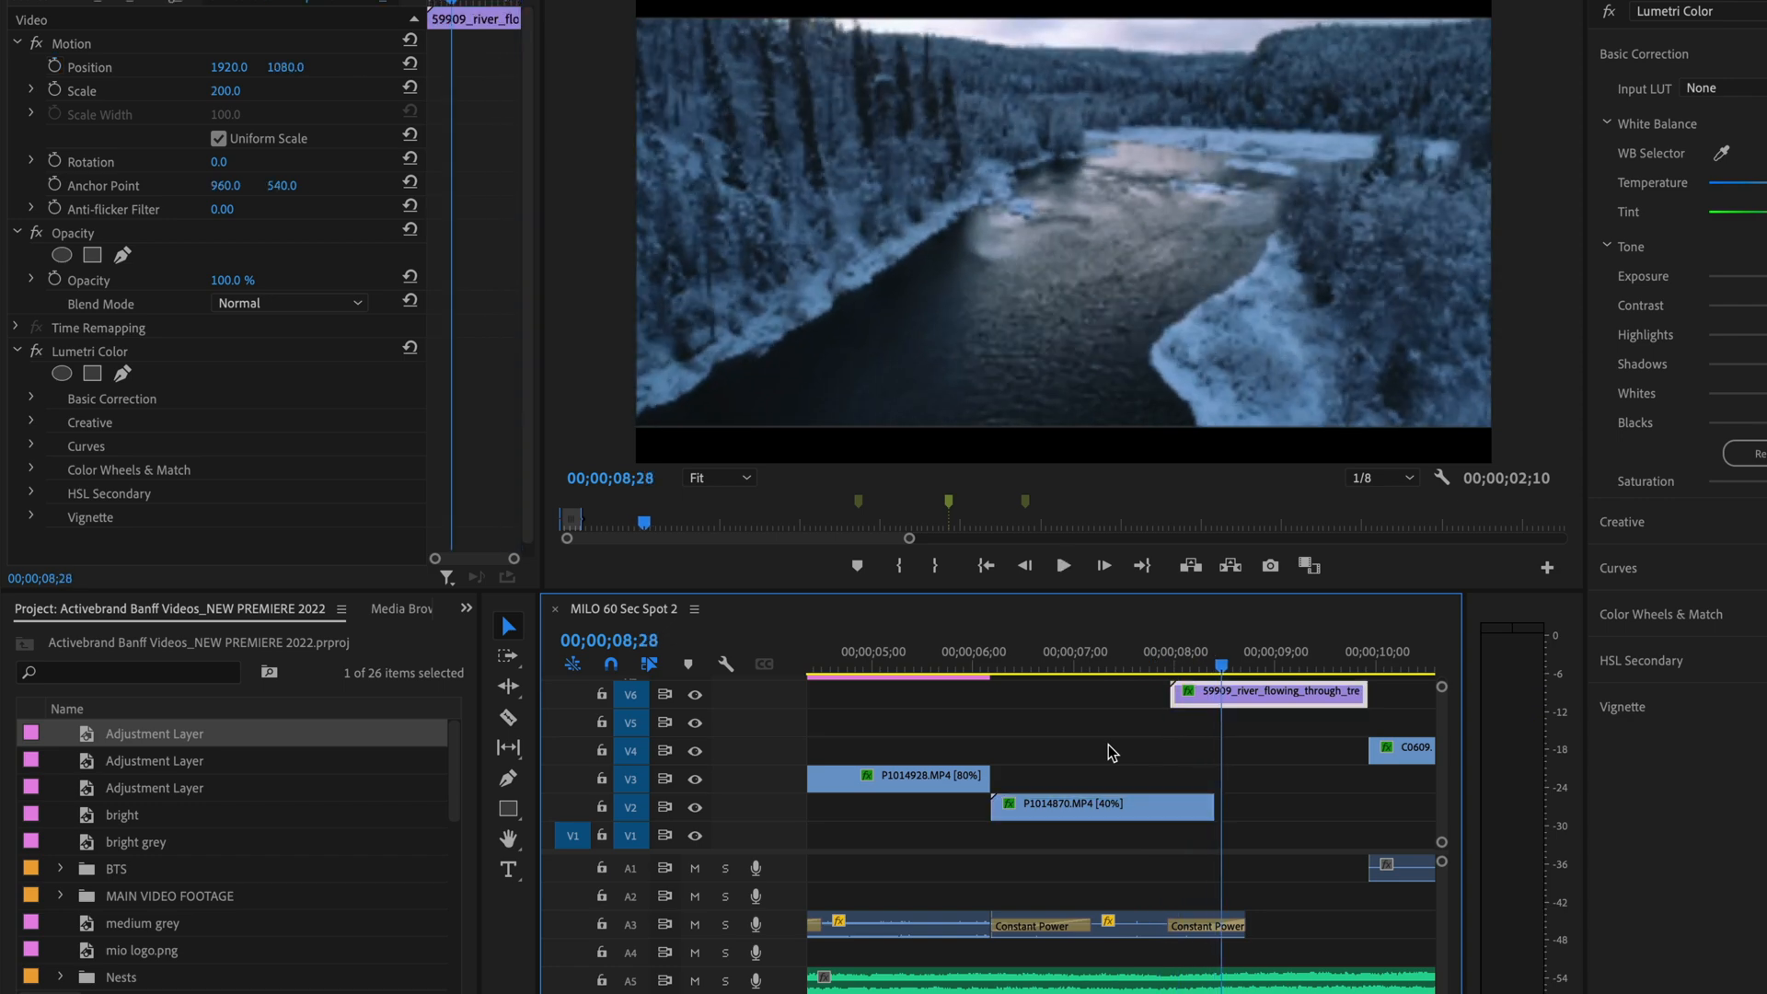
pyautogui.click(1062, 565)
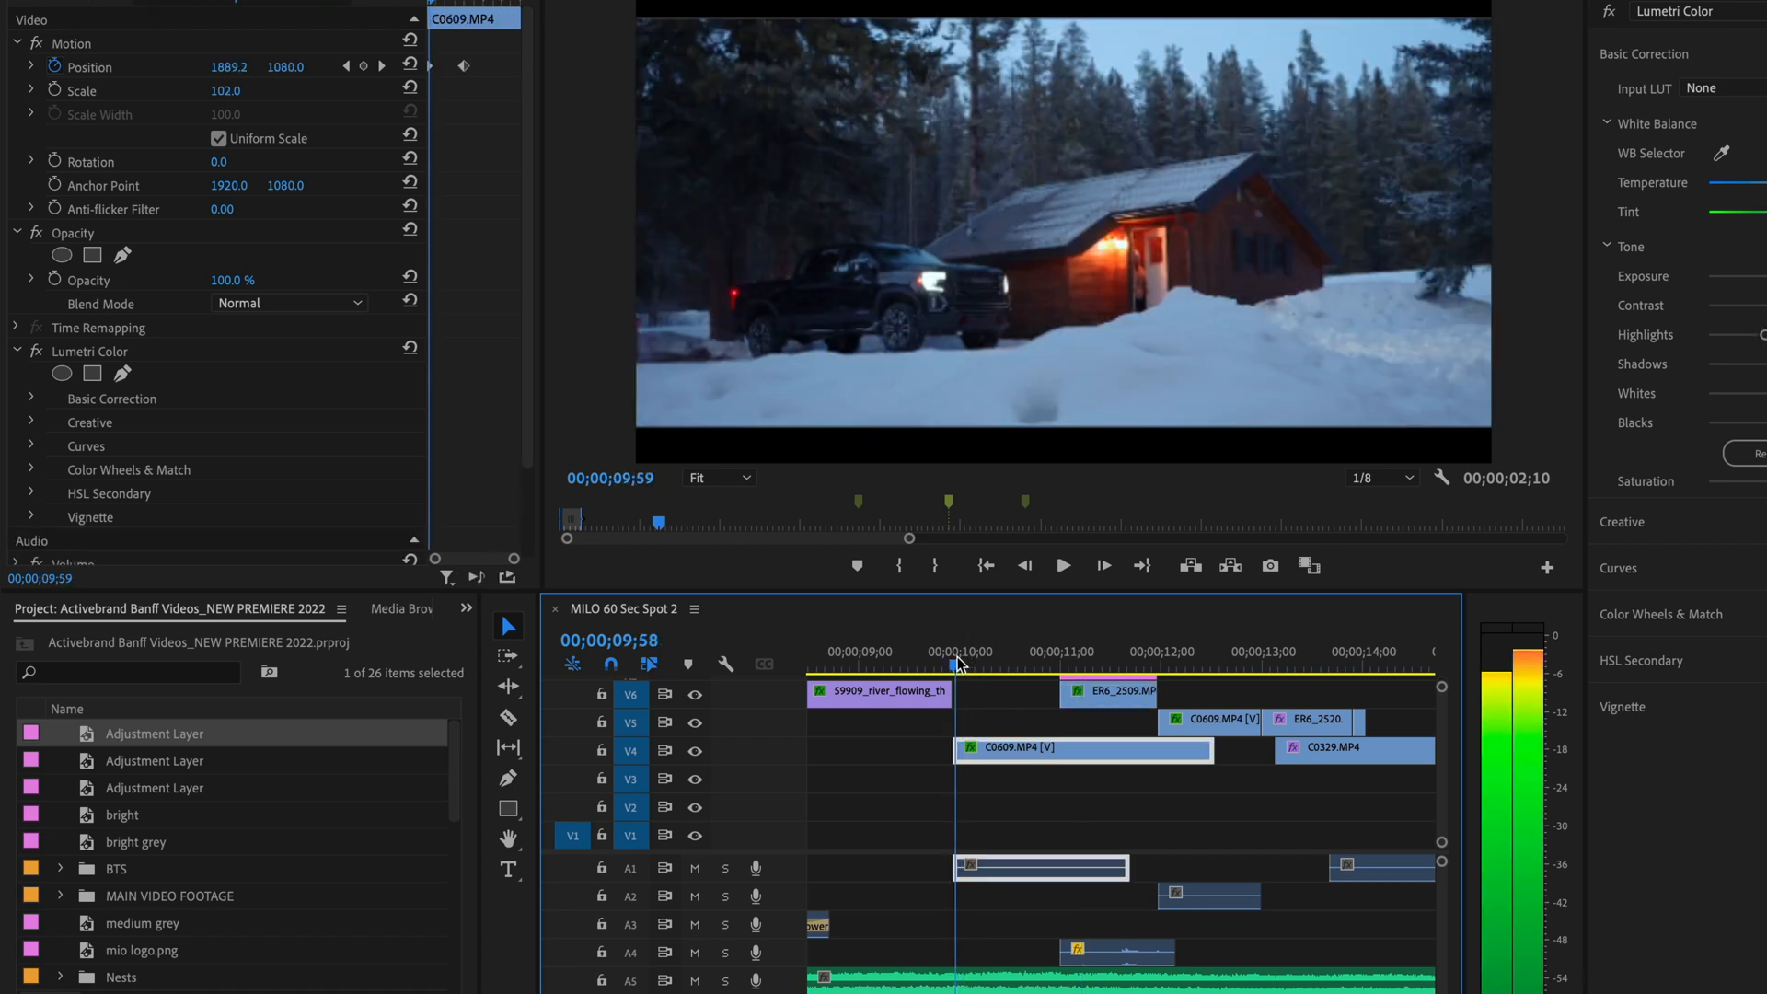
pyautogui.click(1060, 565)
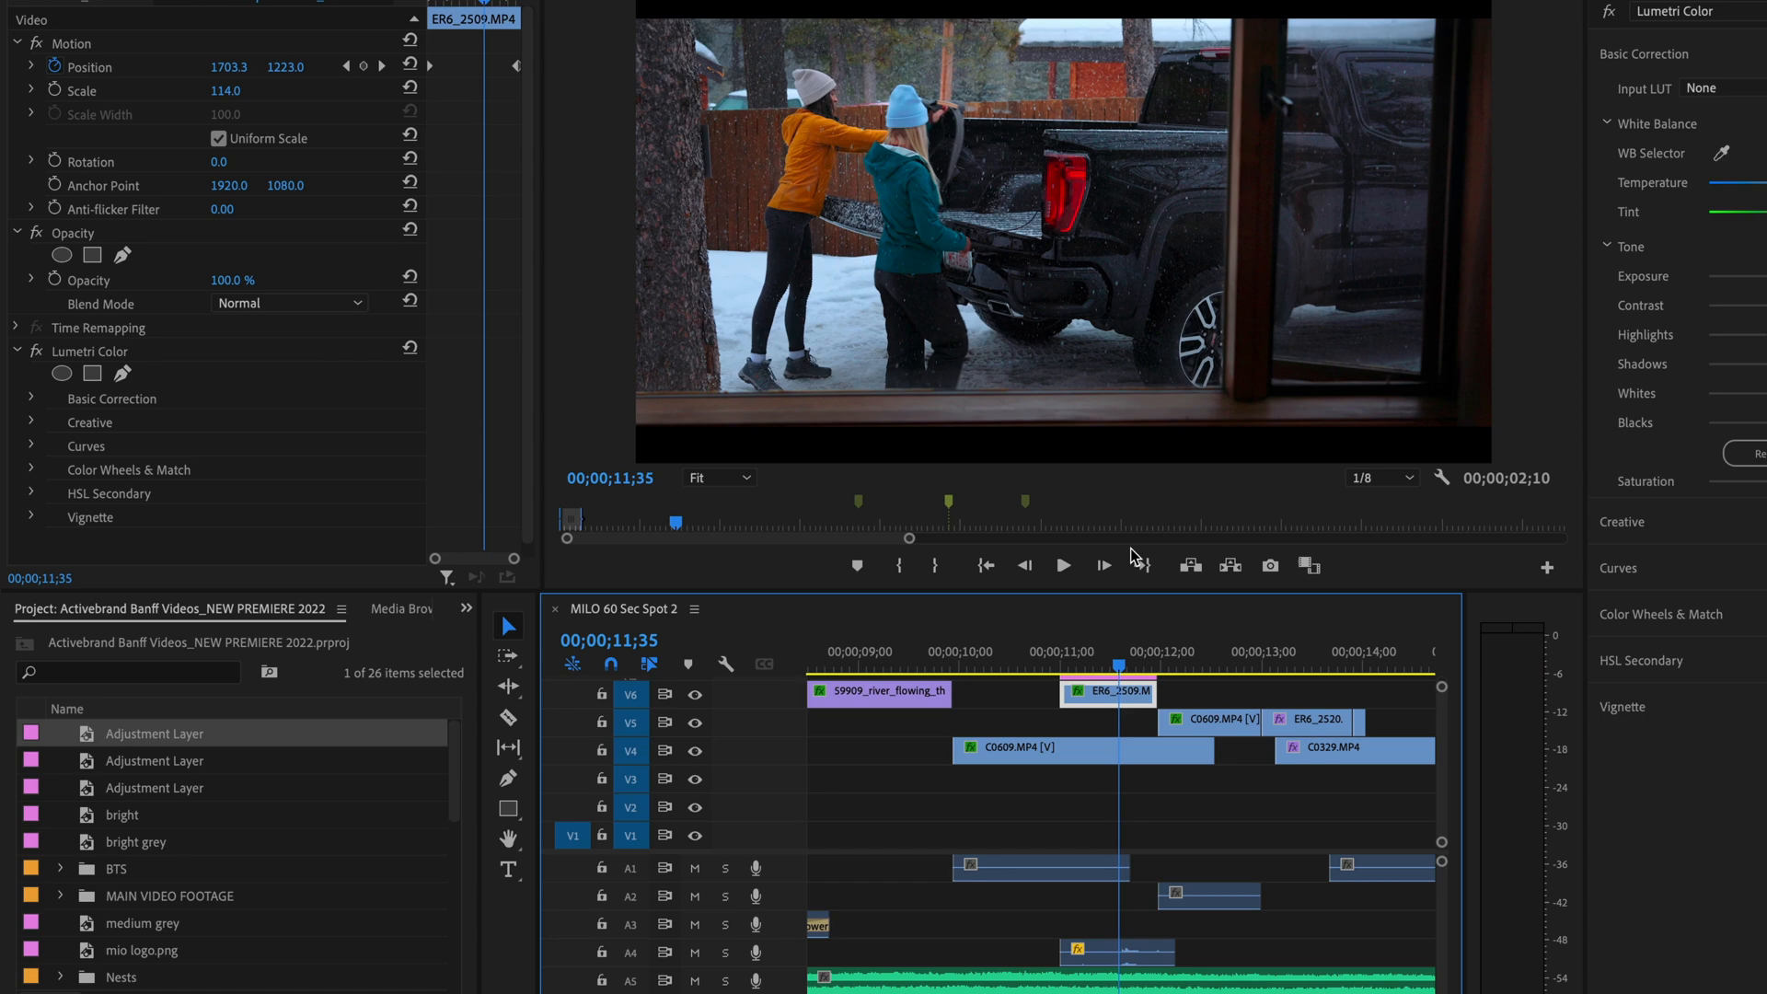
pyautogui.click(1060, 565)
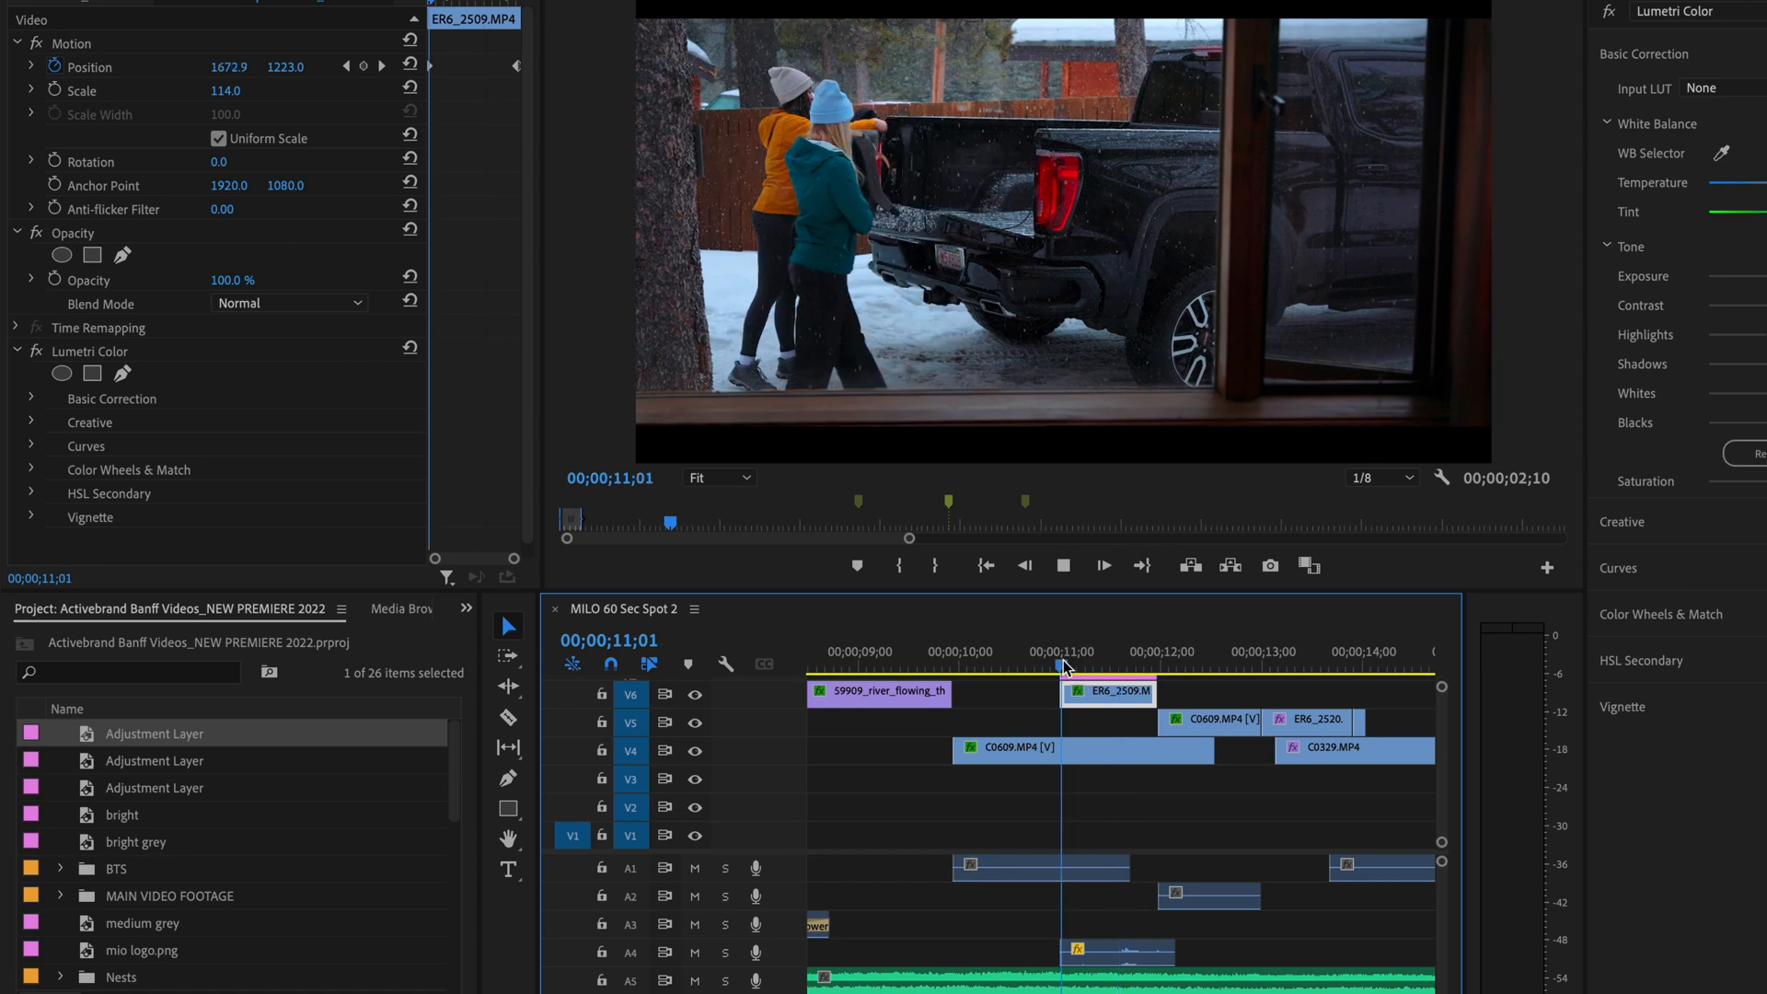
pyautogui.click(1203, 651)
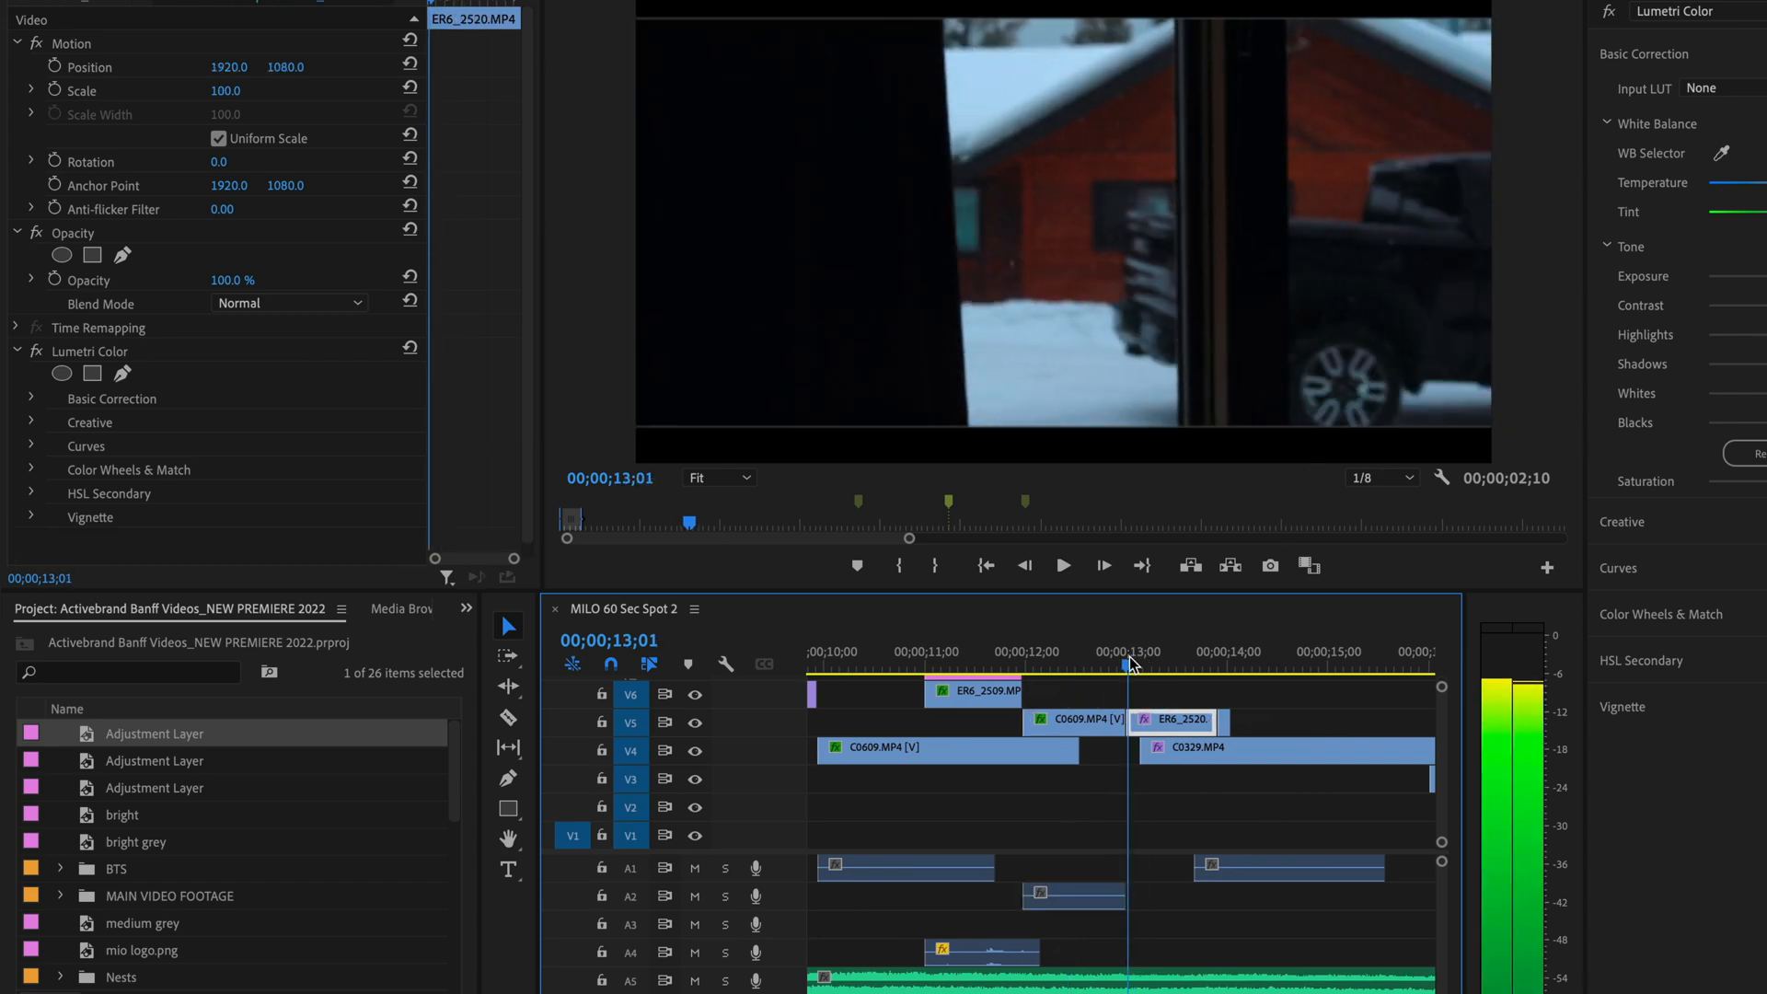
pyautogui.click(854, 652)
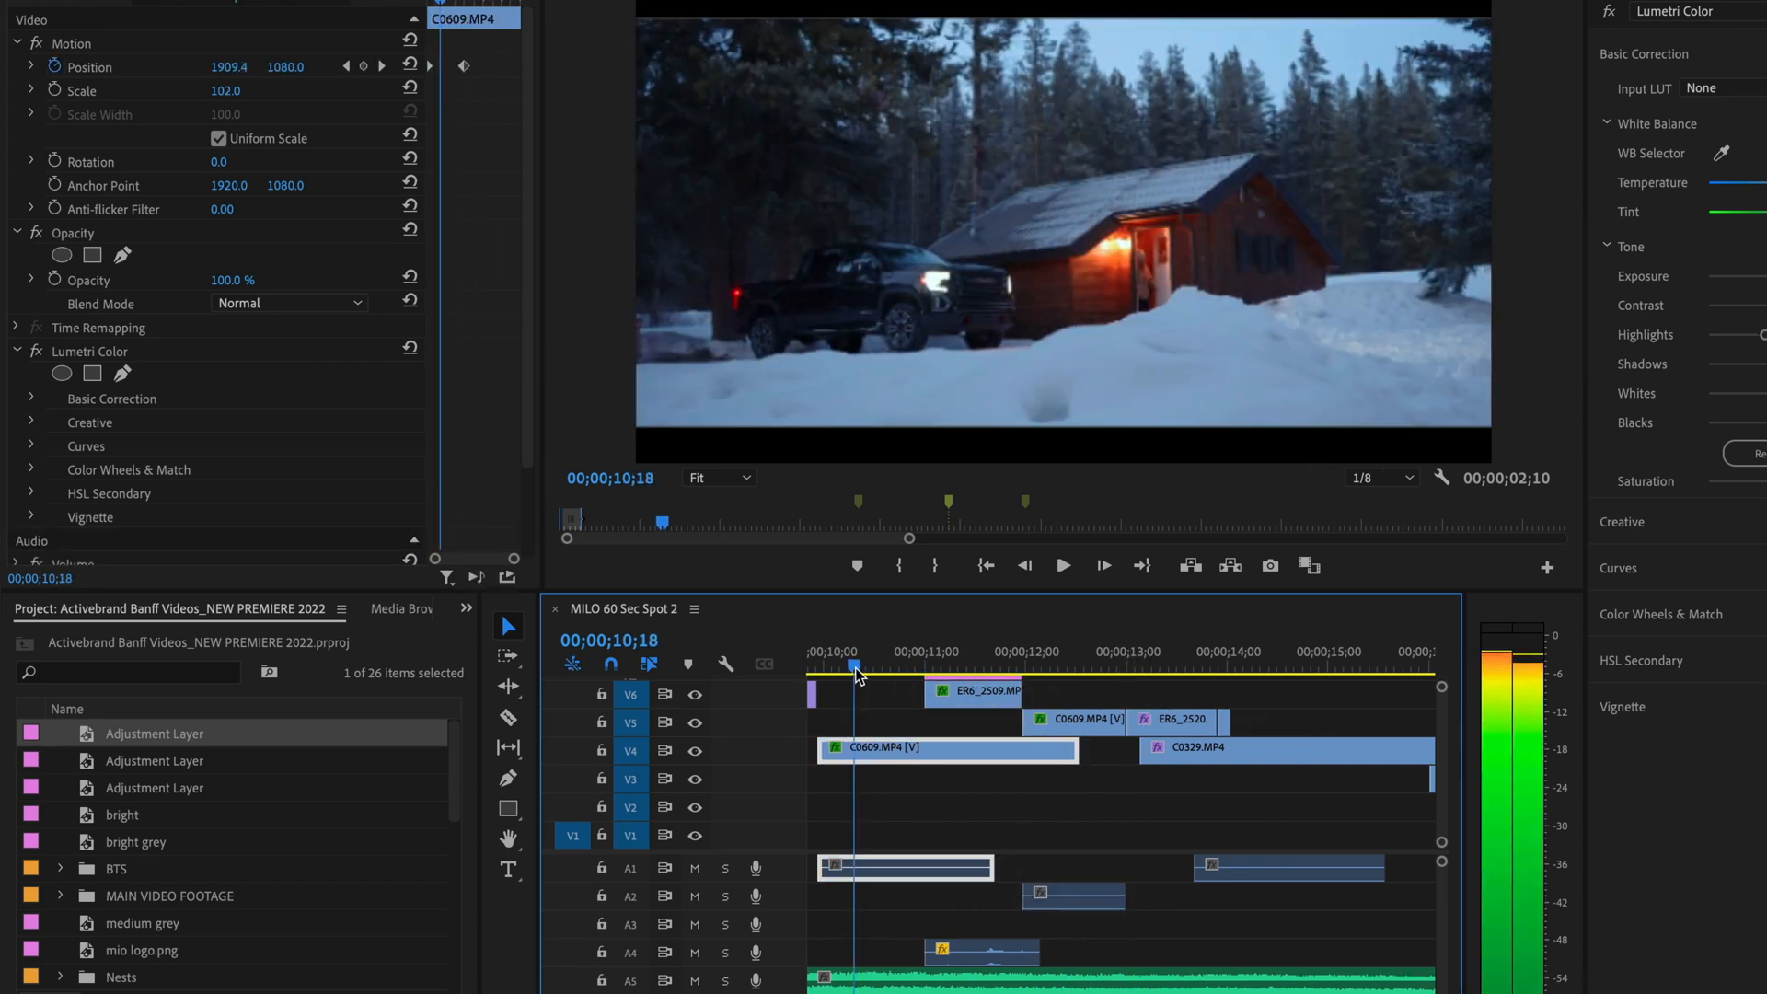
pyautogui.click(1003, 666)
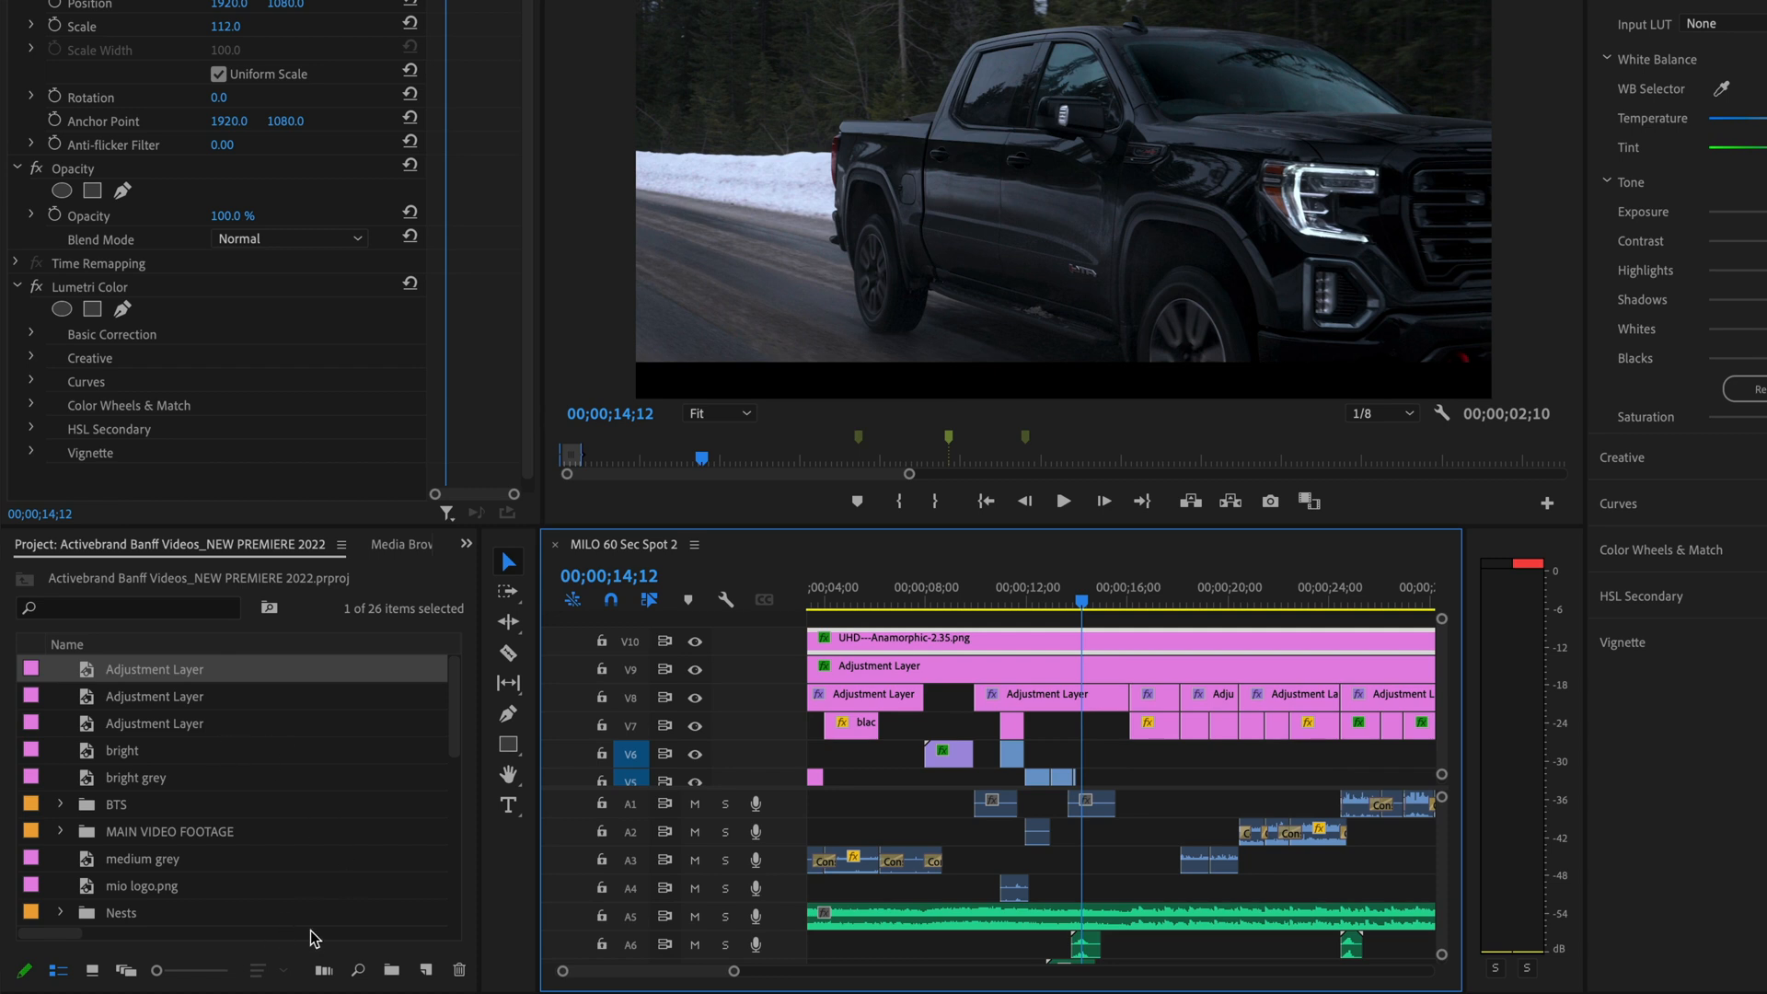
# - Create a black (000000) Color Matte via New Item and name it 'screen box thing'
pyautogui.click(425, 970)
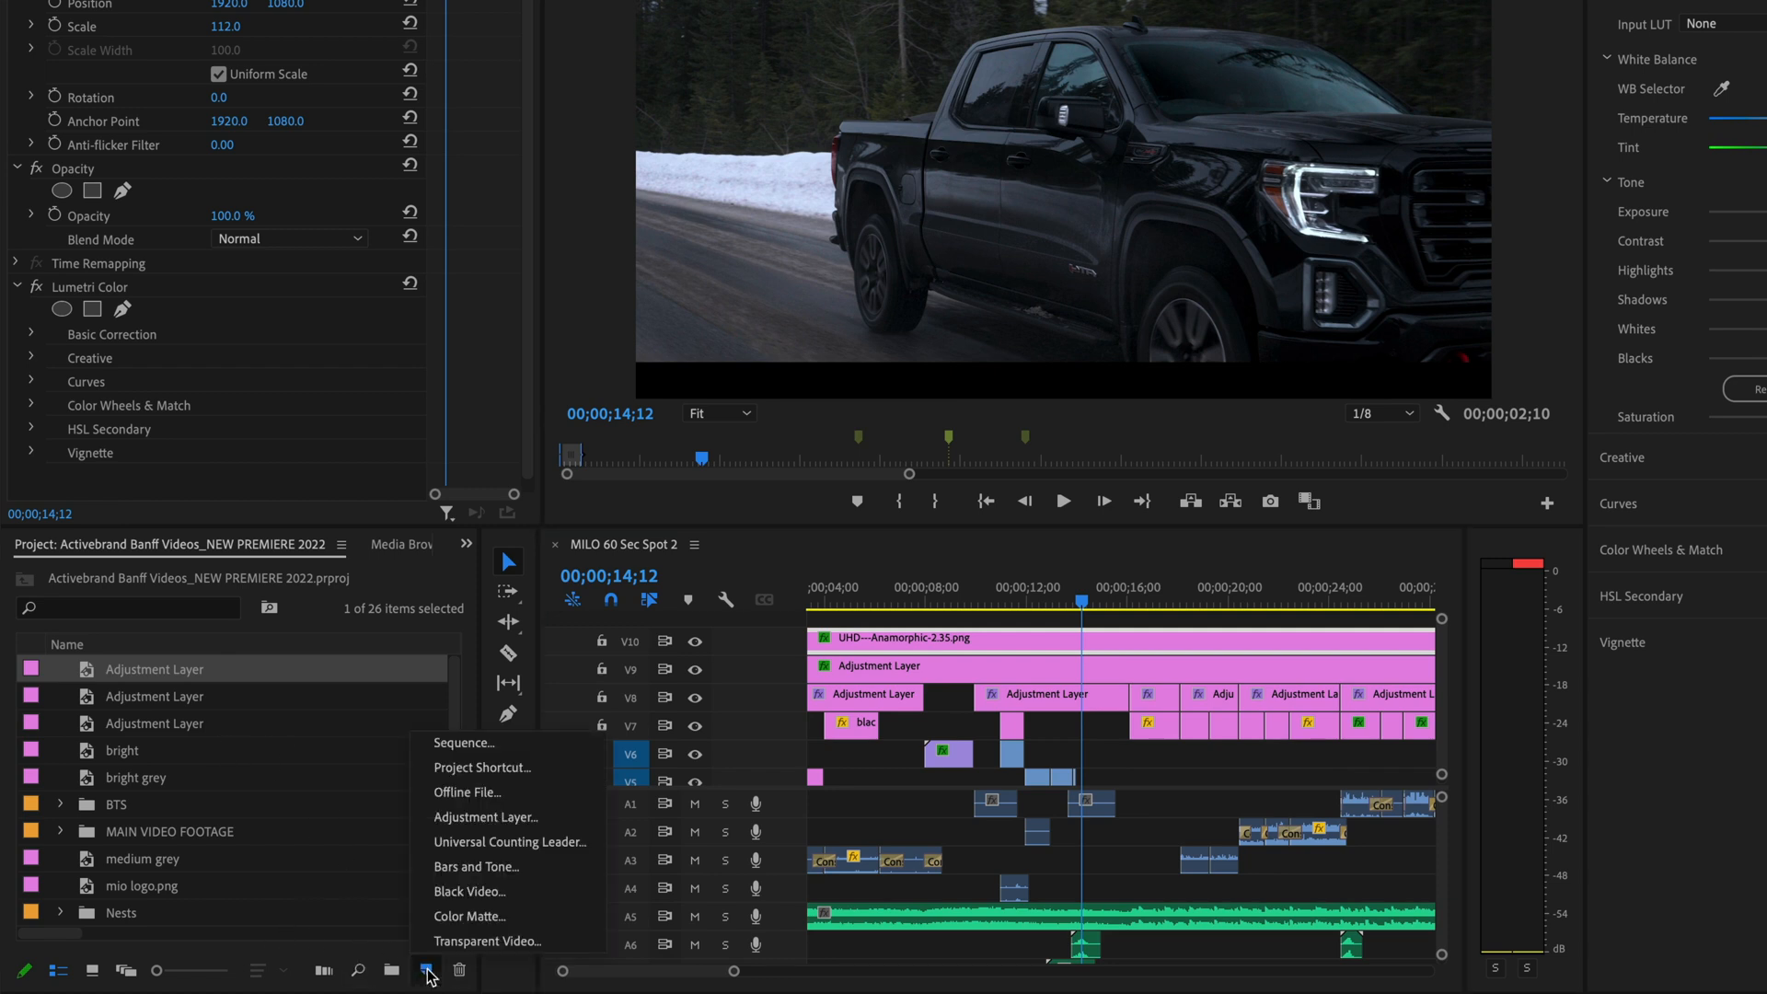
pyautogui.moveTo(468, 915)
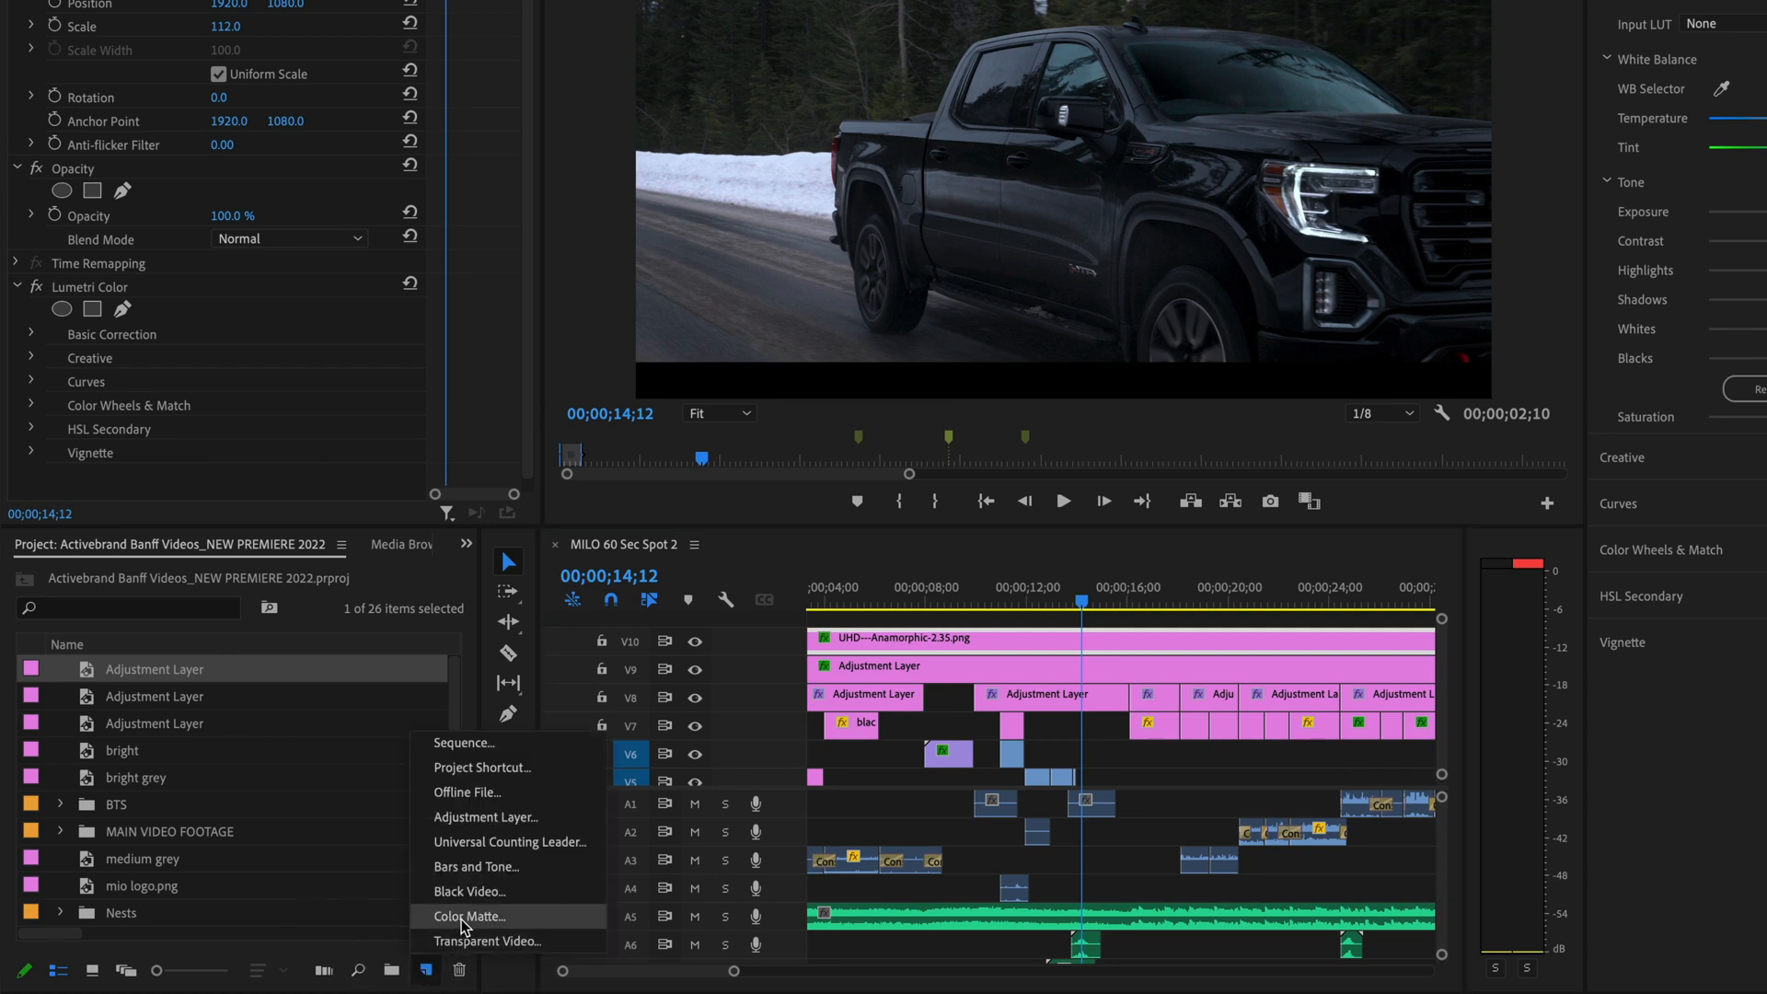
pyautogui.click(465, 914)
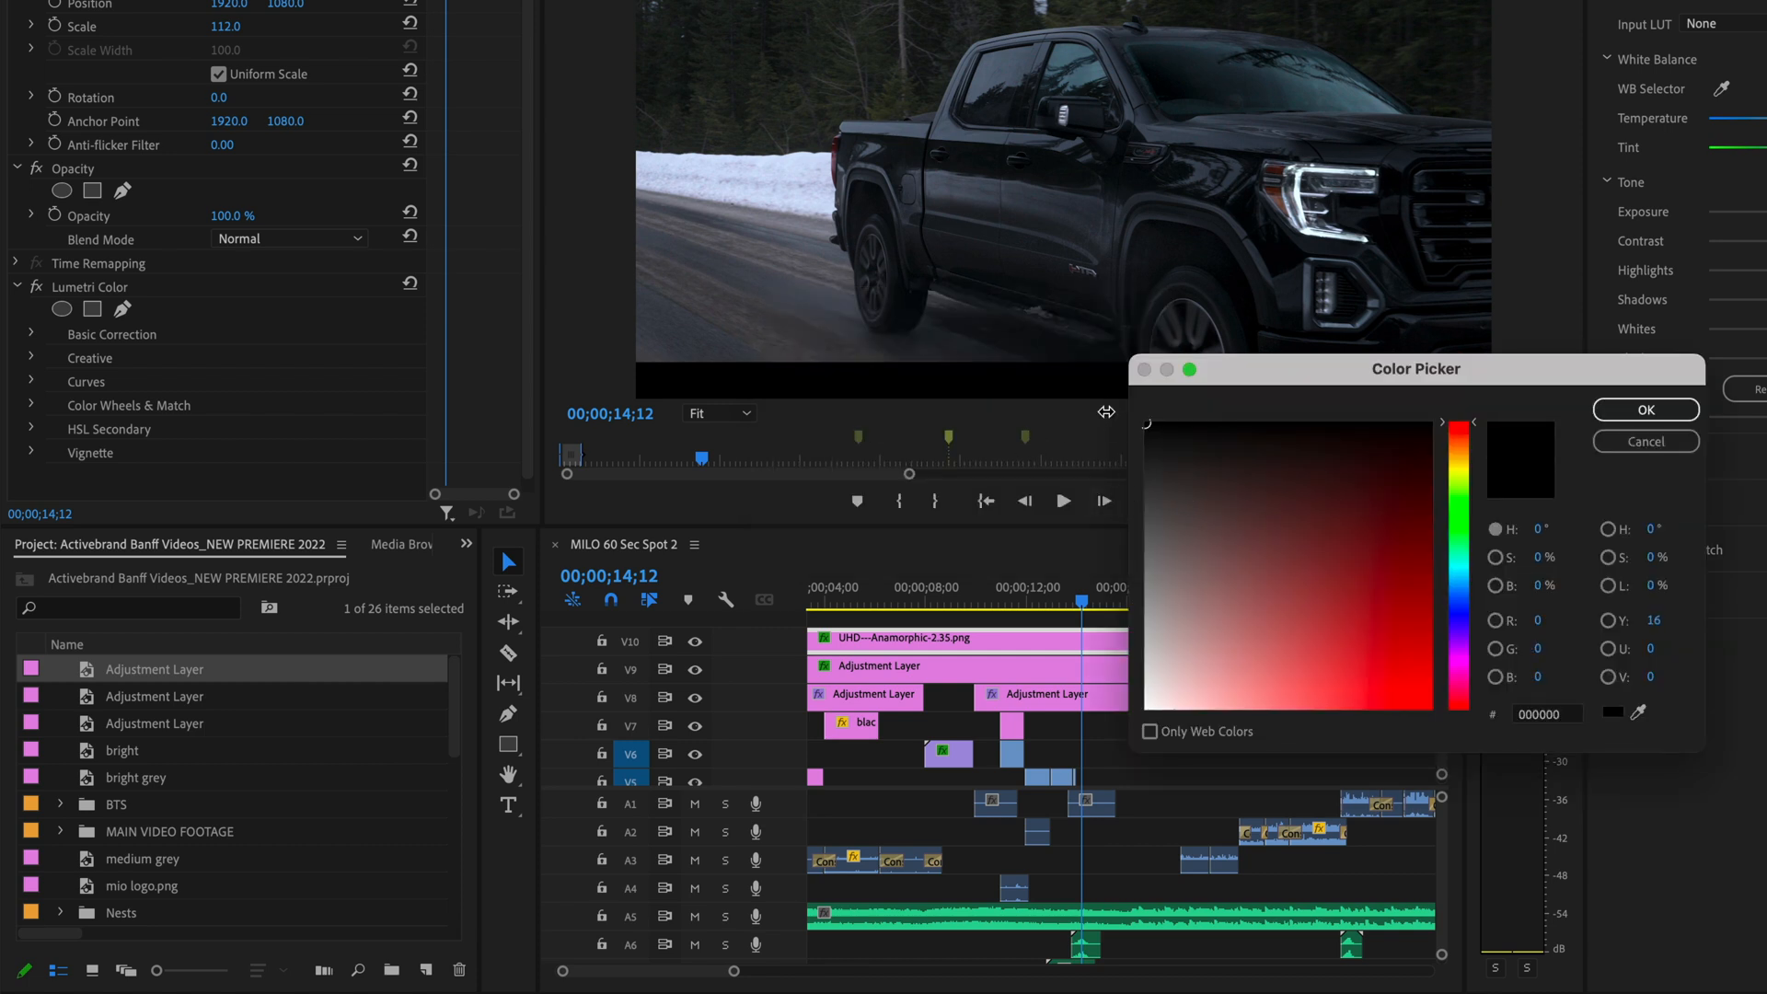
pyautogui.click(1644, 408)
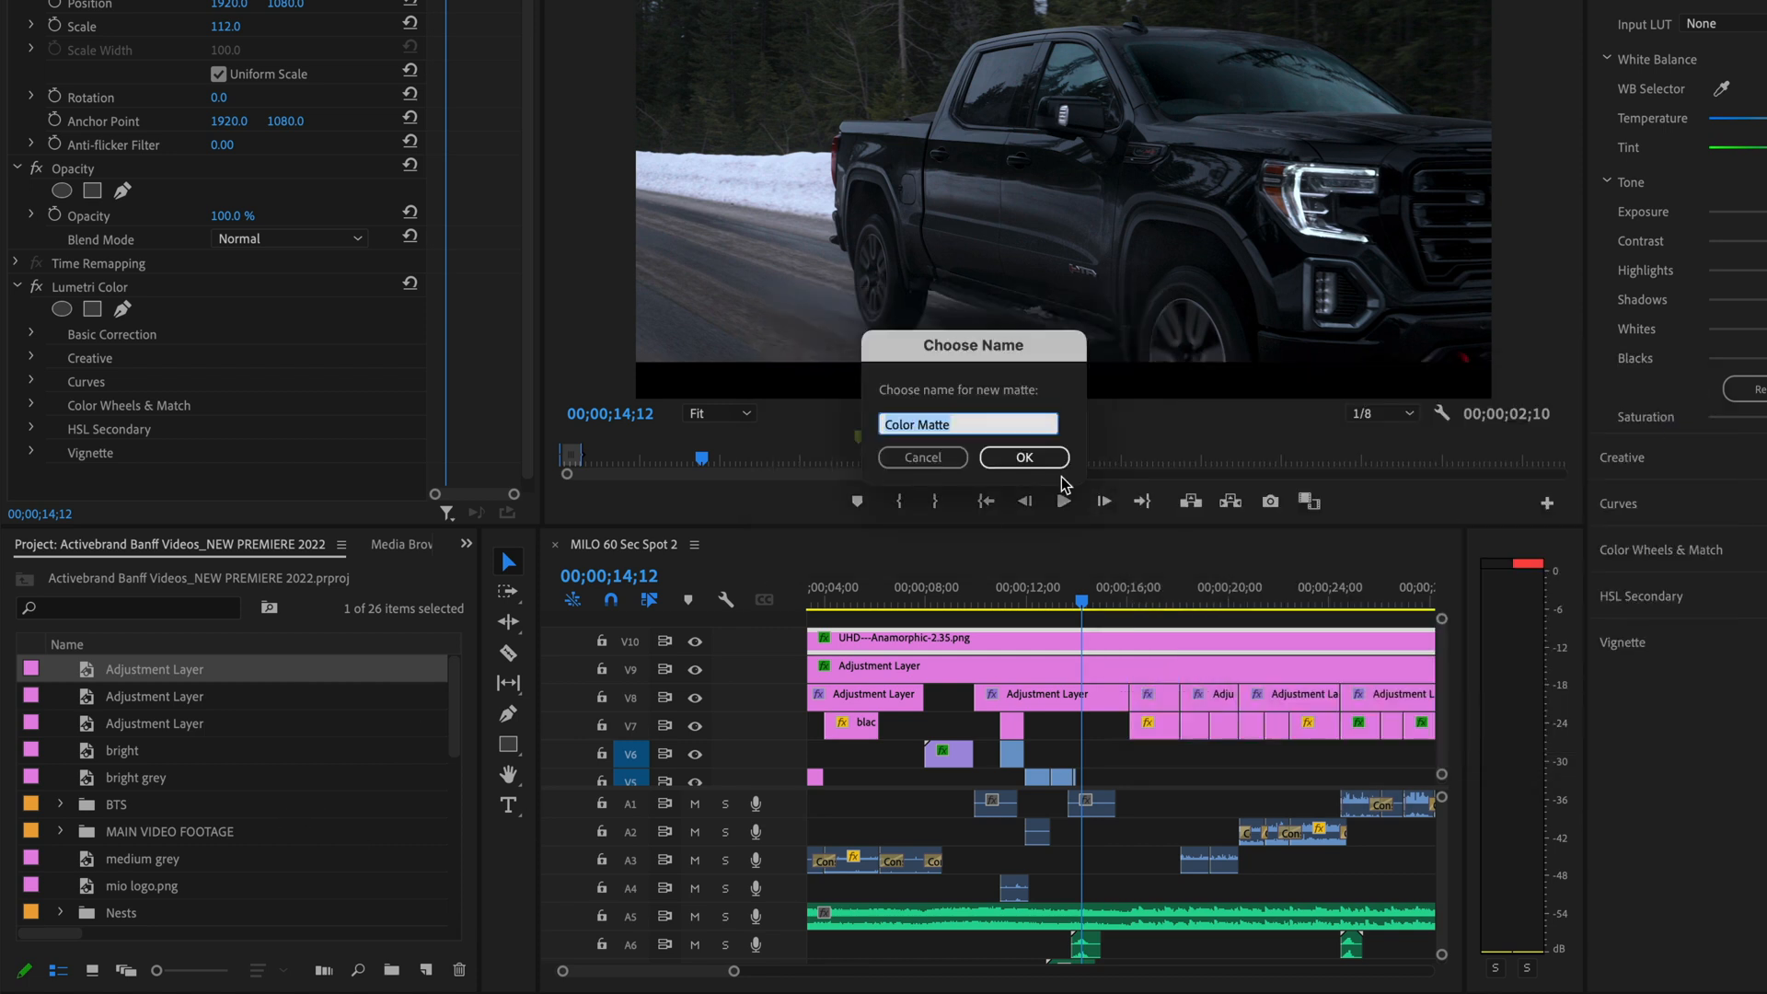
pyautogui.write('scr')
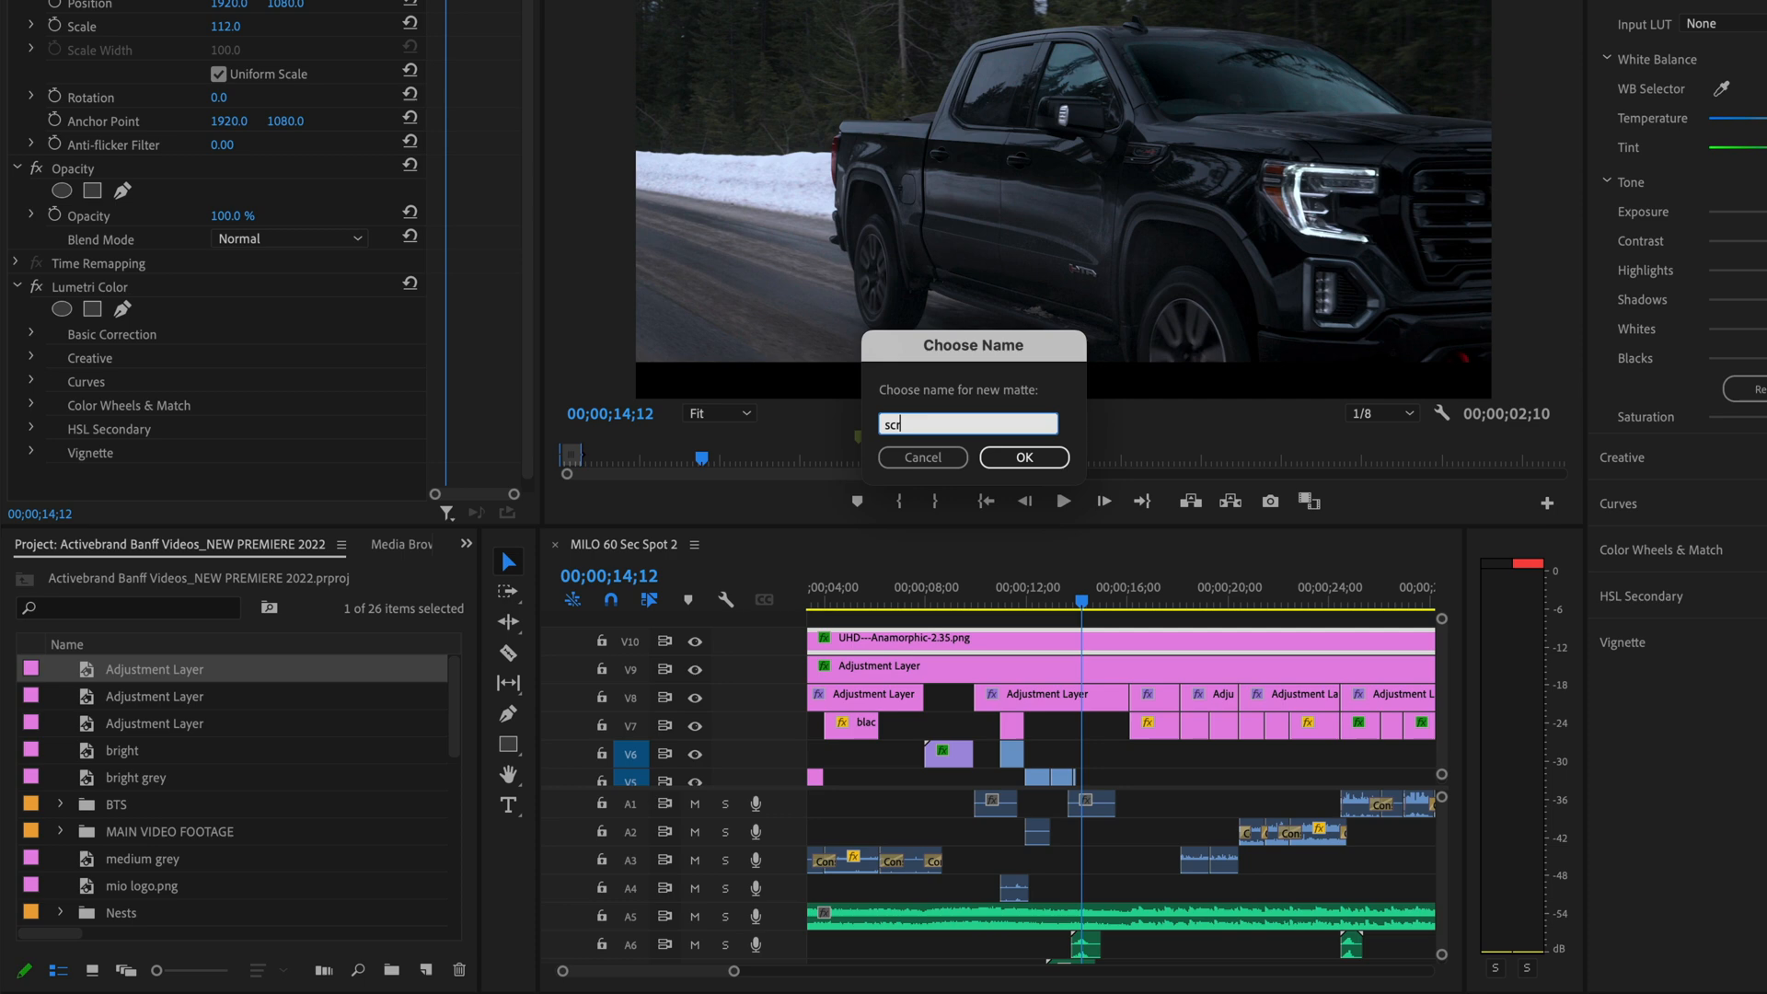
pyautogui.click(1021, 457)
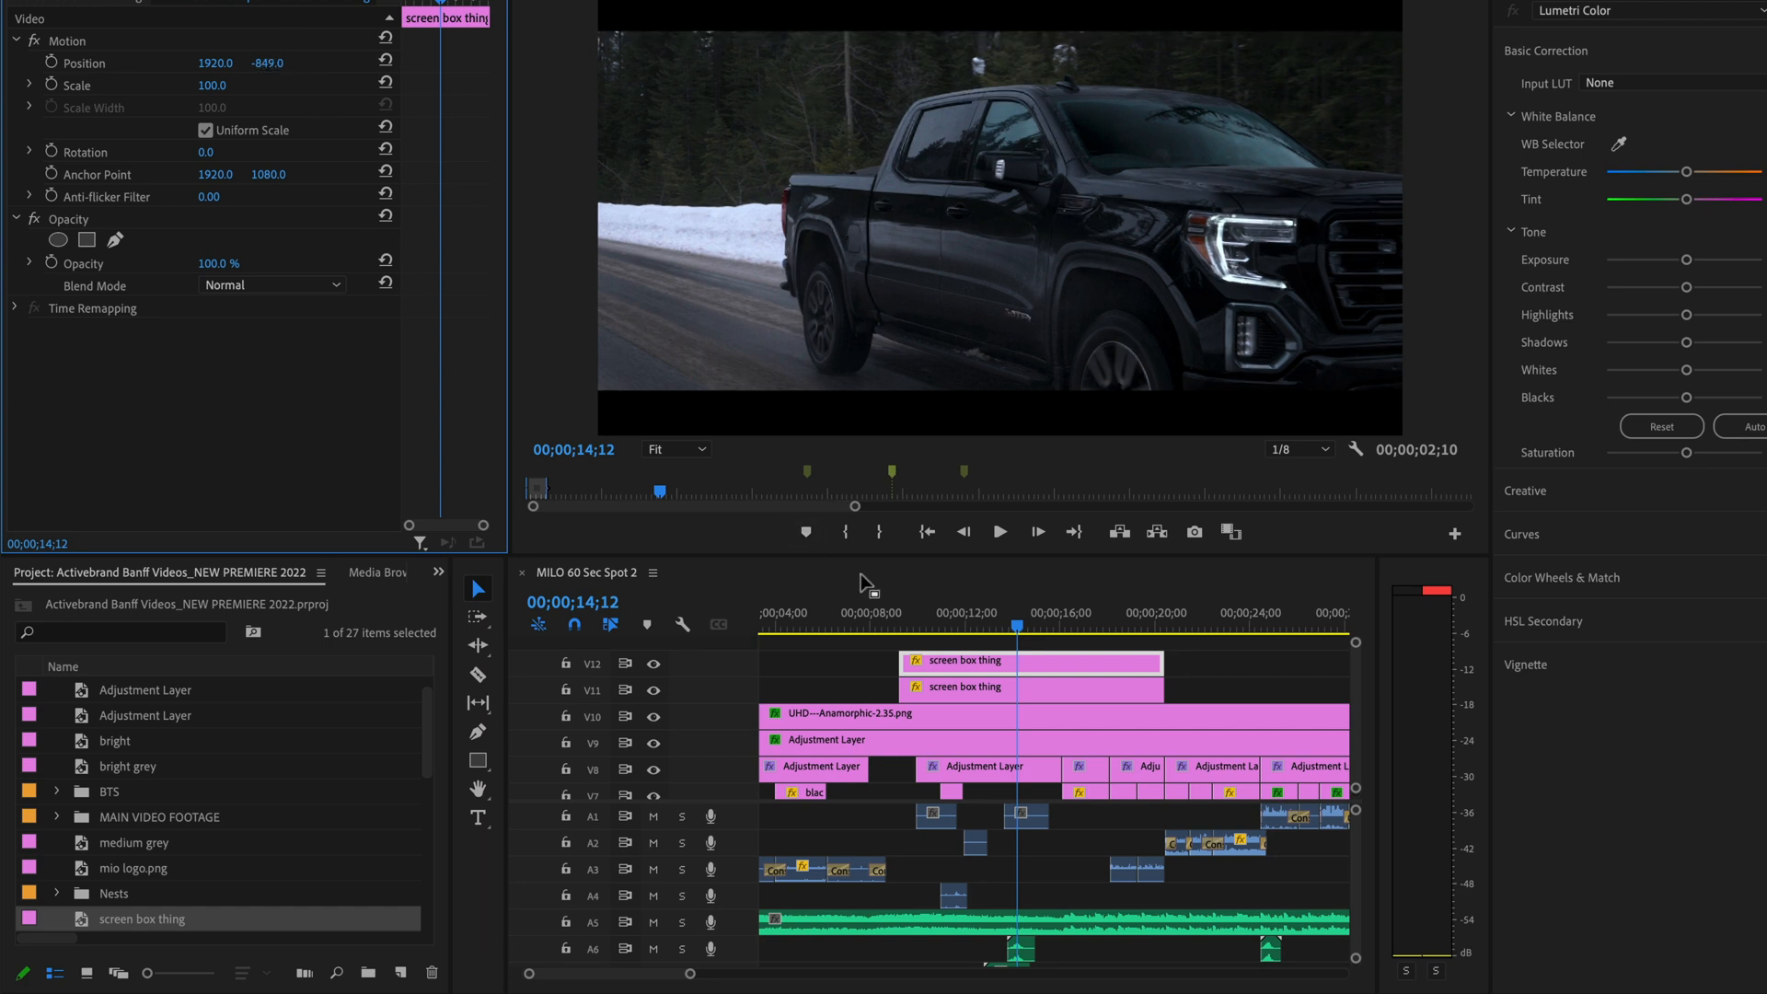
pyautogui.moveTo(854, 664)
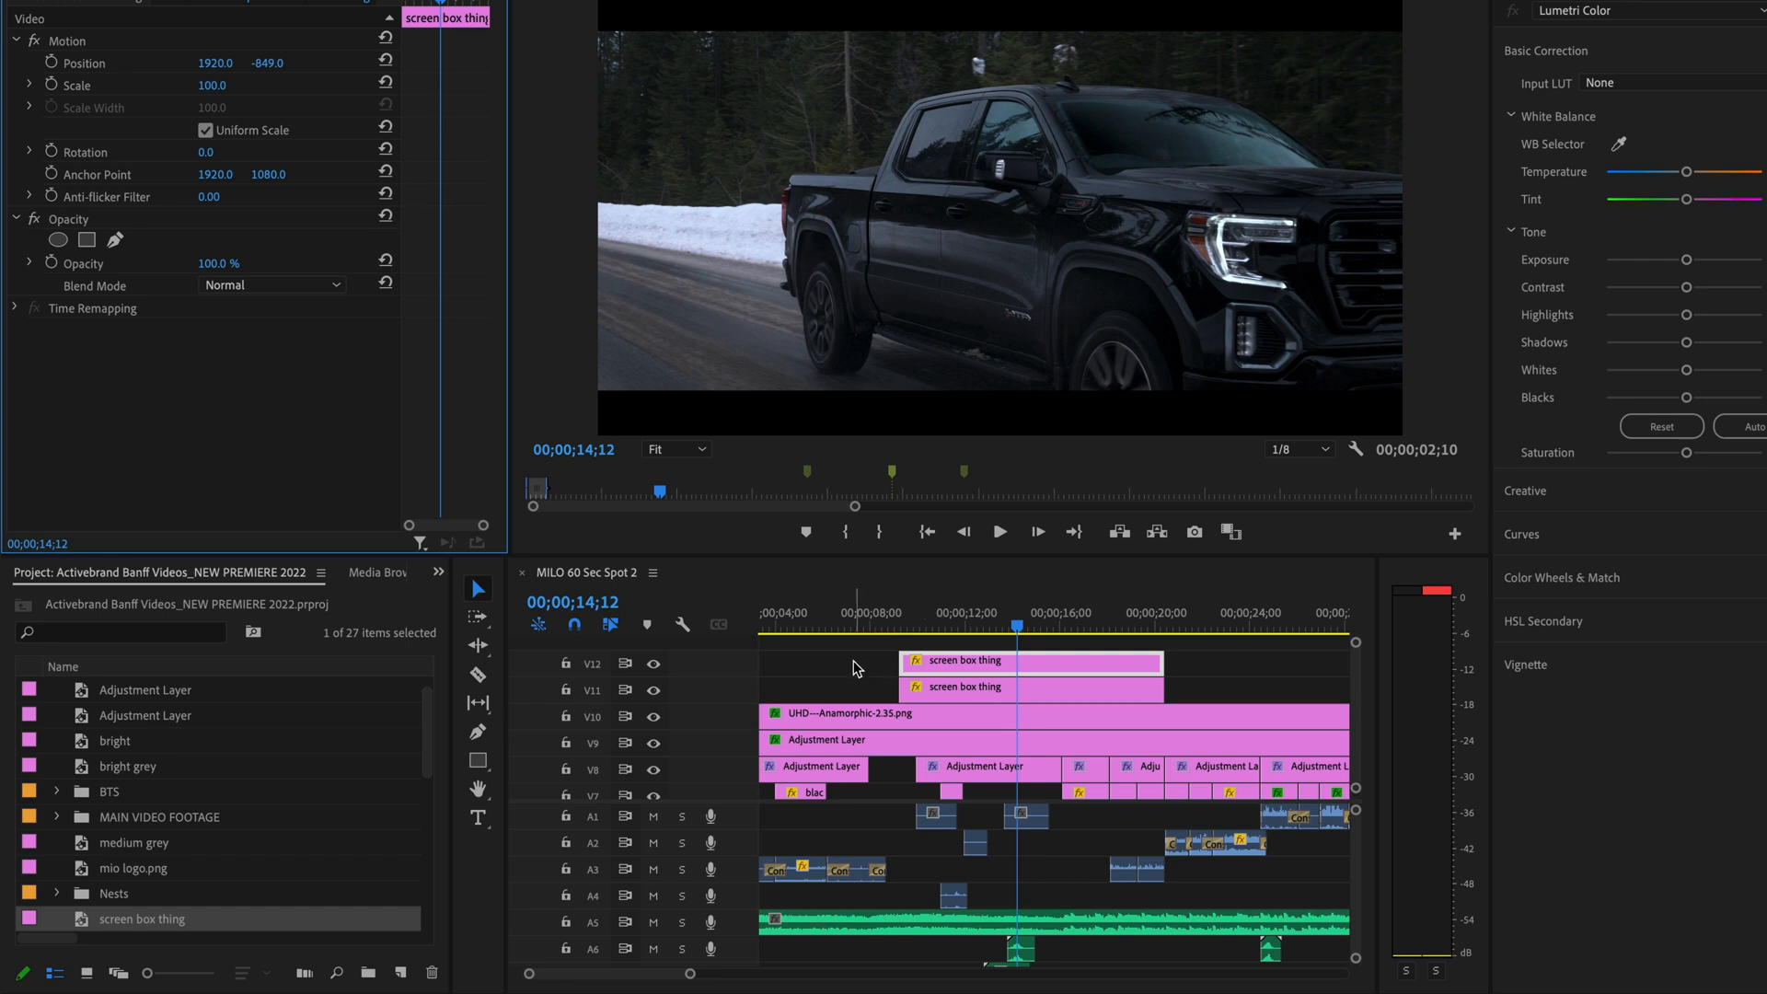